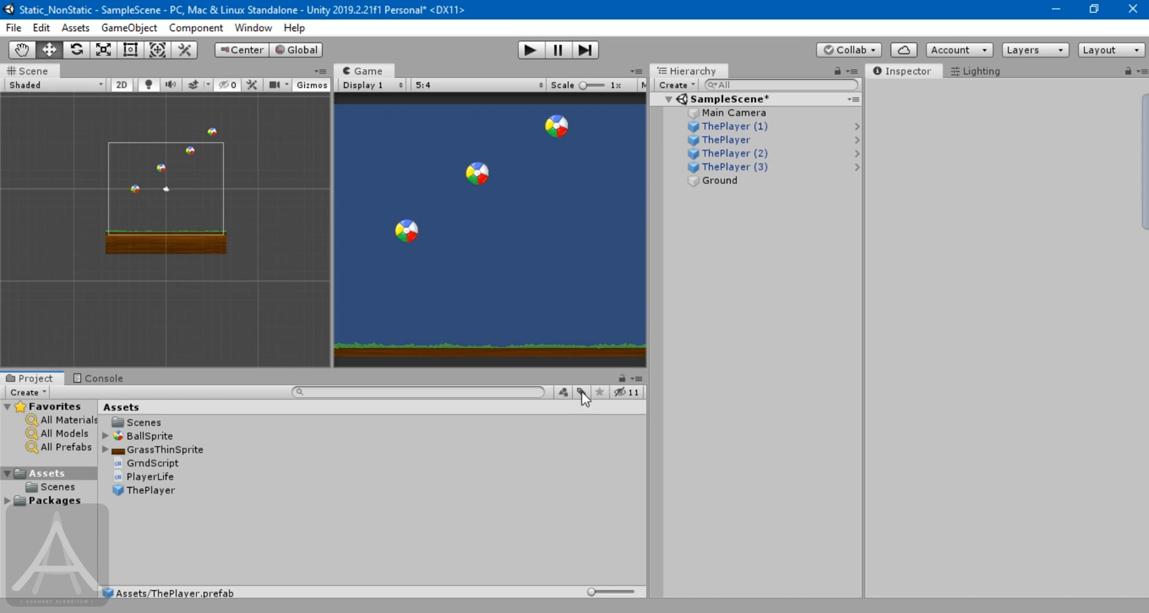
Step: Inspect the Ground object and each ball, ending on ThePlayer's components in the Inspector
left_click(719, 181)
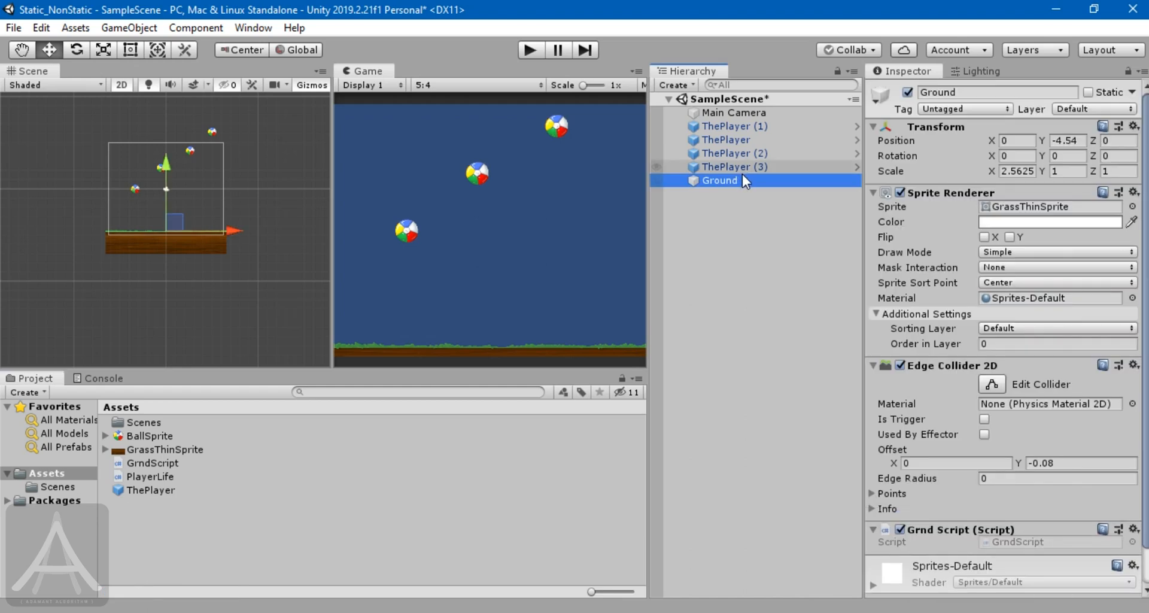
mouse_move(739, 138)
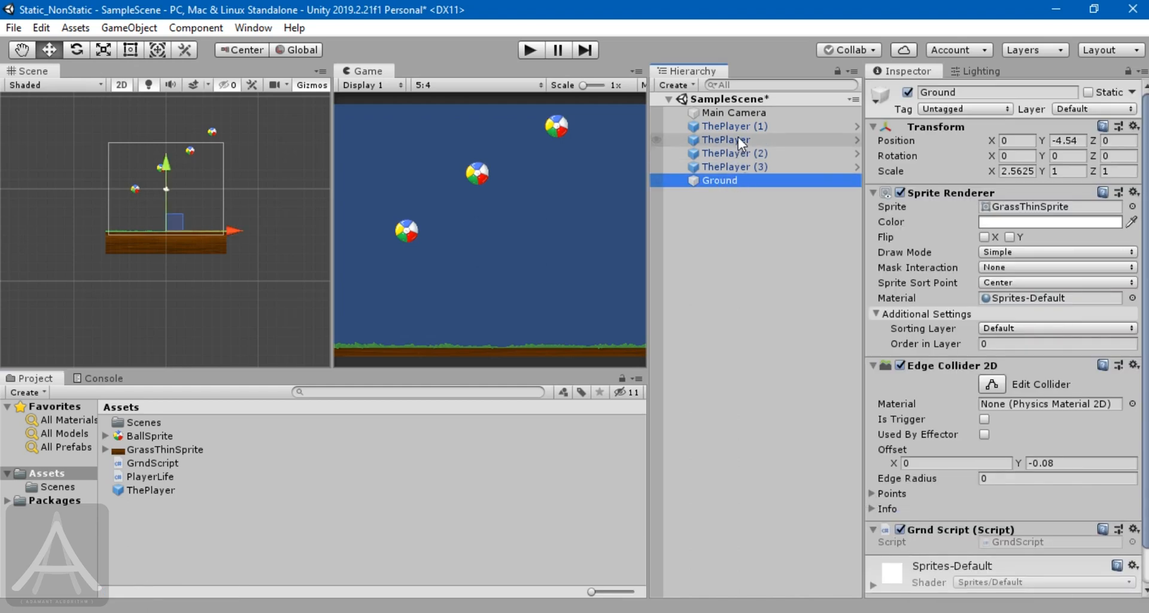
left_click(734, 125)
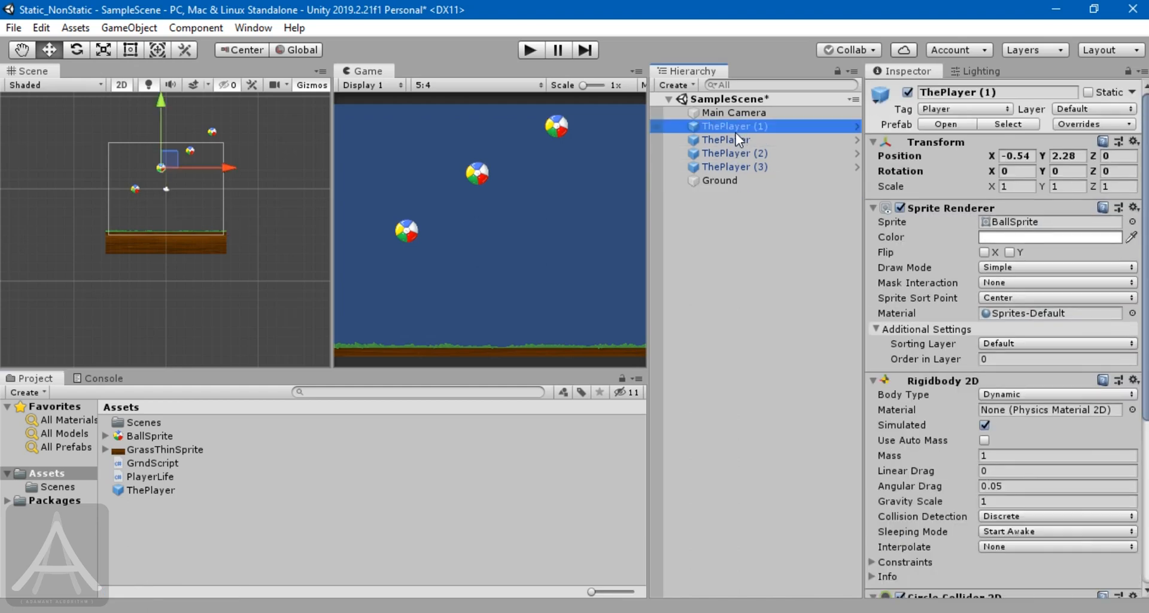
left_click(734, 167)
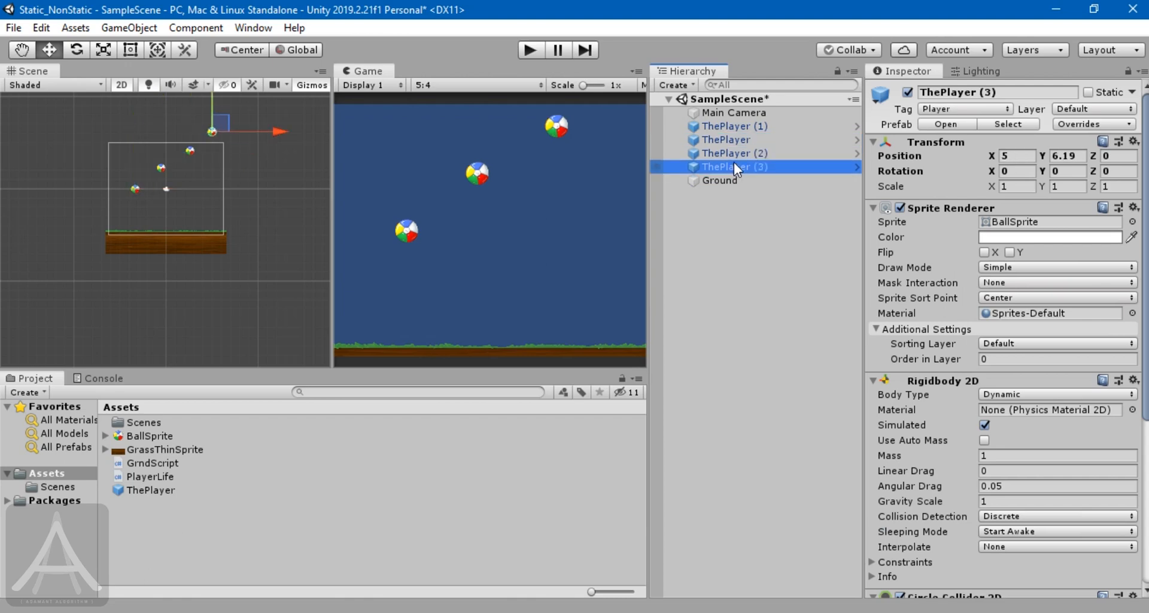
mouse_move(724, 197)
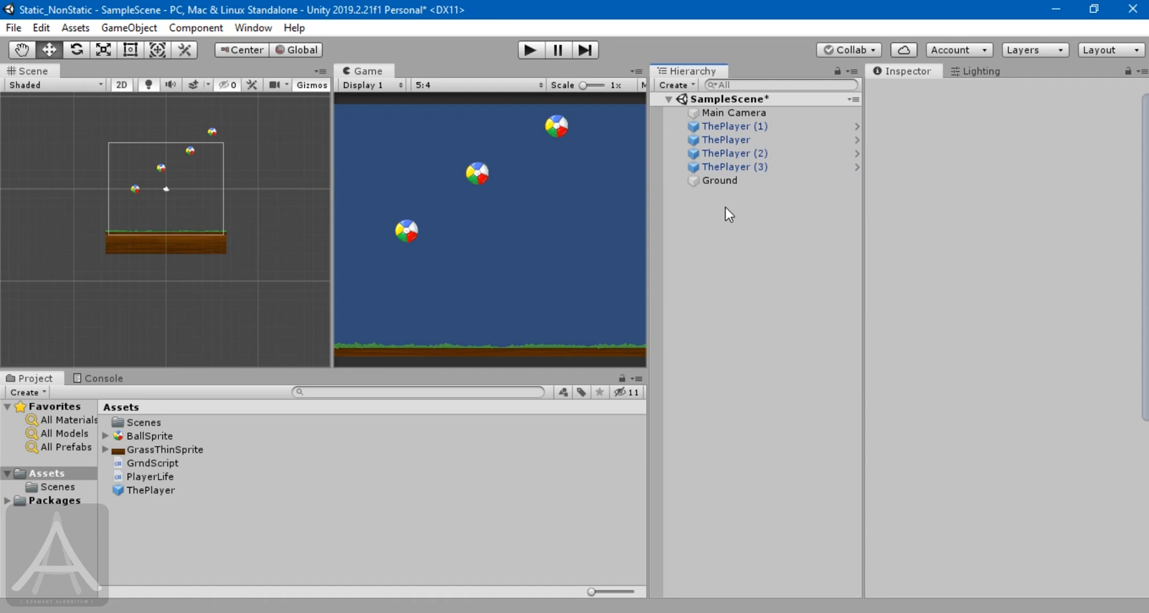
mouse_move(729, 211)
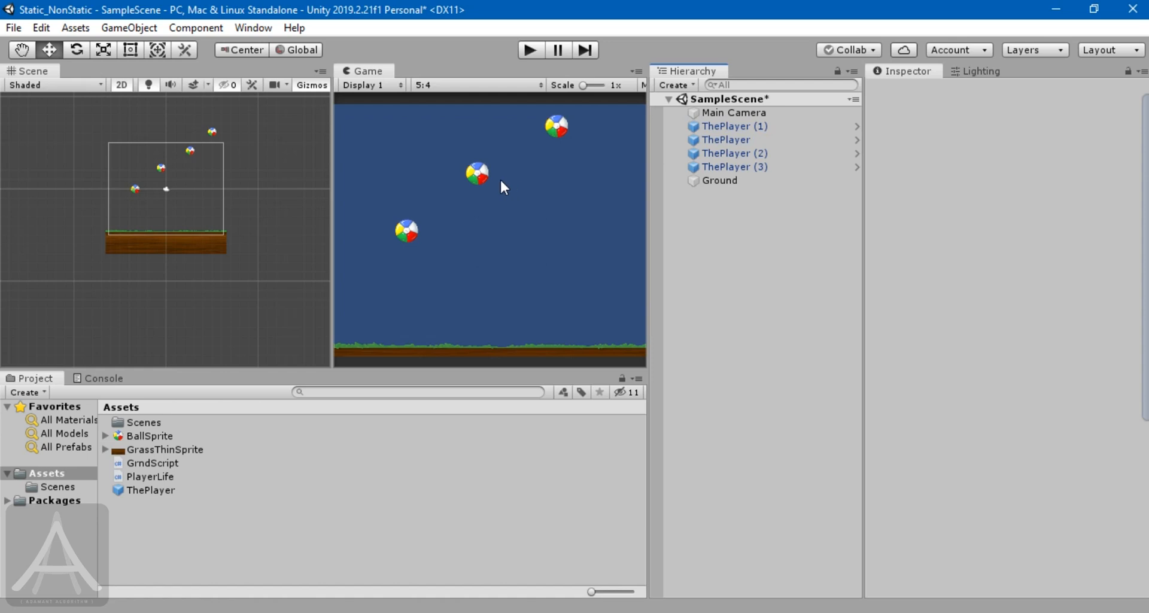
mouse_move(163, 184)
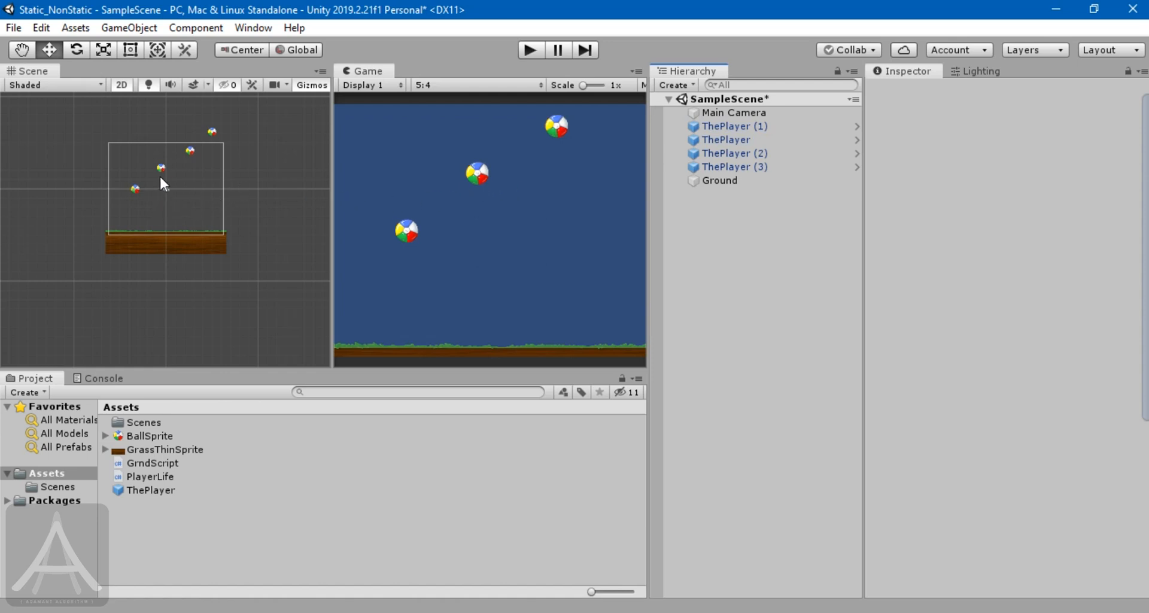
mouse_move(335, 175)
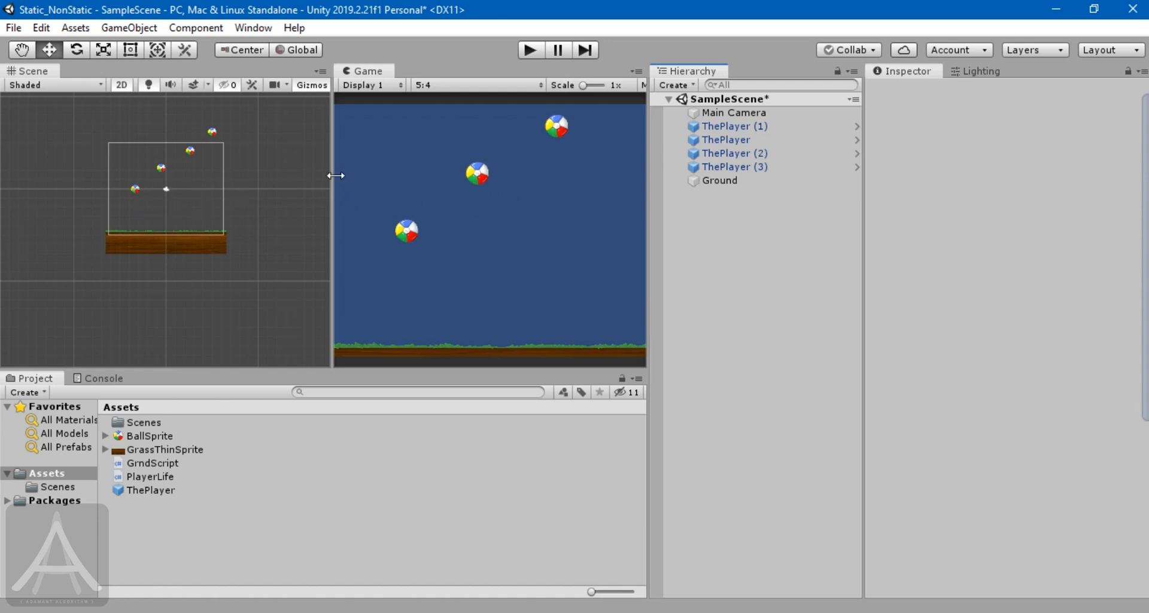
left_click(727, 139)
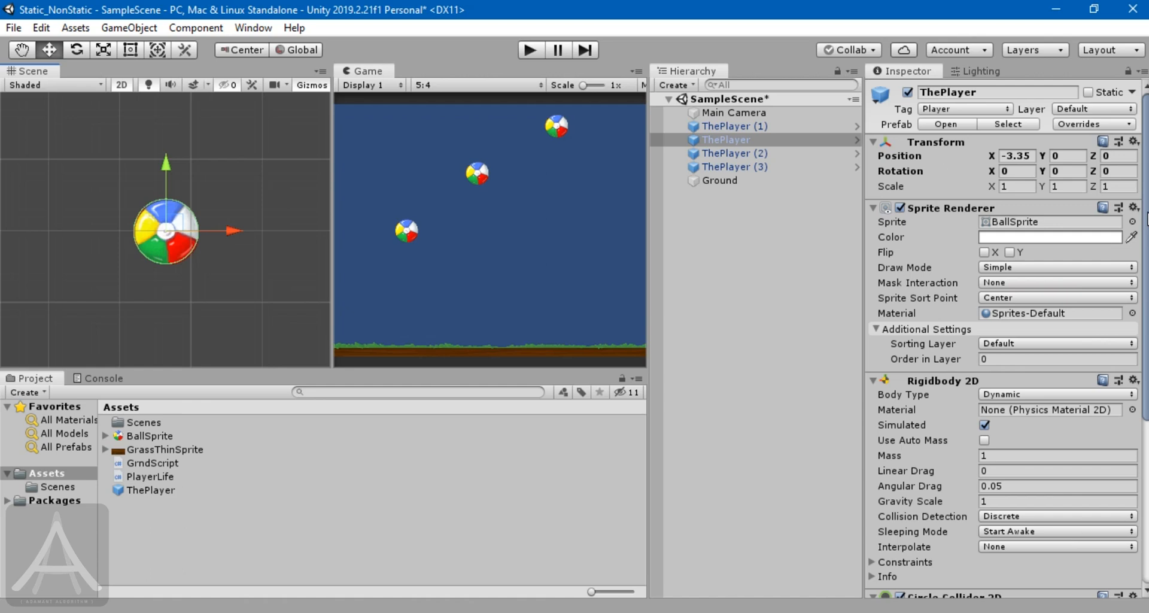
scroll("down", 3)
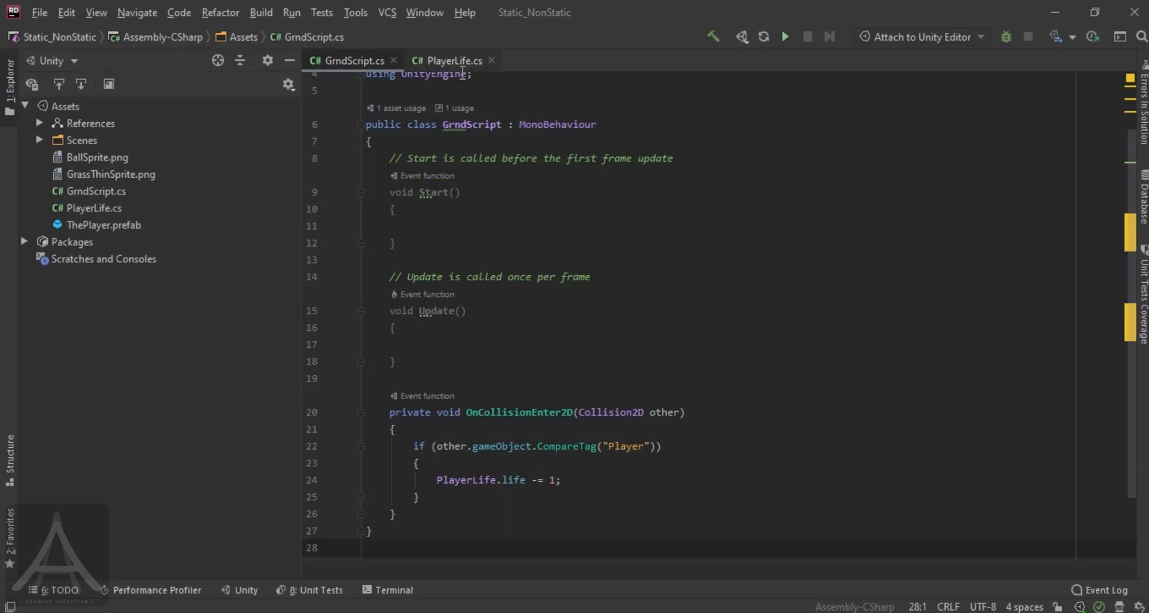
Step: Check ThePlayer's Player Life component in Unity, then bring up PlayerLife.cs in Rider
left_click(447, 60)
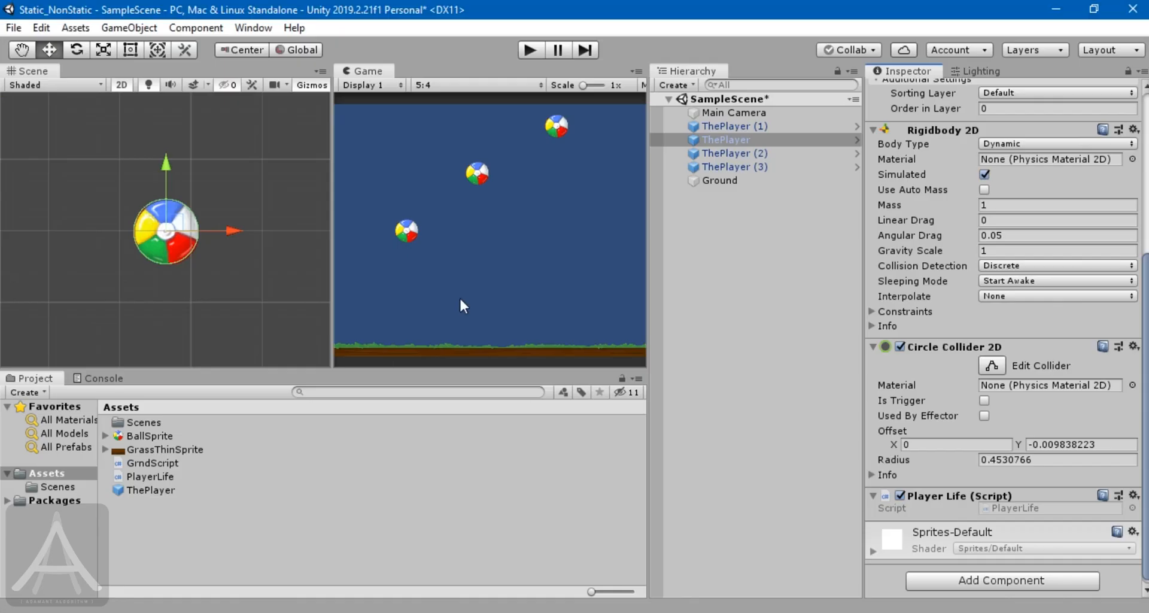
left_click(720, 179)
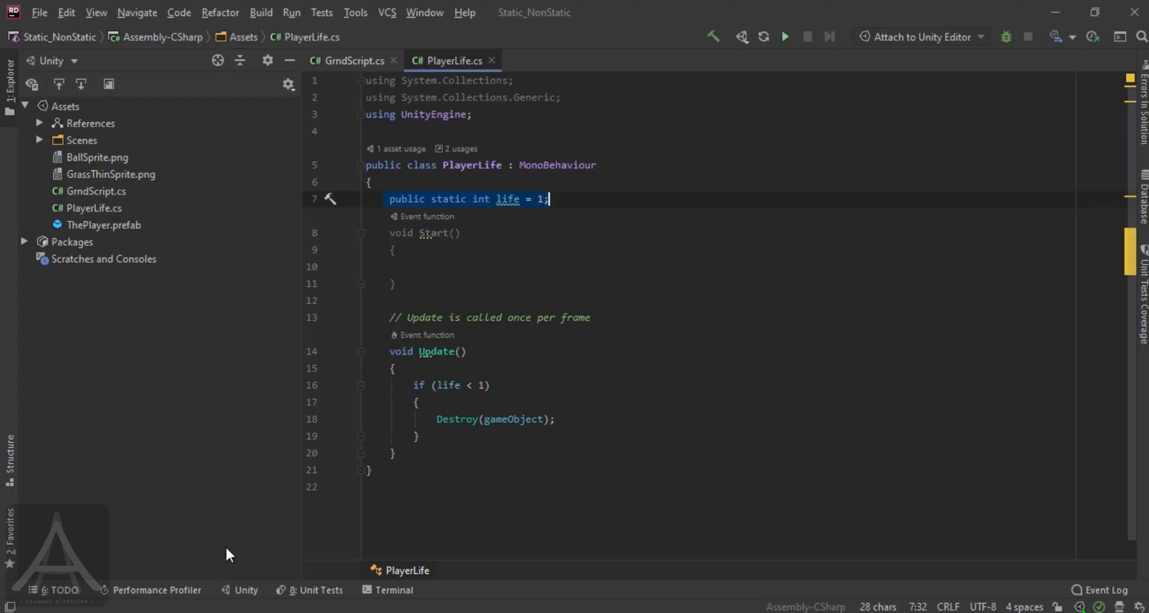
Step: Switch to GrndScript.cs to review its OnCollisionEnter2D handler
left_click(348, 60)
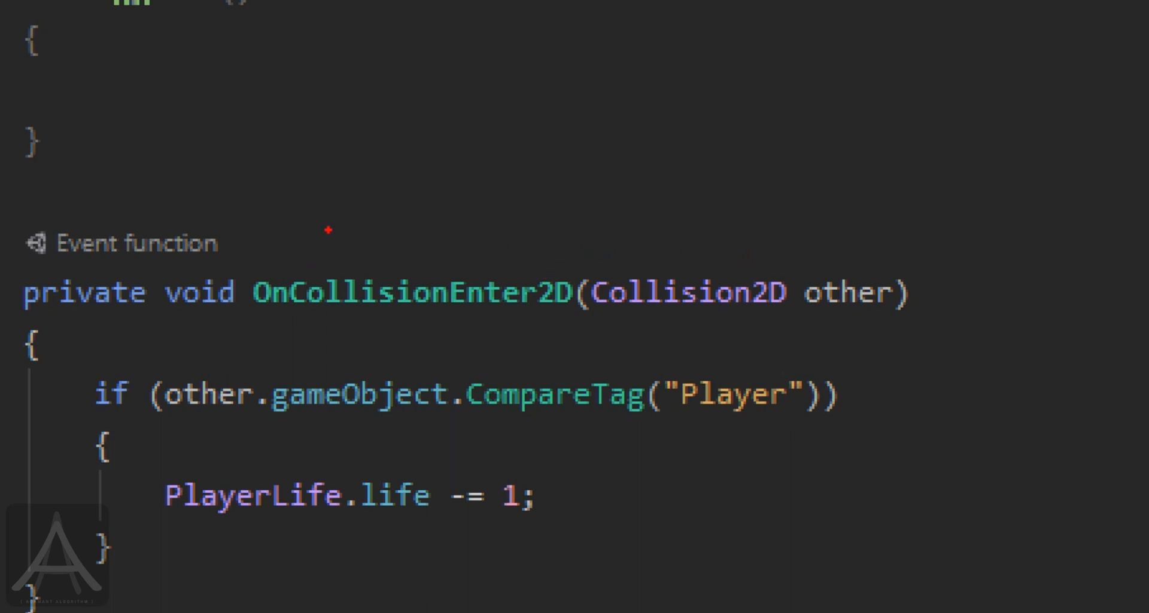
mouse_move(245, 370)
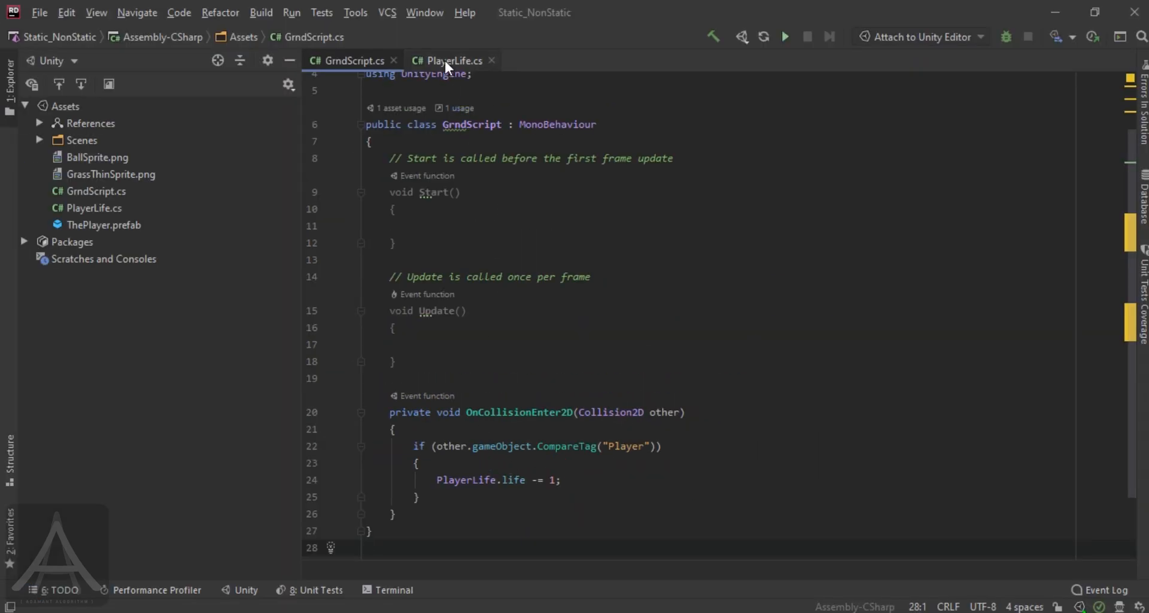
Step: Return to PlayerLife.cs and examine the static life declaration on line 7
left_click(448, 60)
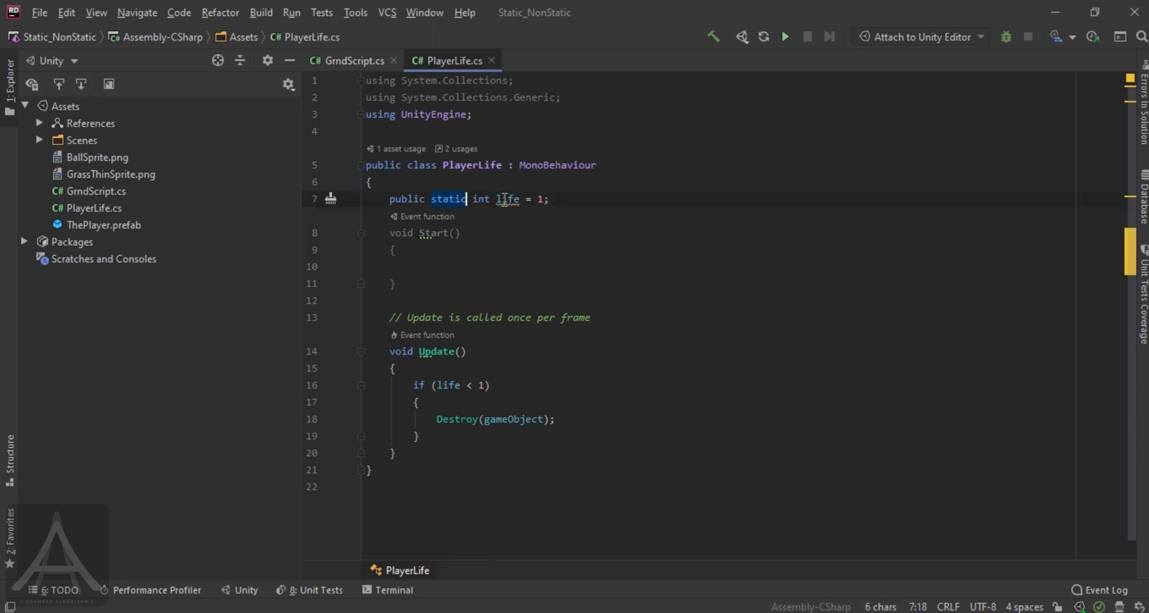
left_click(508, 199)
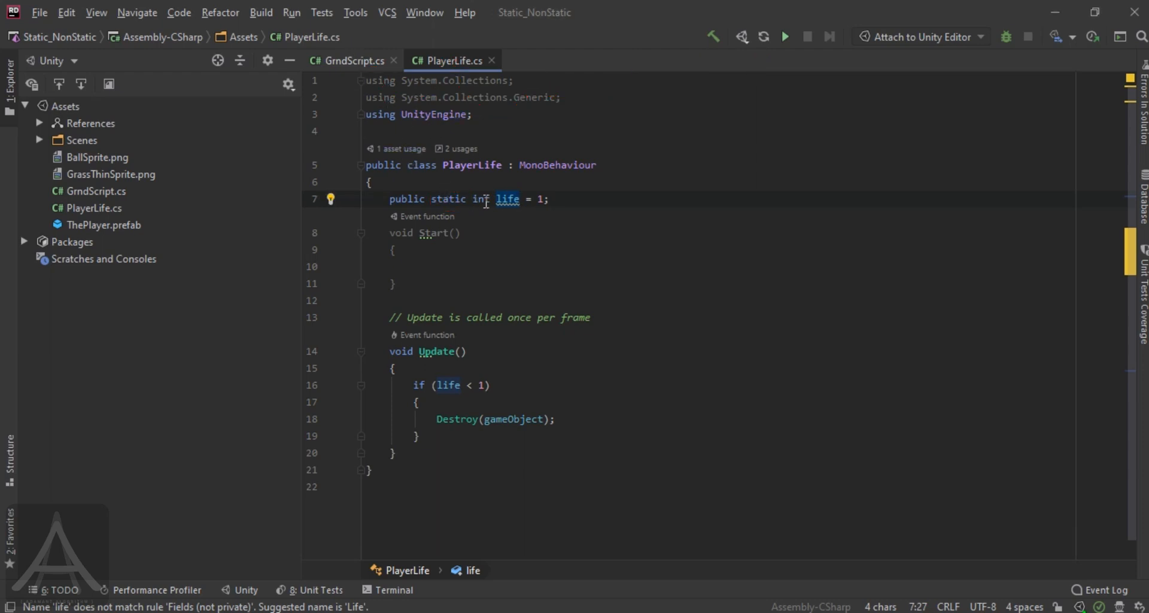
Step: Switch back to GrndScript.cs to review the unchanged collision code
left_click(348, 60)
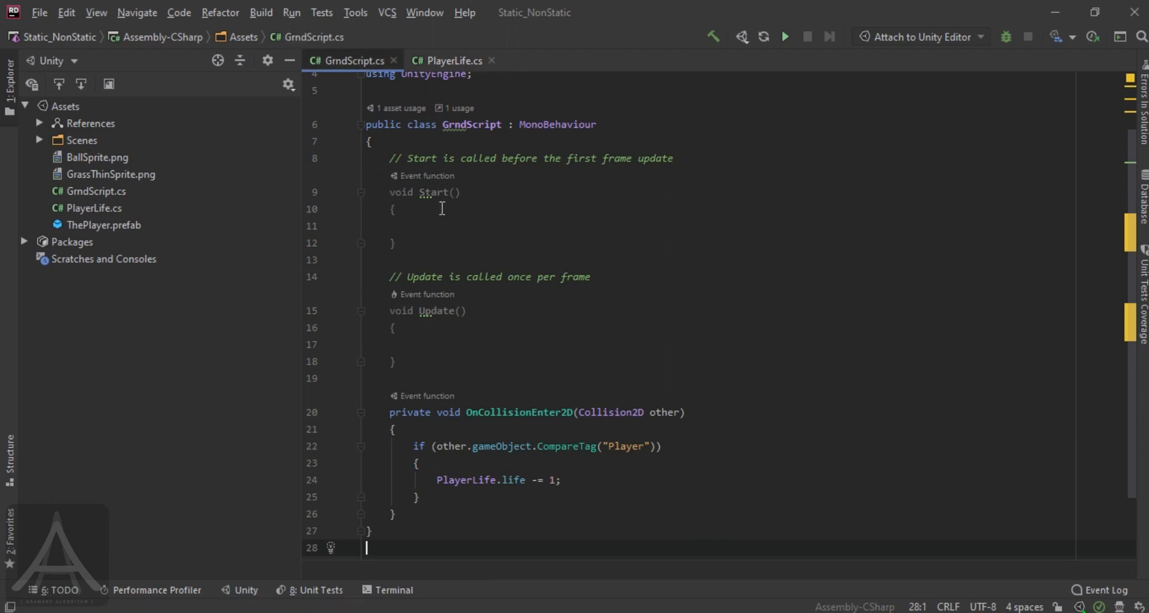
mouse_move(492, 438)
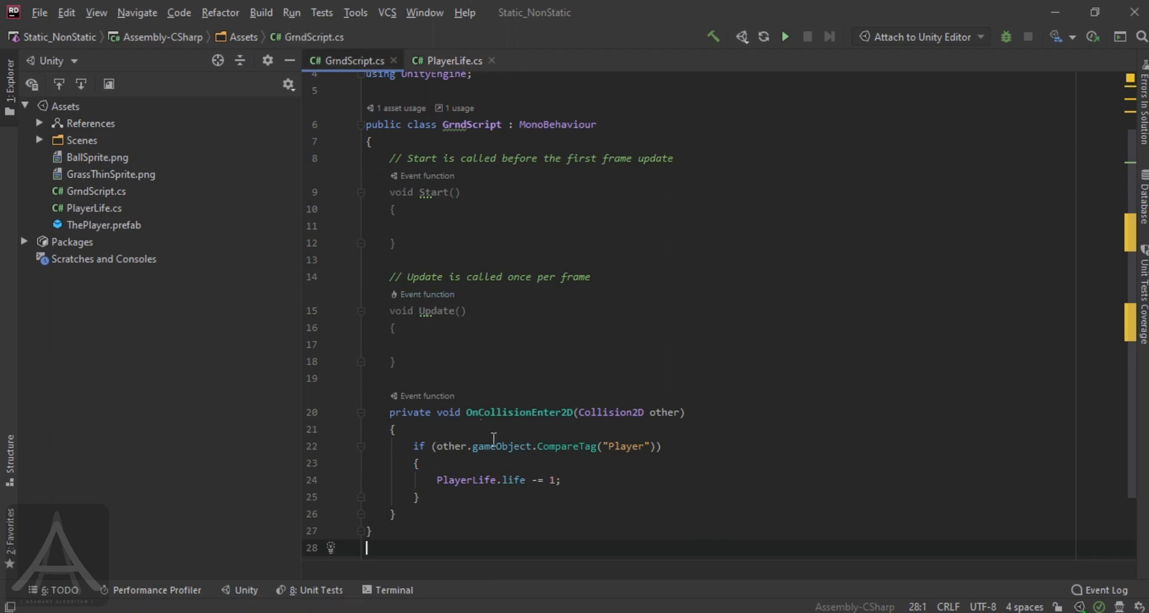
mouse_move(463, 487)
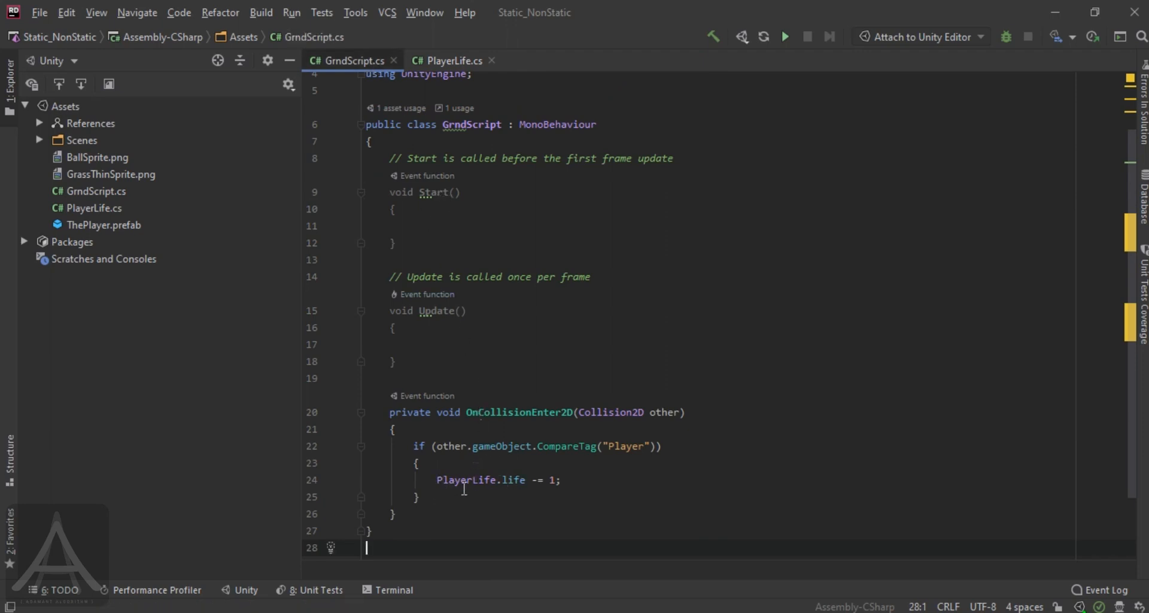
mouse_move(471, 431)
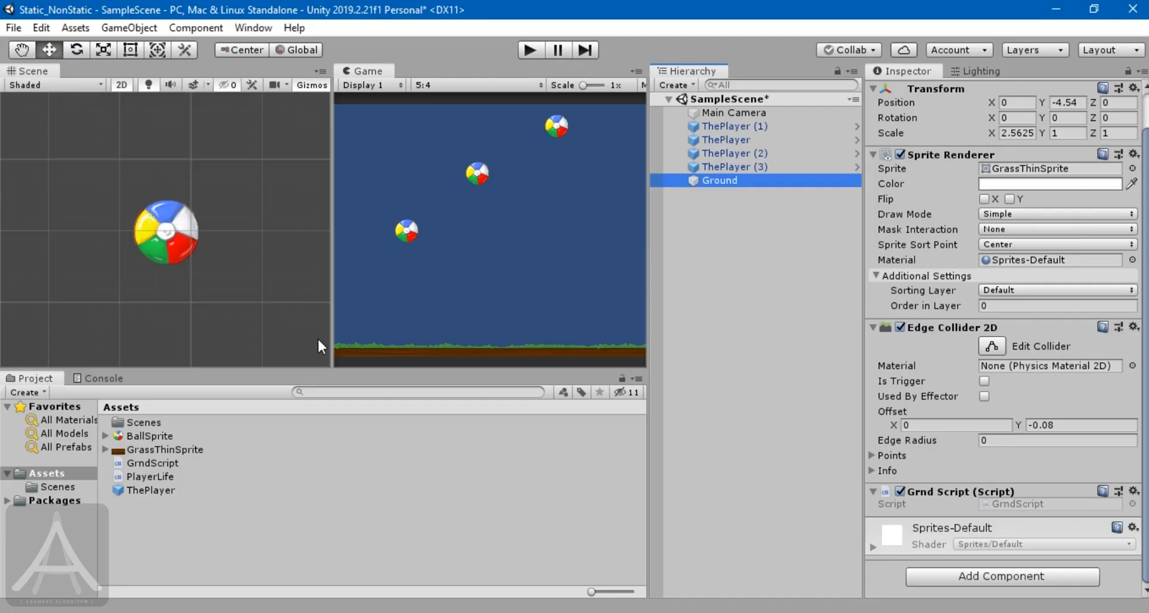
mouse_move(490, 83)
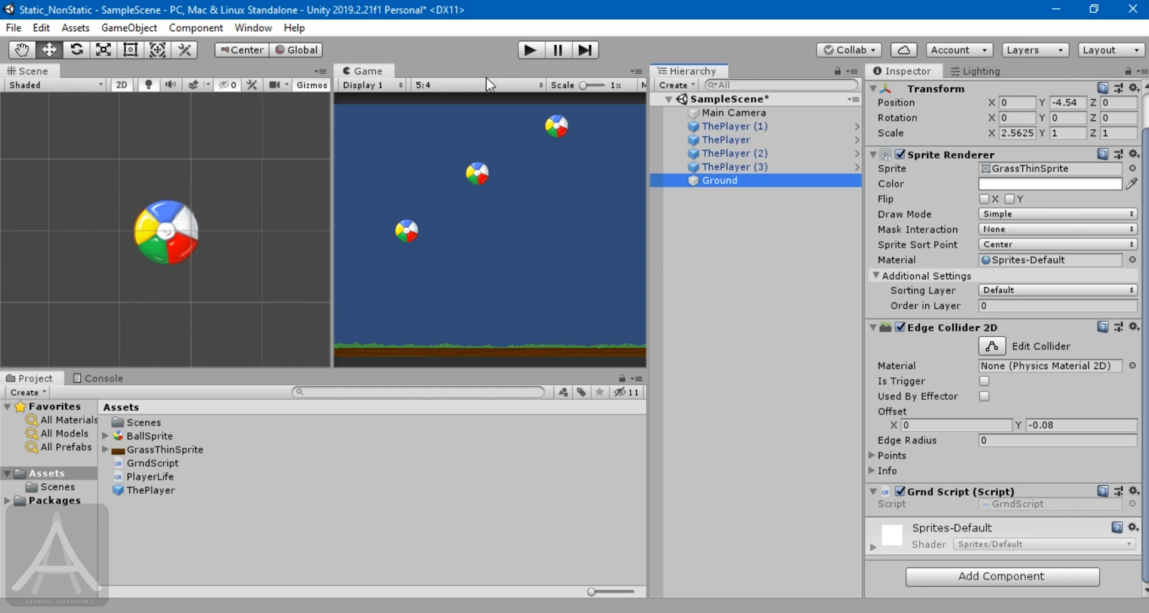
mouse_move(374, 237)
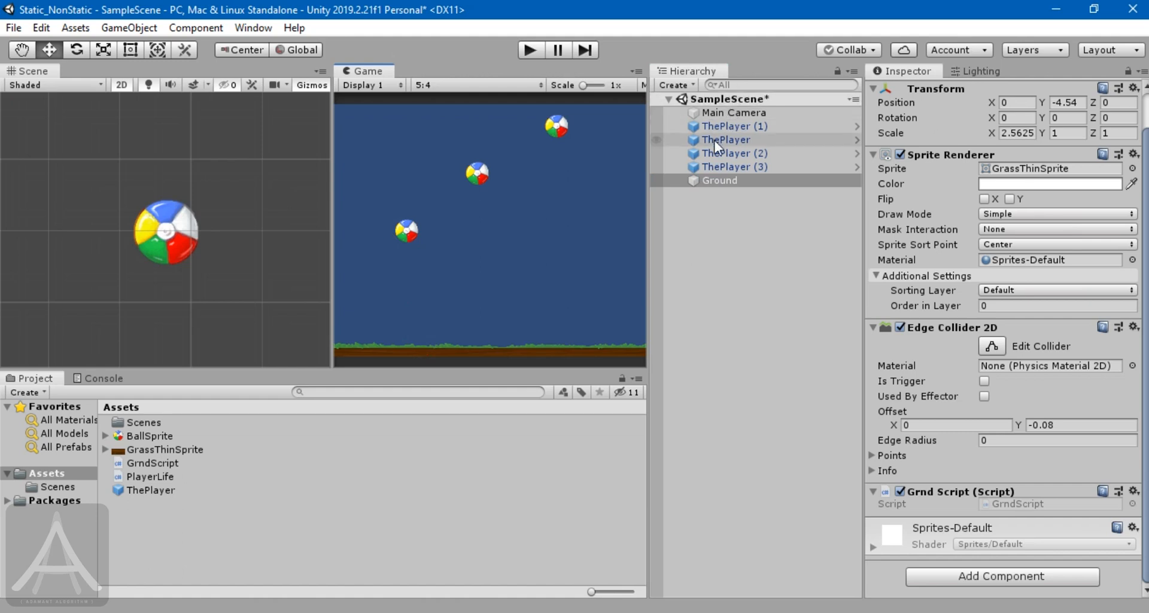
Step: Confirm ThePlayer ball carries the Player tag, then return to GrndScript in Rider
left_click(727, 139)
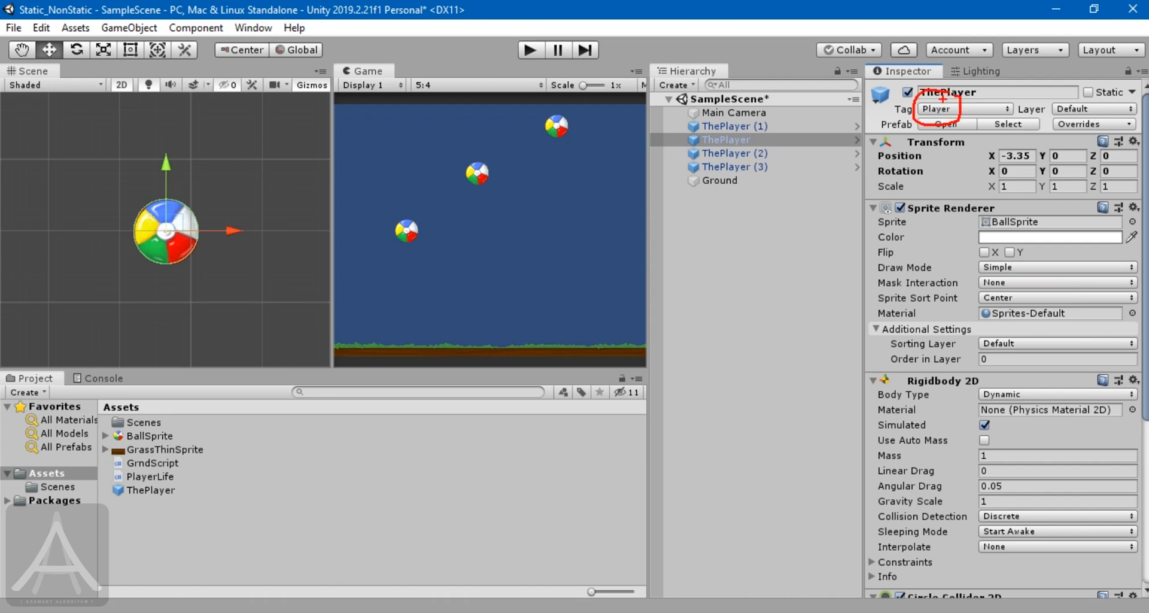
left_click(721, 181)
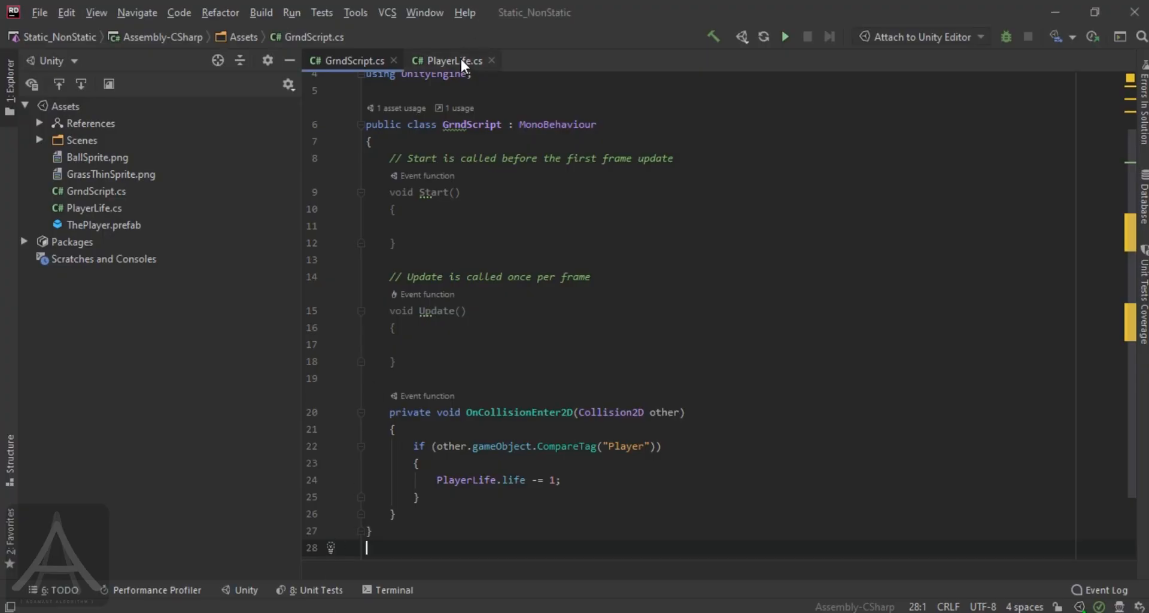
Step: Return from Rider to the Unity Editor showing the Ground object's components
left_click(453, 60)
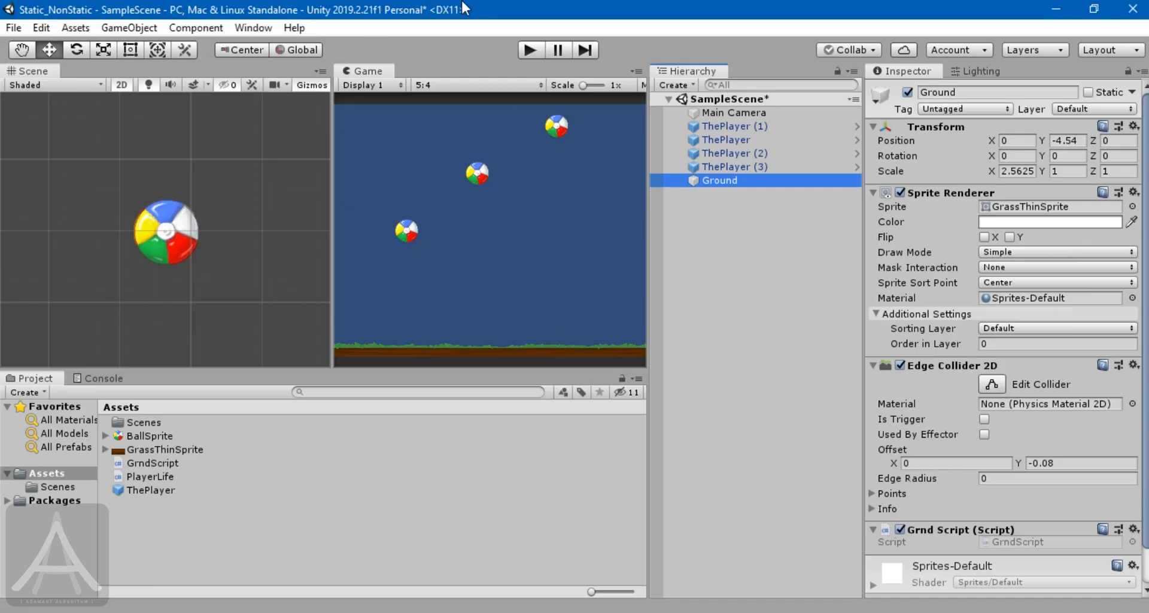
left_click(529, 50)
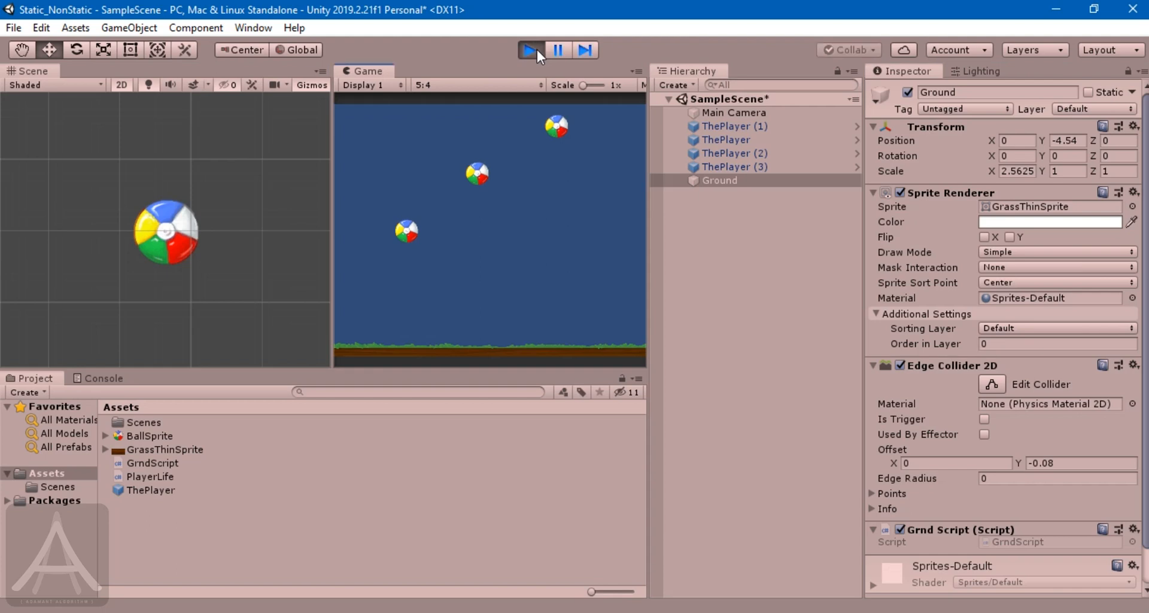
left_click(526, 50)
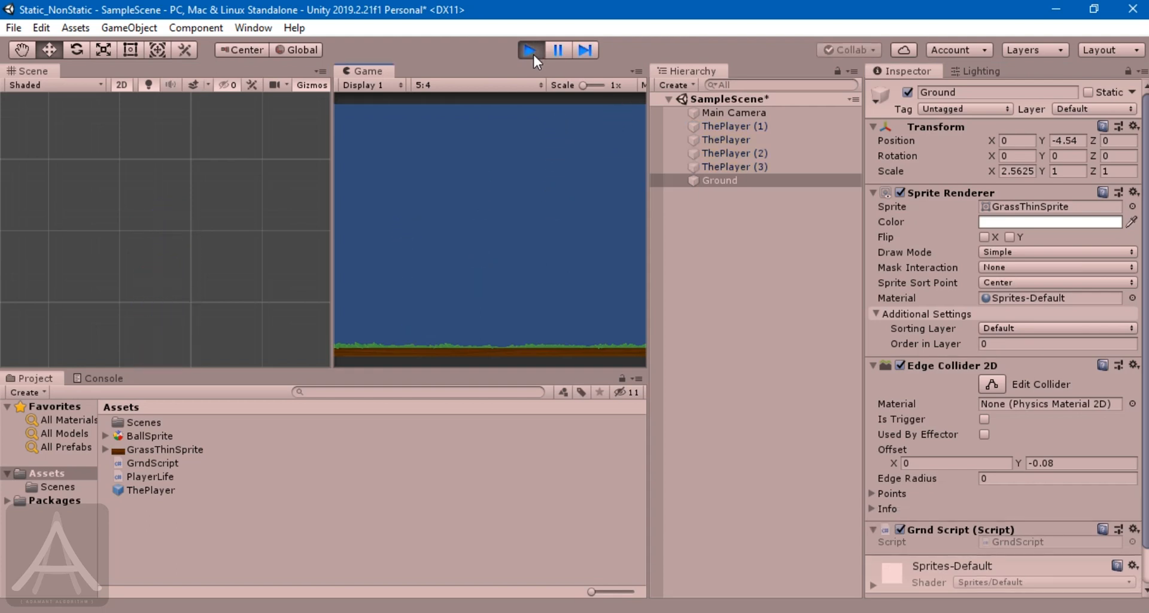
left_click(526, 50)
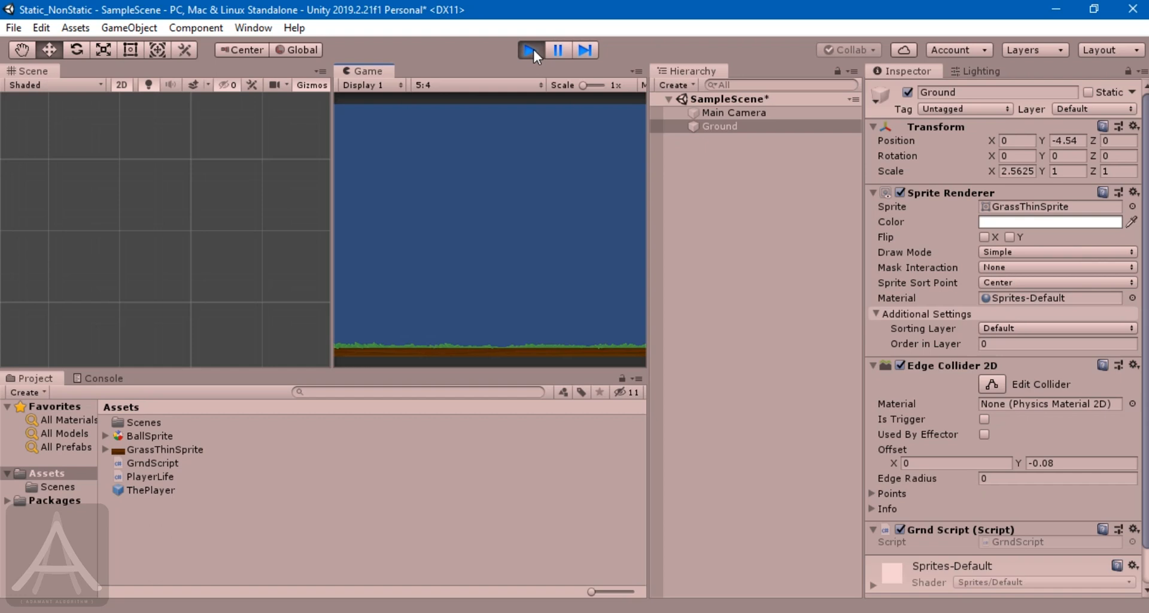
left_click(530, 51)
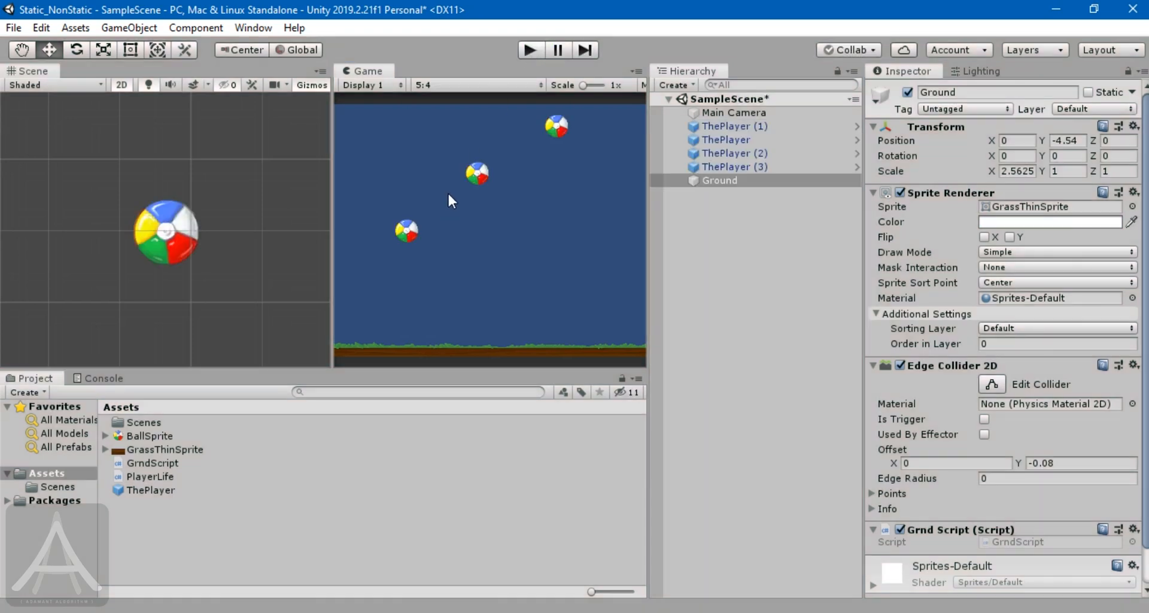
mouse_move(339, 284)
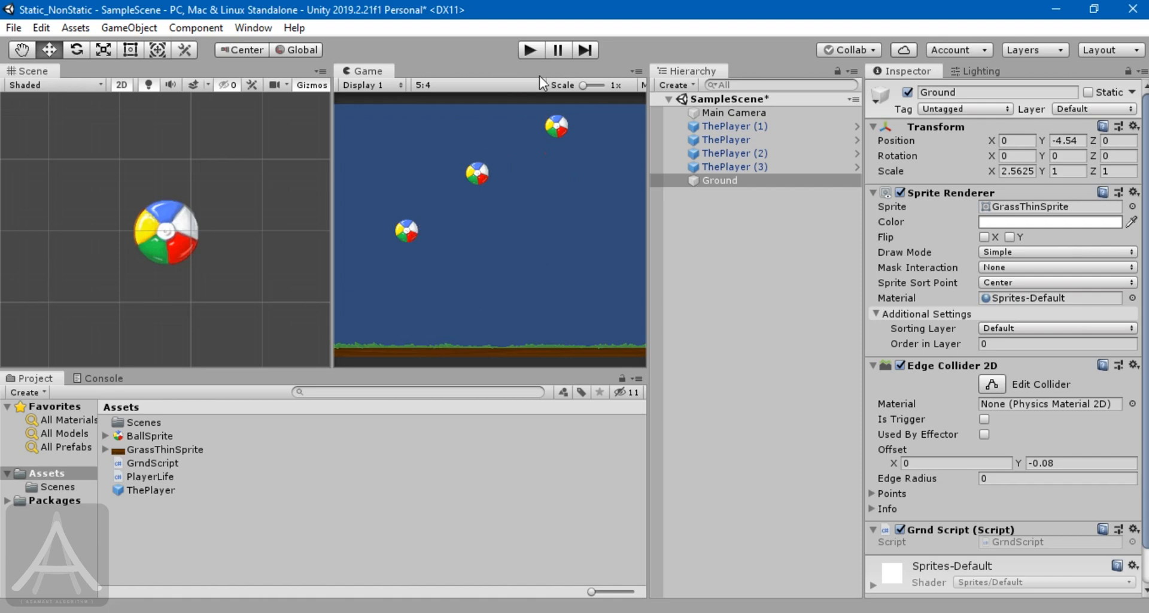
mouse_move(334, 570)
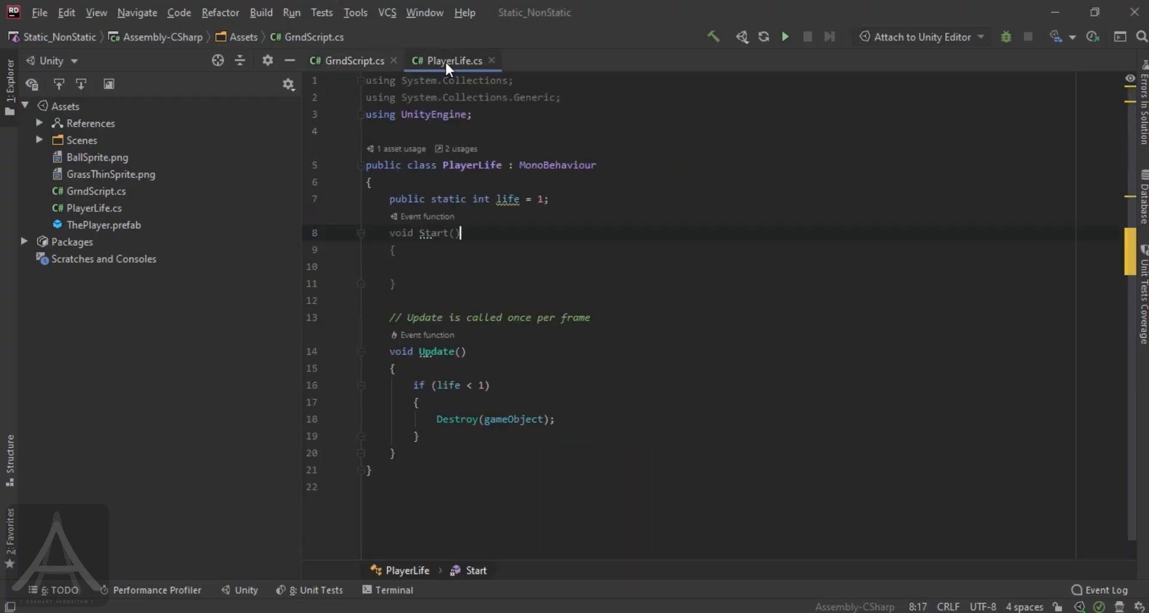
mouse_move(473, 225)
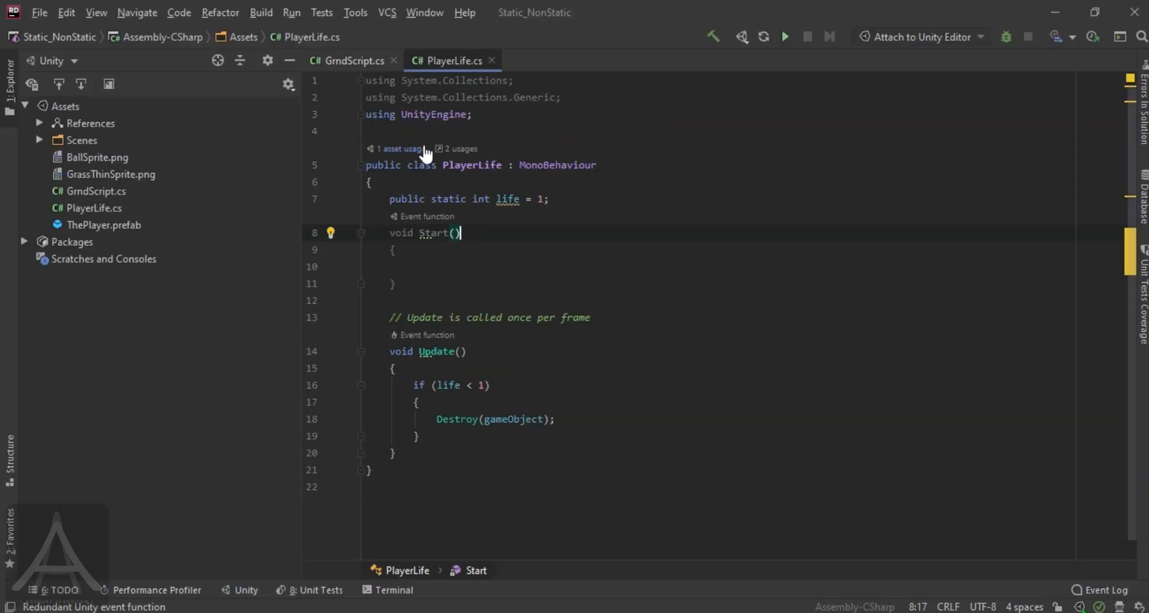
mouse_move(505, 203)
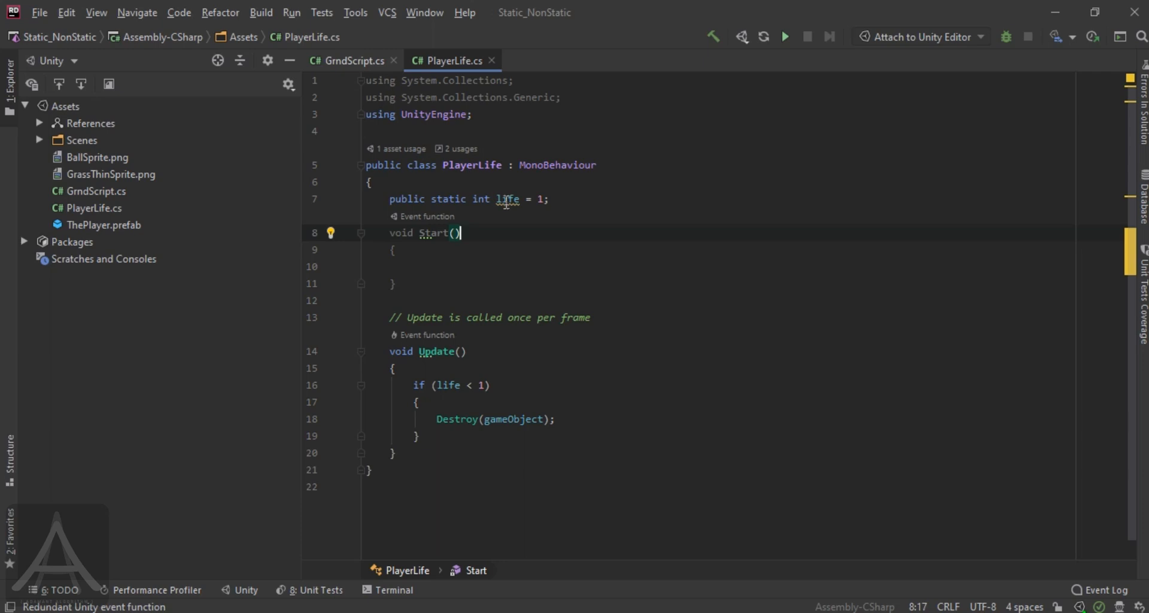
mouse_move(364, 213)
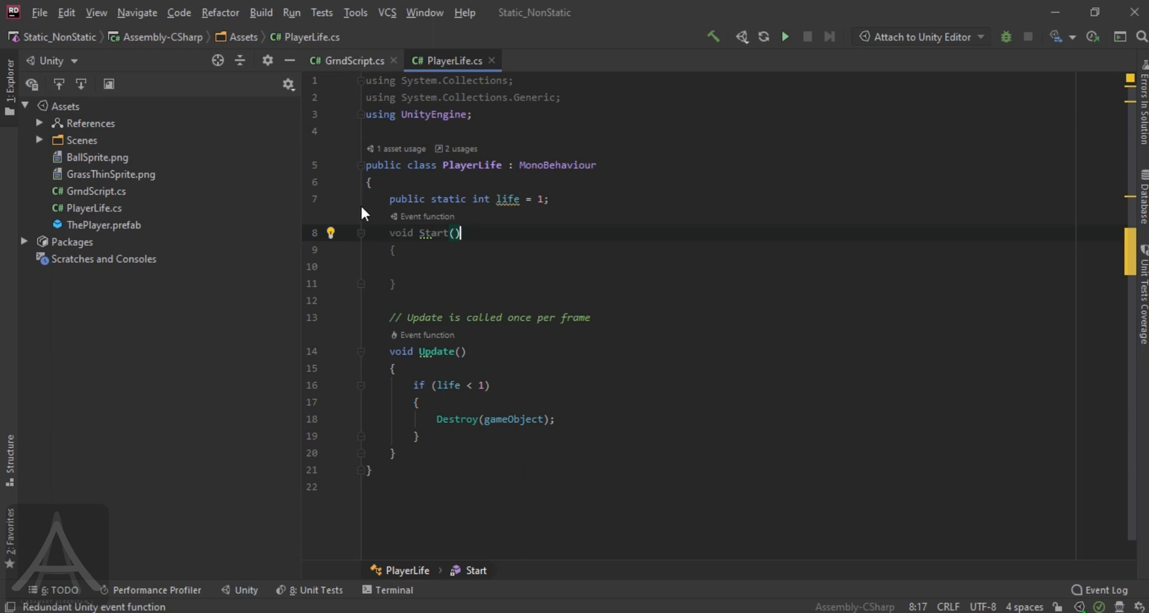
mouse_move(224, 565)
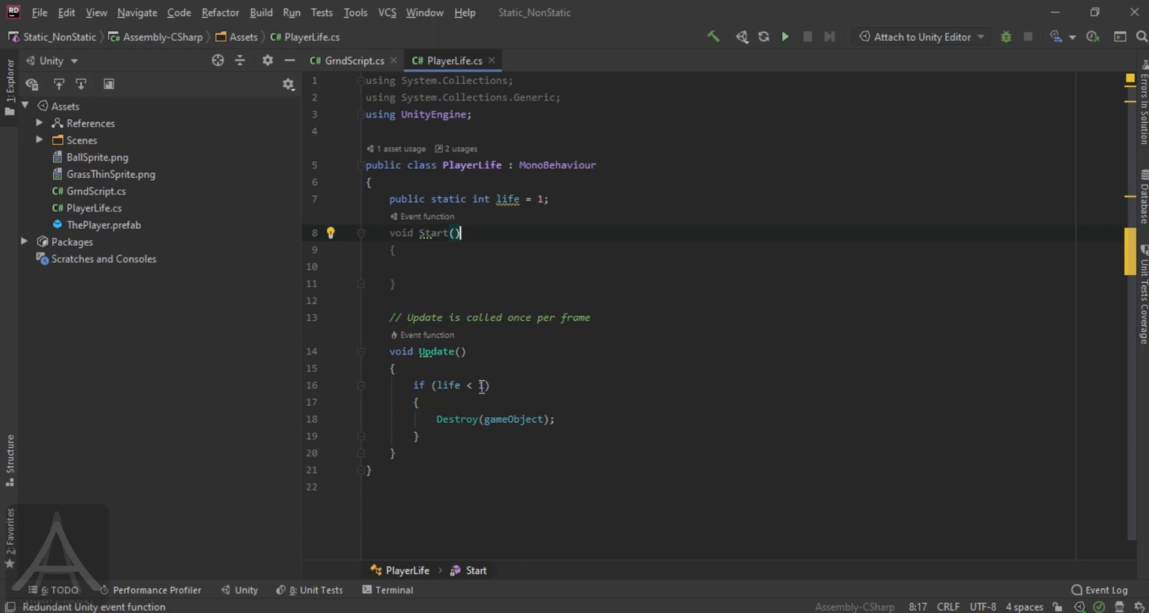
mouse_move(475, 386)
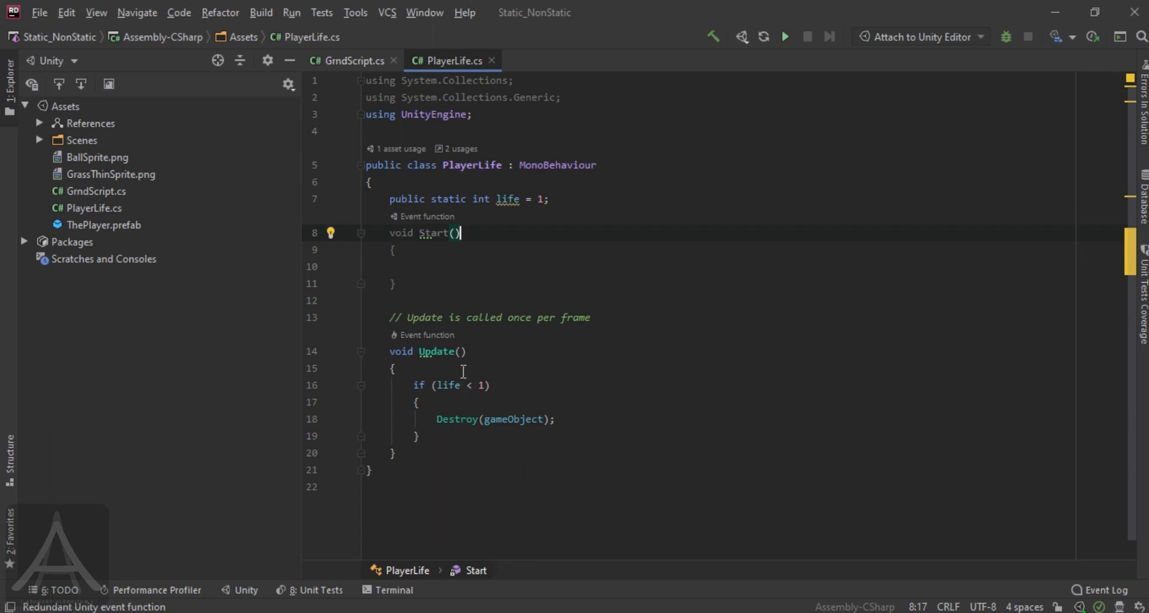
mouse_move(474, 367)
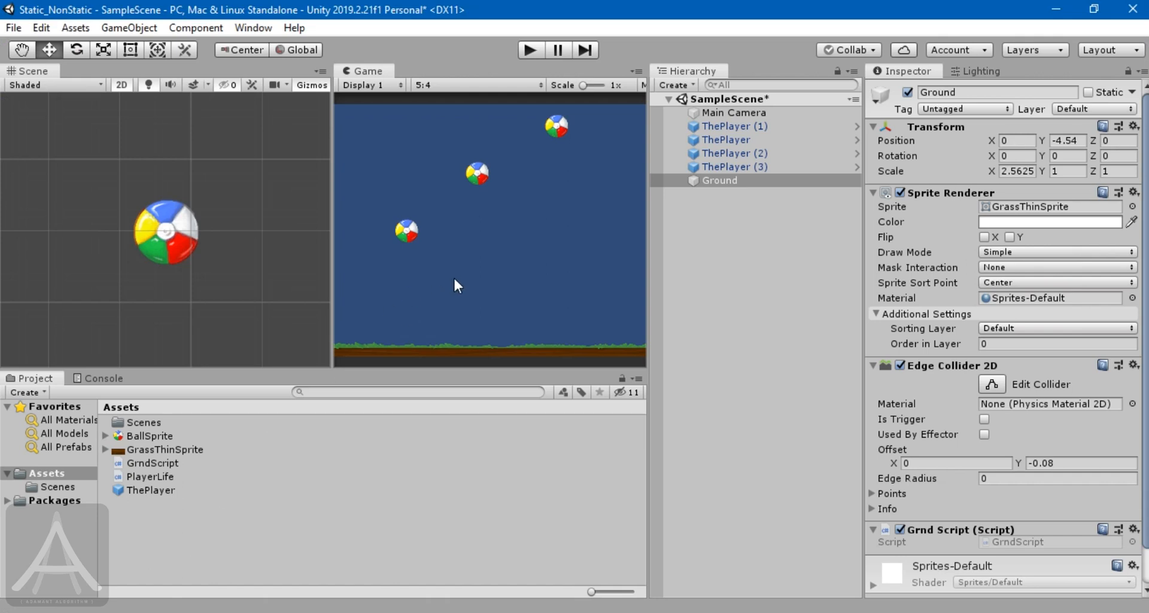
mouse_move(491, 97)
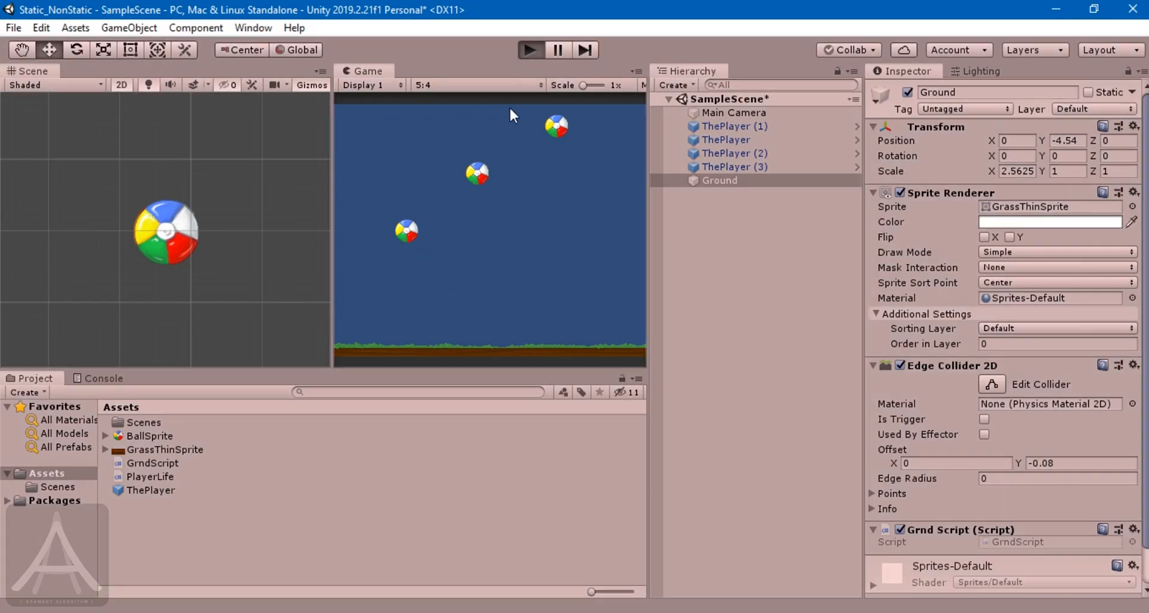
mouse_move(496, 177)
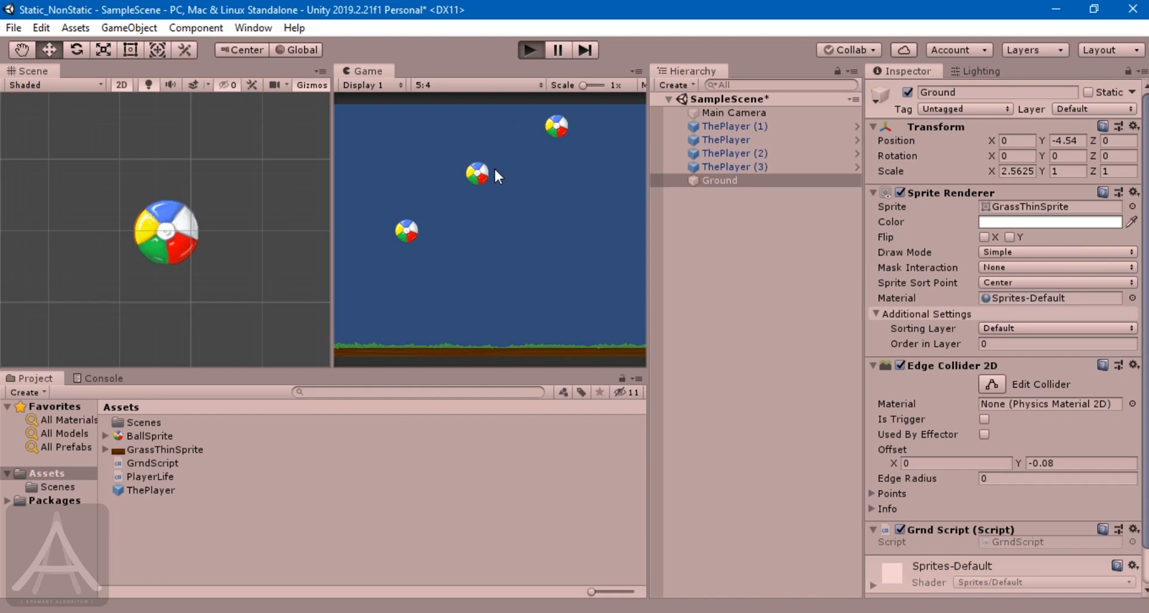
left_click(530, 50)
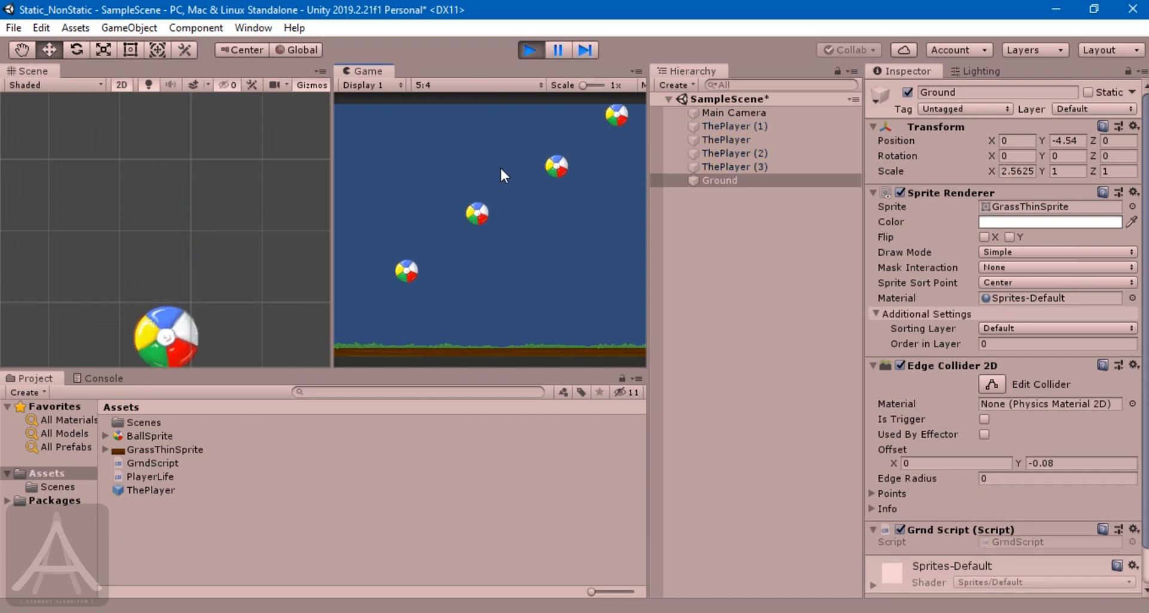
left_click(529, 50)
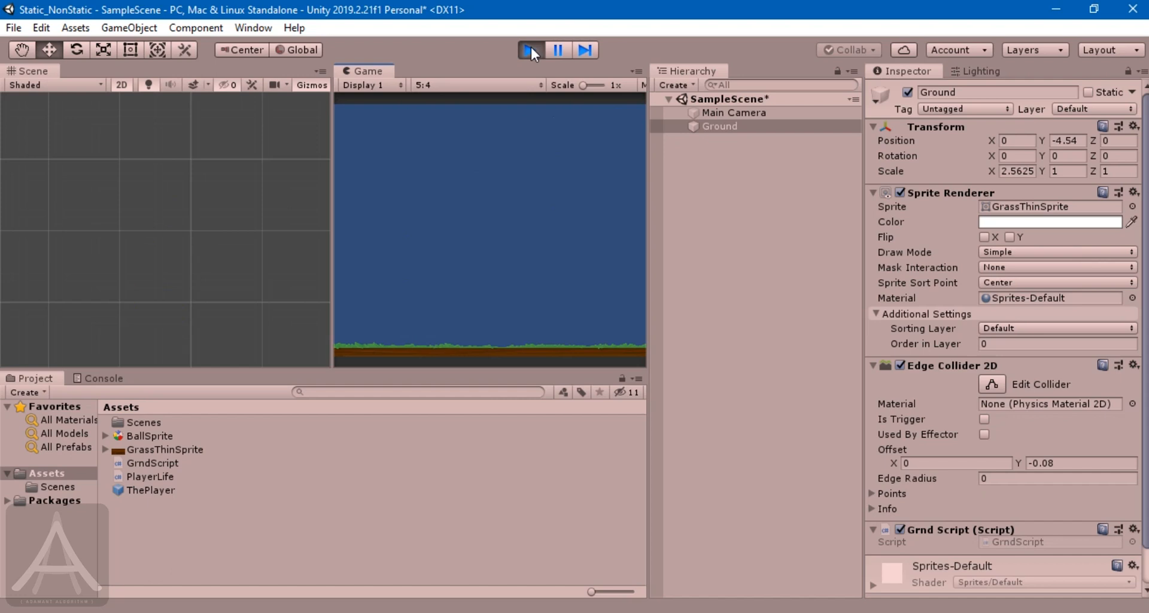
left_click(529, 50)
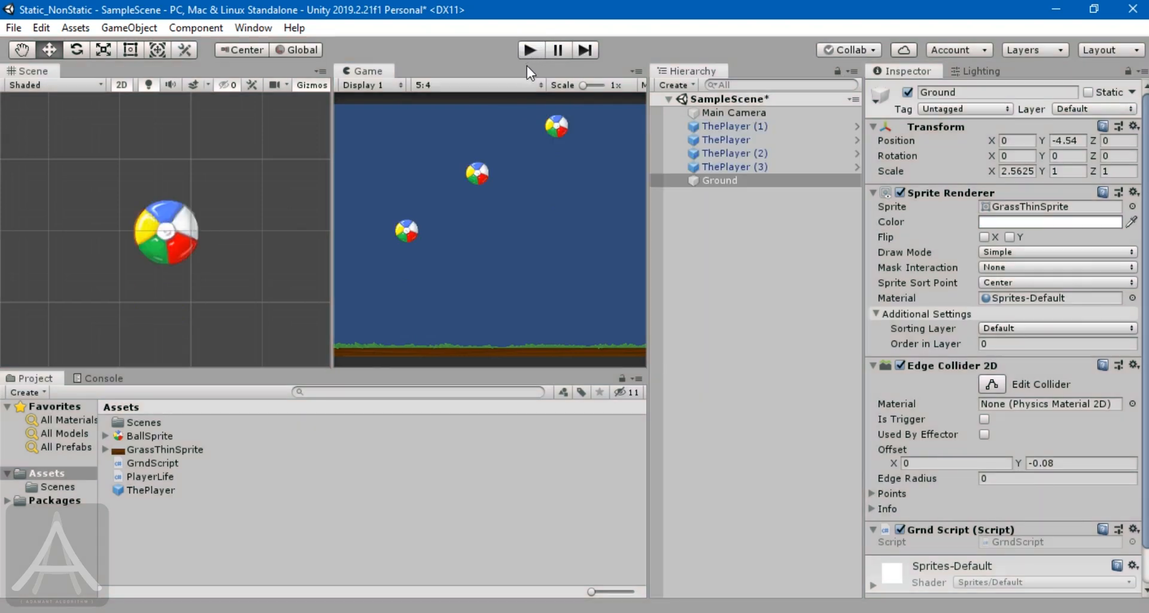
mouse_move(445, 227)
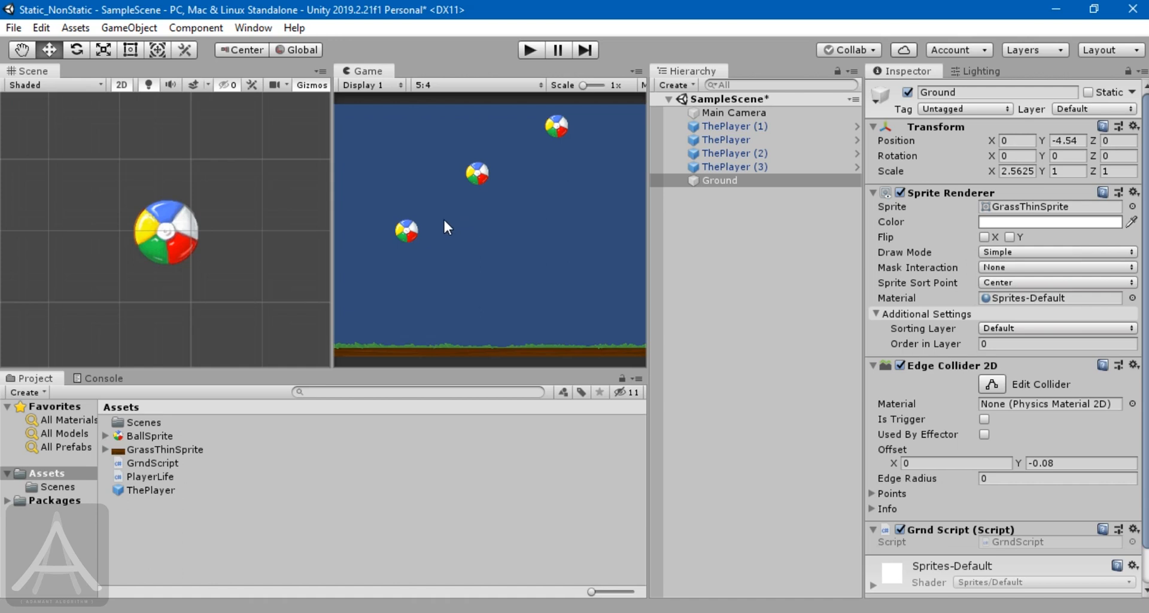
mouse_move(440, 234)
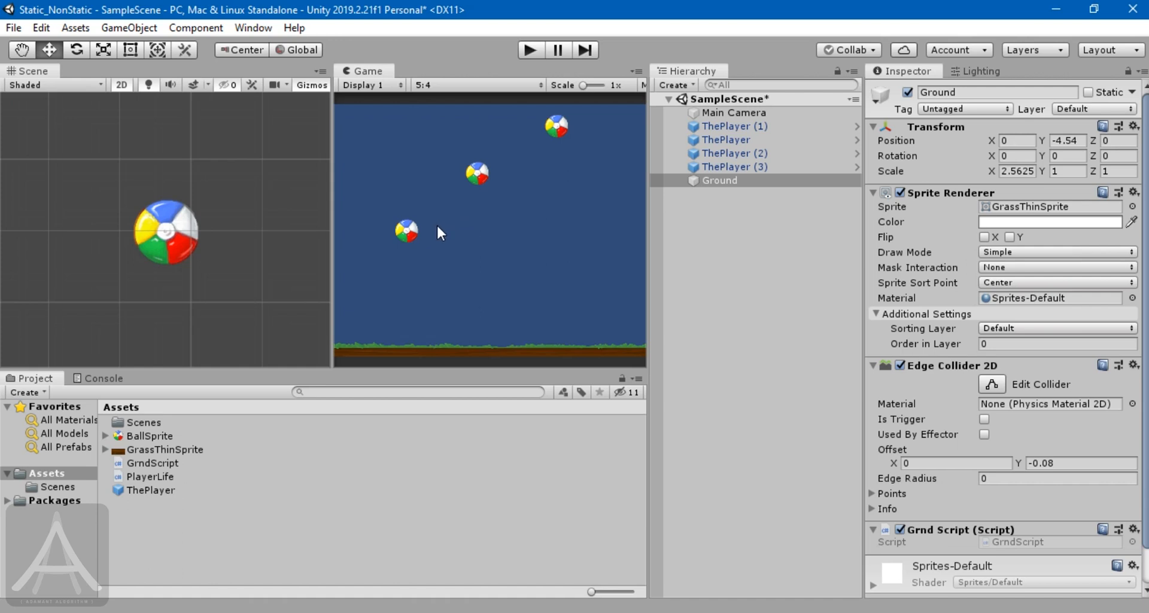
mouse_move(383, 345)
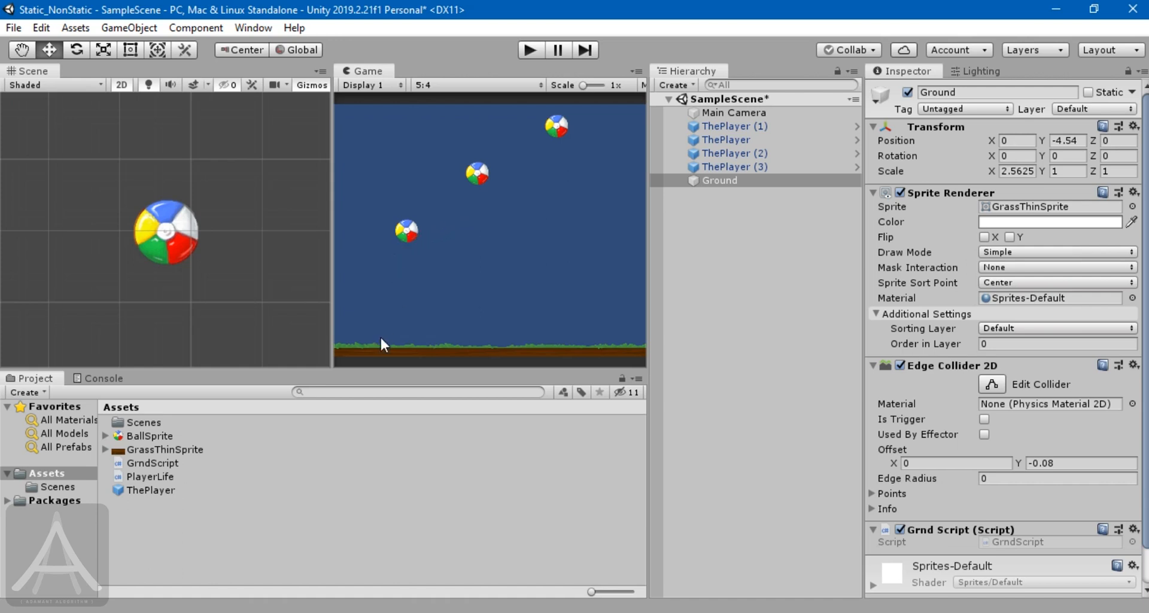
mouse_move(387, 347)
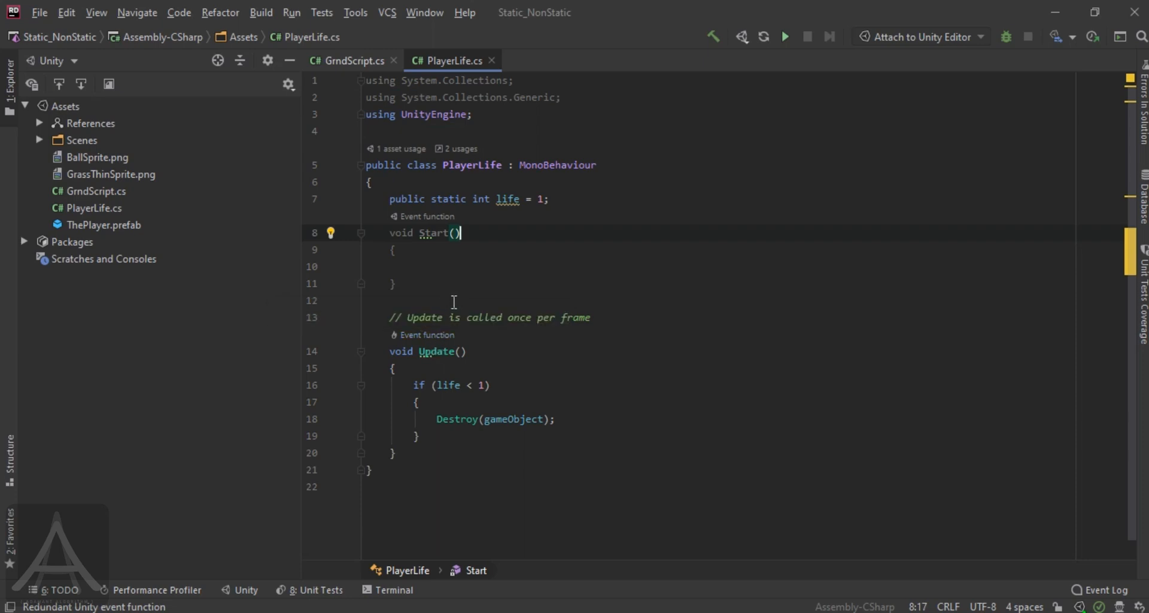
mouse_move(463, 288)
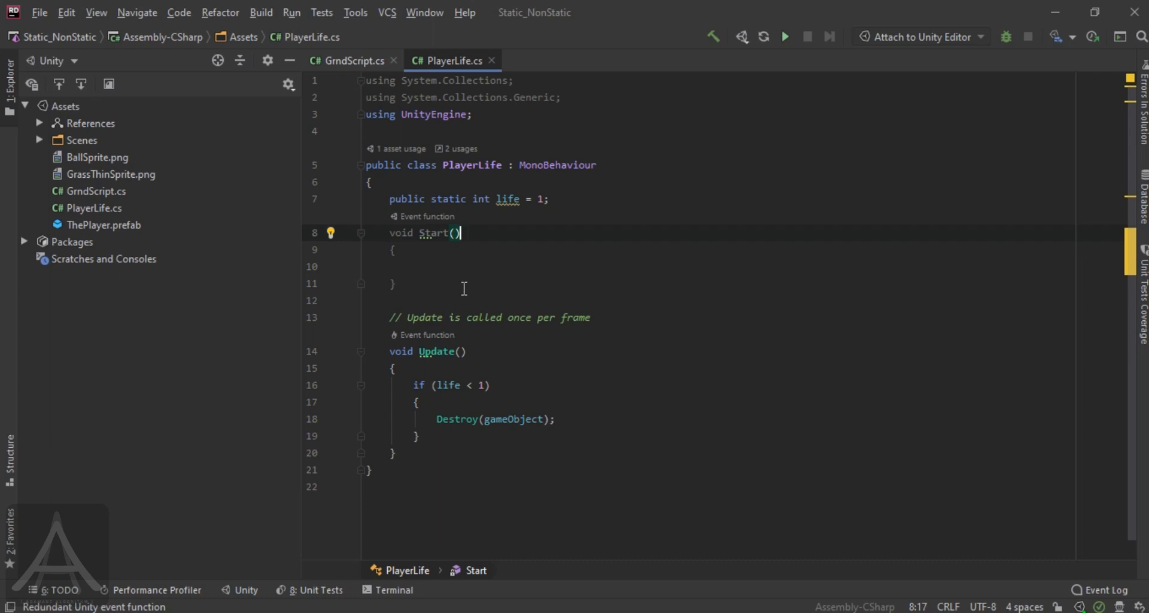
mouse_move(441, 296)
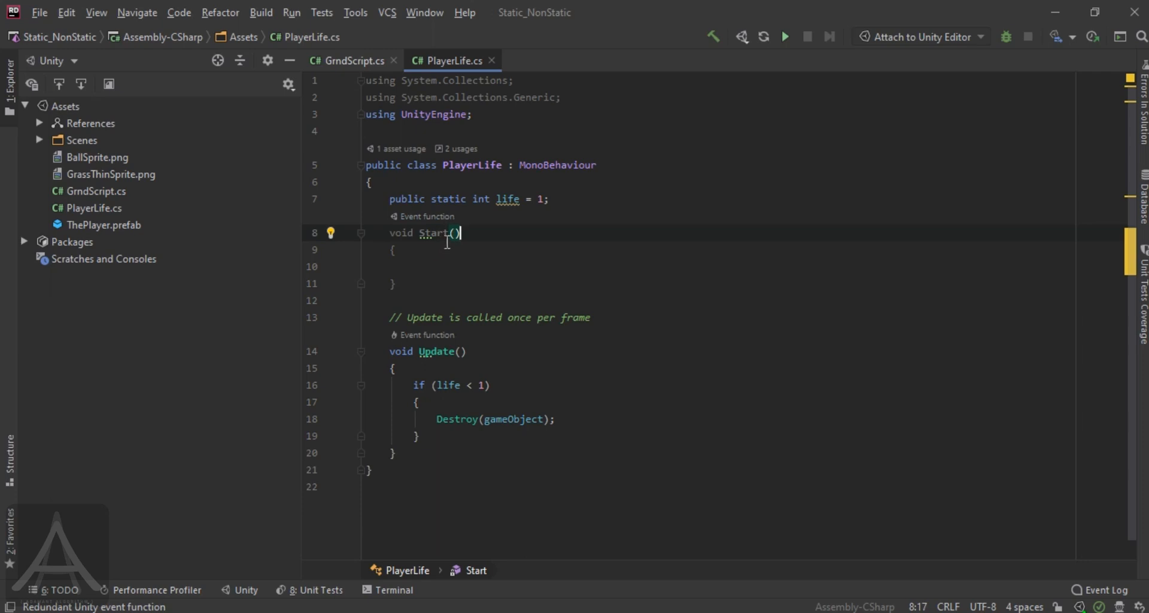
mouse_move(446, 269)
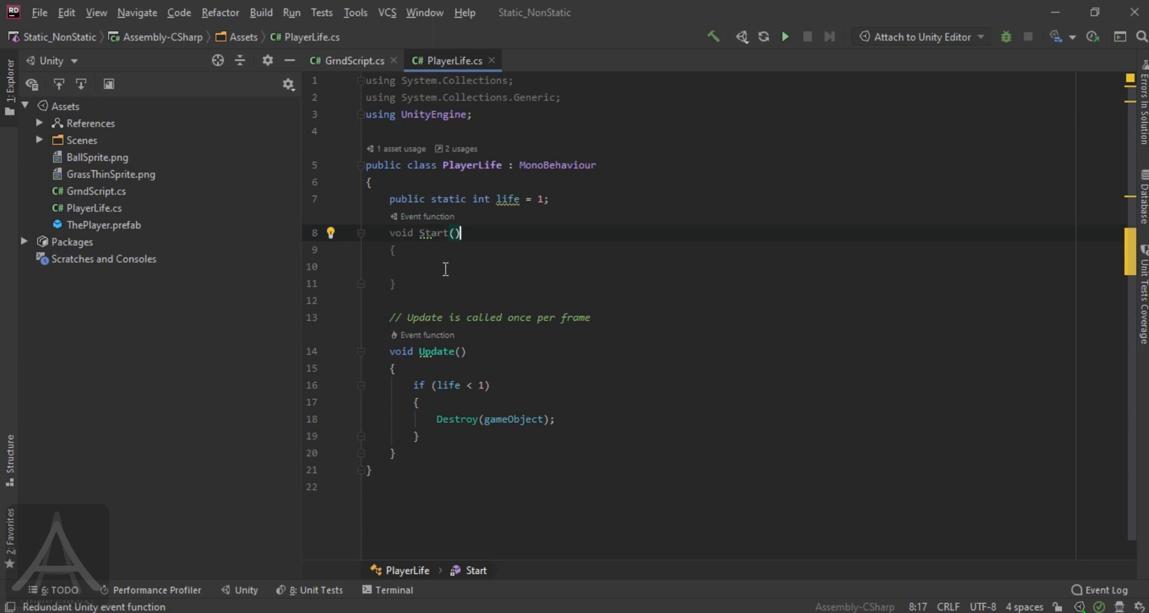
Step: Place the caret on PlayerLife's static modifier, then switch to GrndScript.cs
left_click(493, 199)
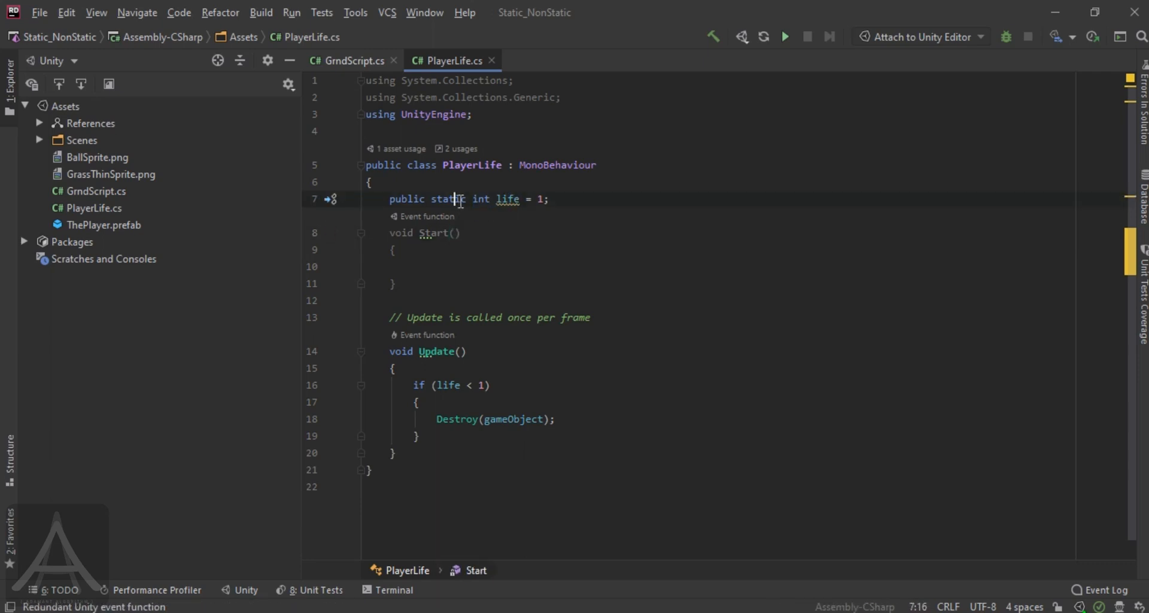
left_click(351, 60)
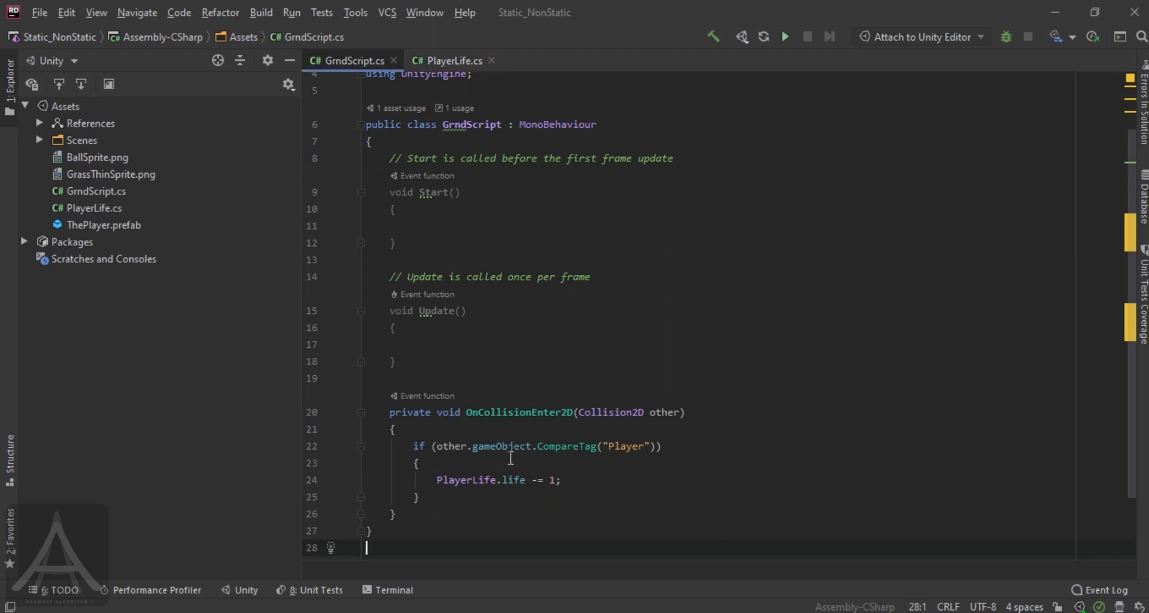
mouse_move(487, 471)
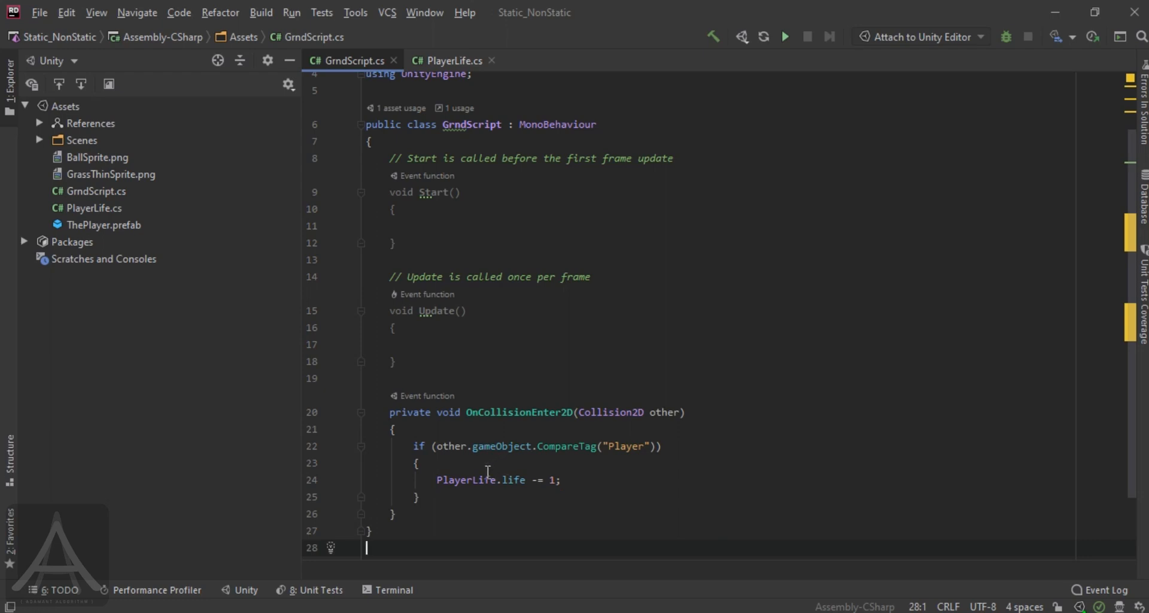
mouse_move(308, 565)
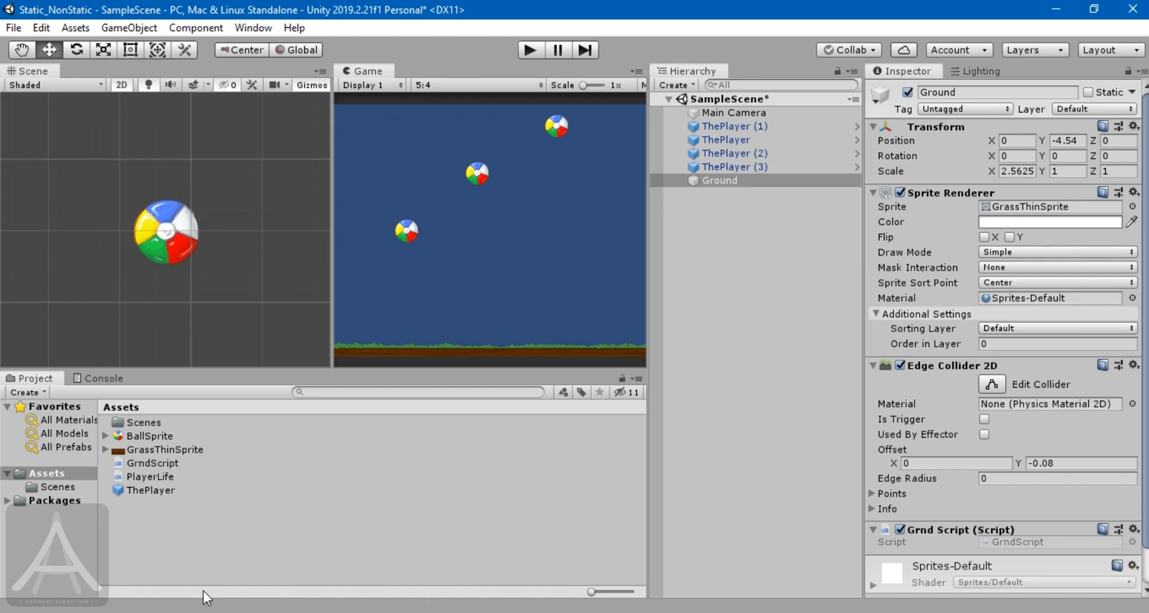
mouse_move(305, 487)
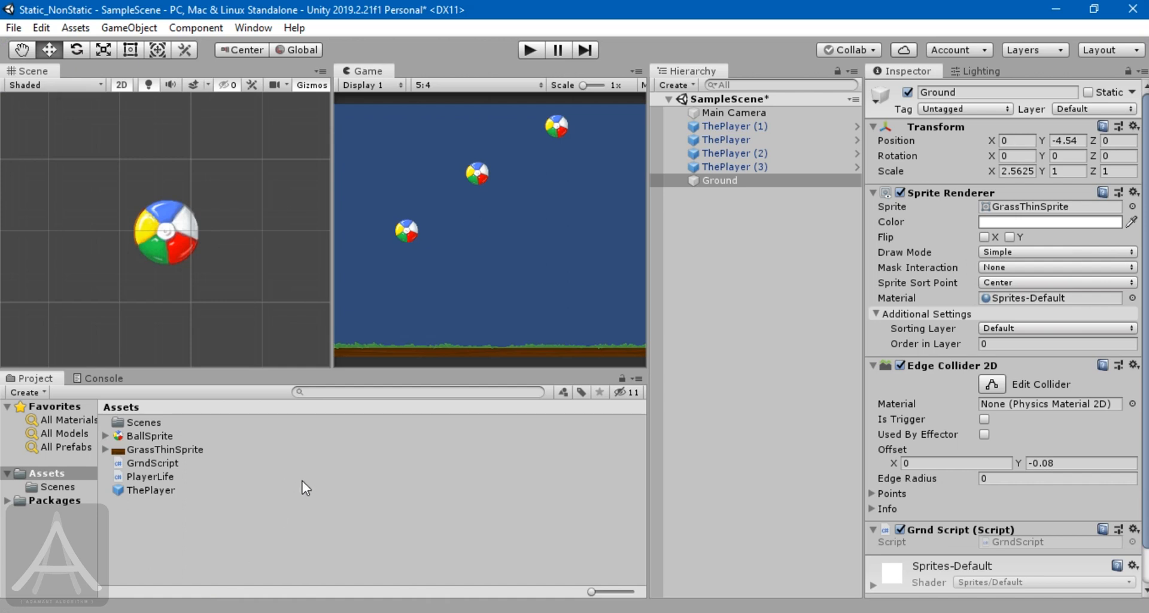
mouse_move(292, 495)
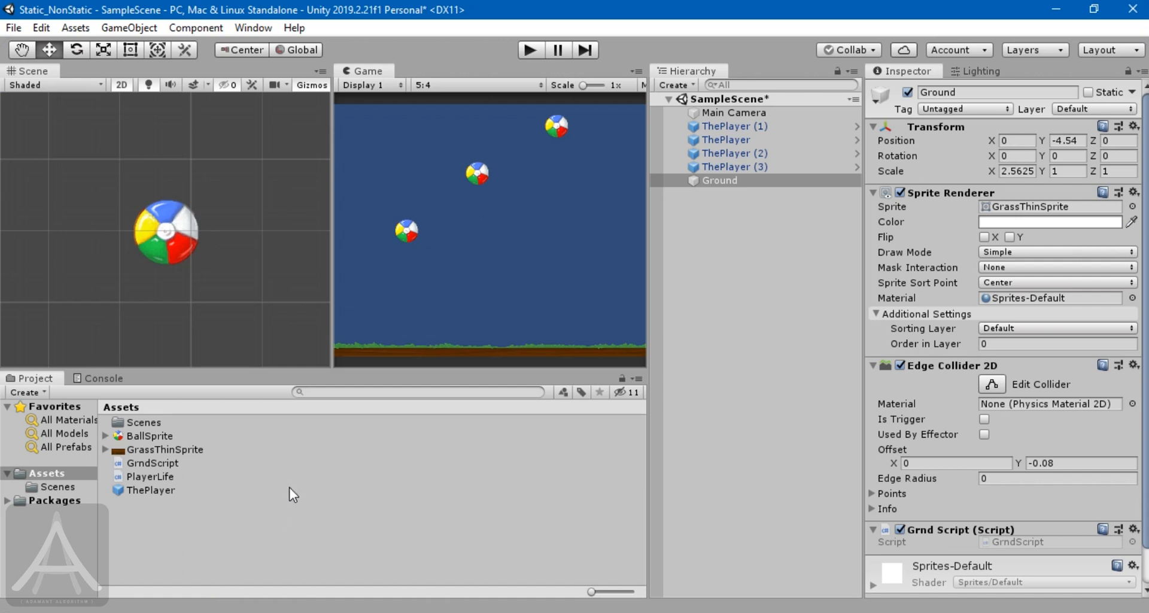
mouse_move(315, 473)
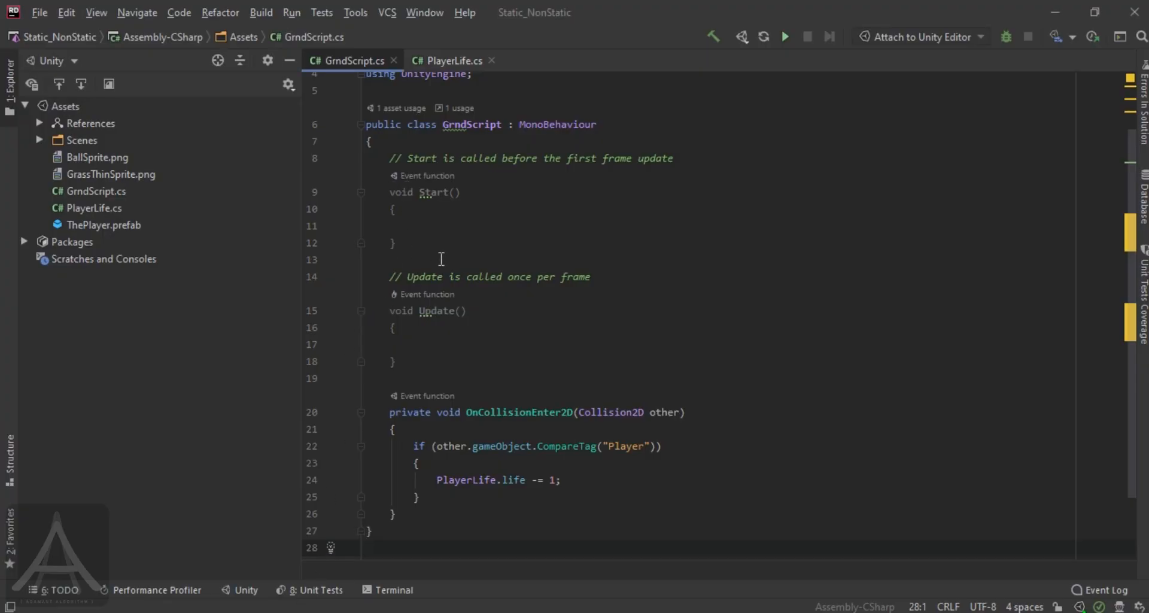
left_click(446, 60)
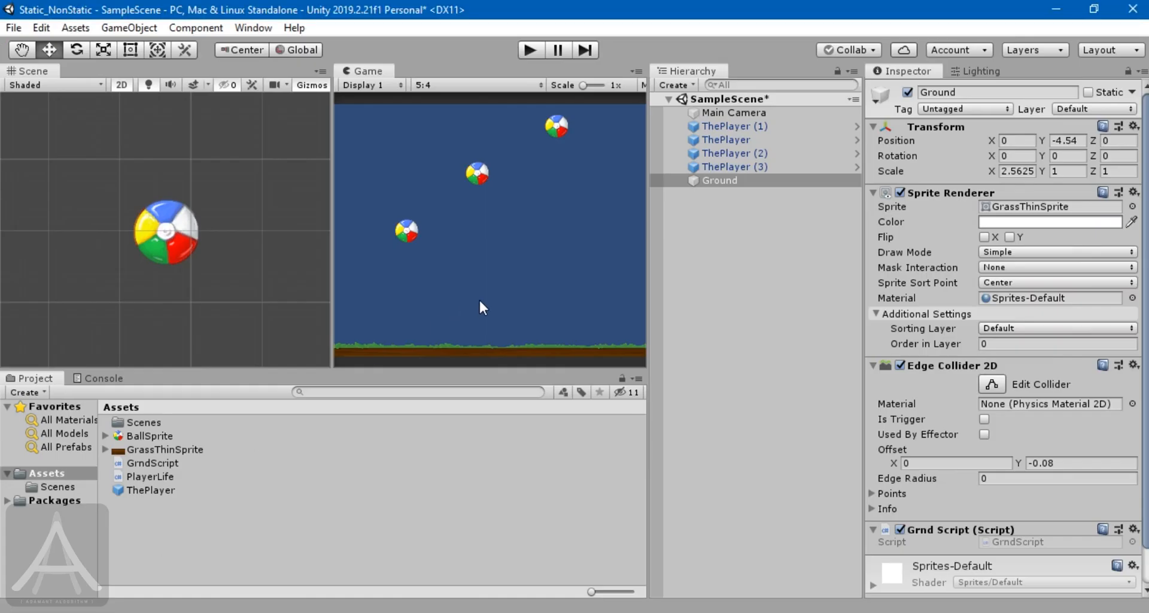
mouse_move(356, 609)
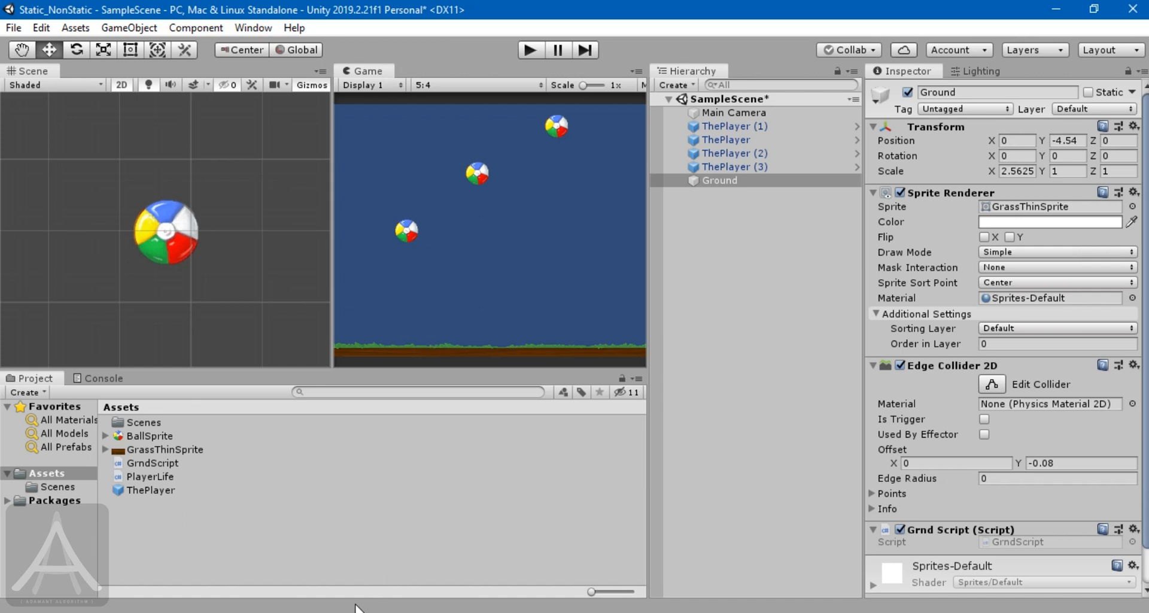
mouse_move(410, 238)
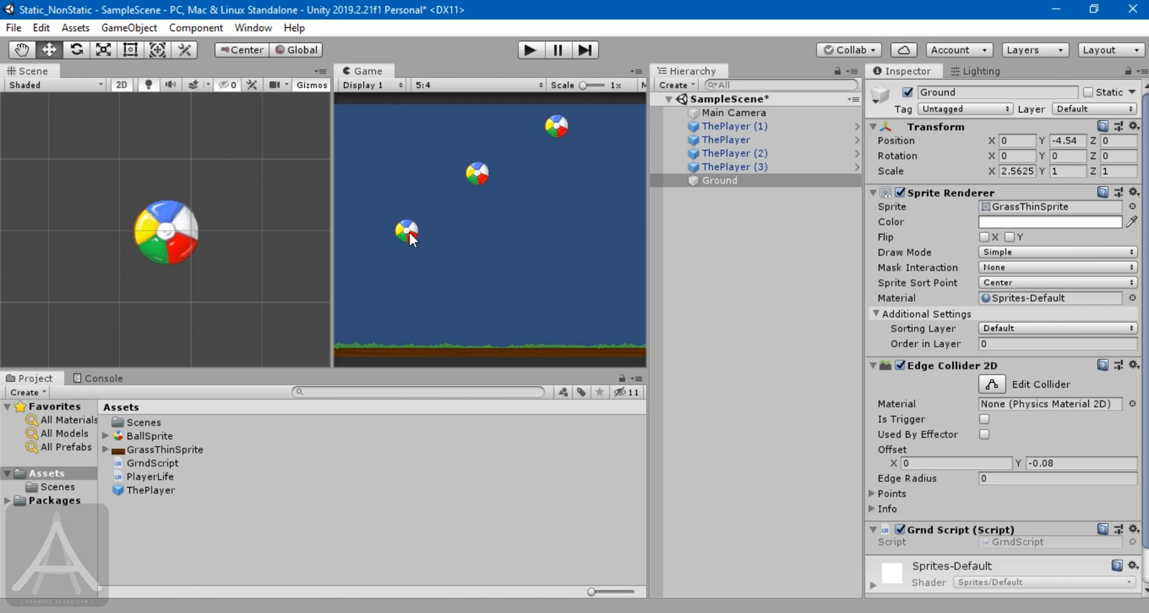
mouse_move(352, 409)
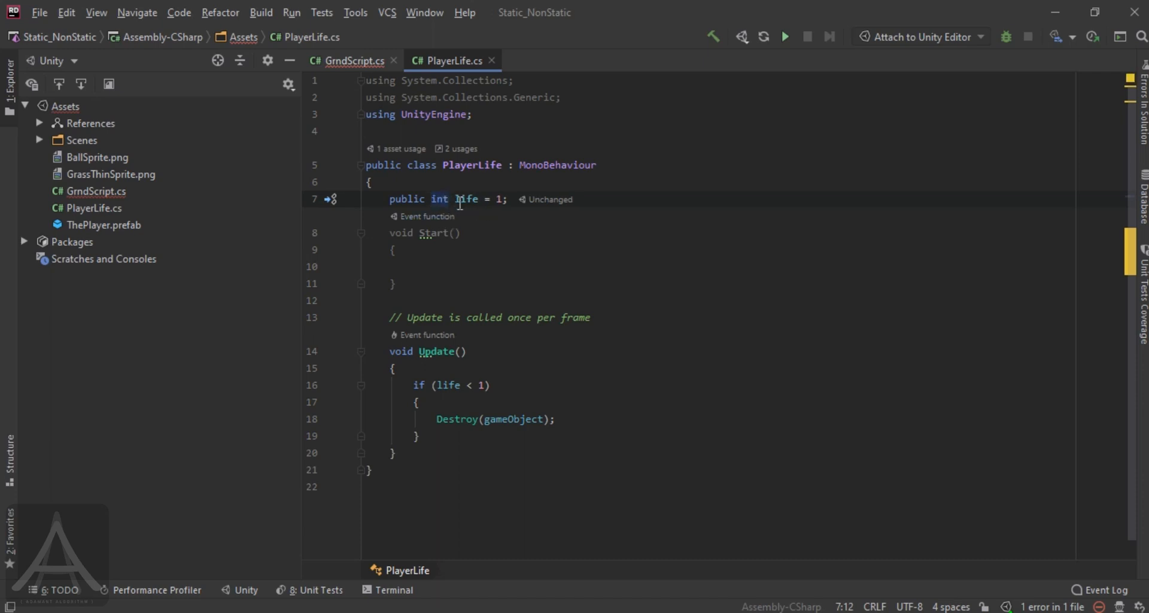
mouse_move(352, 60)
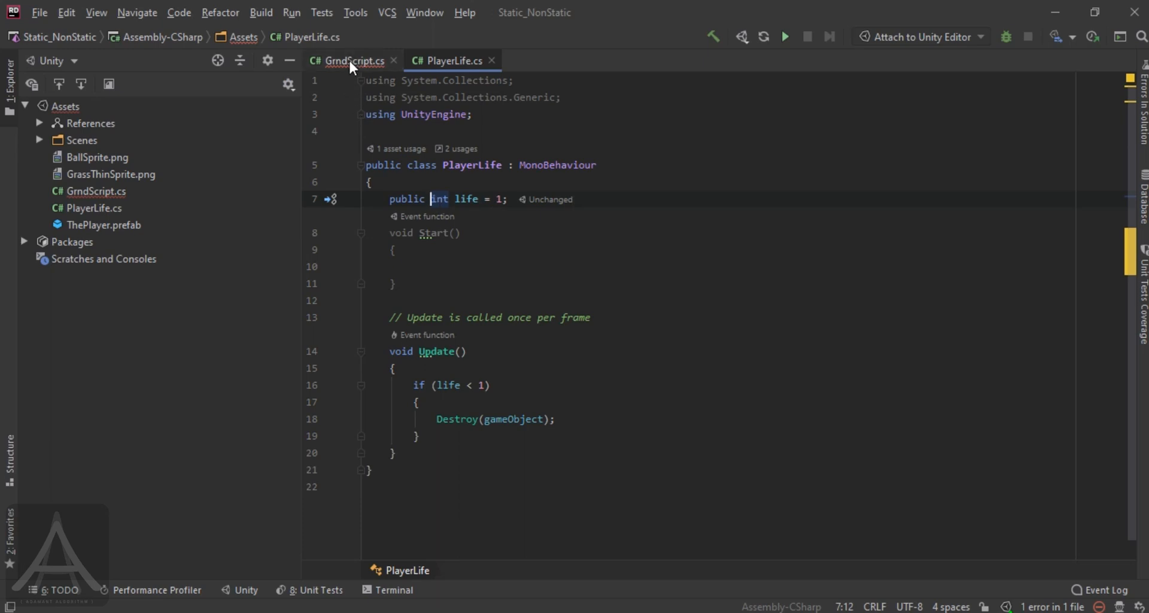
Step: Delete the PlayerLife.life -= 1 line from GrndScript's collision check
left_click(350, 60)
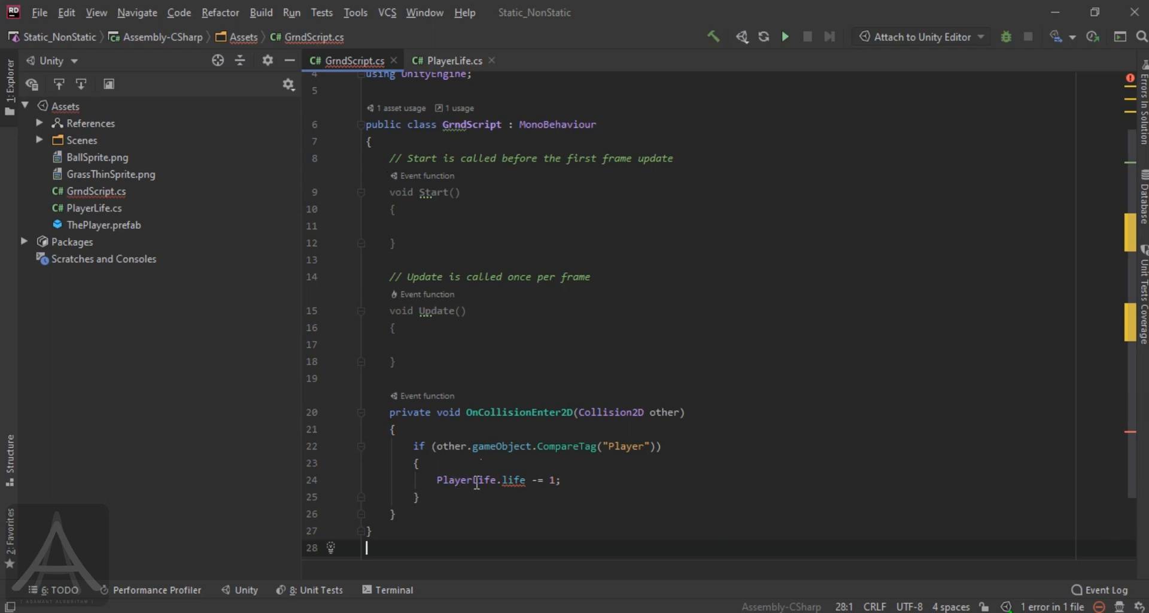
mouse_move(477, 480)
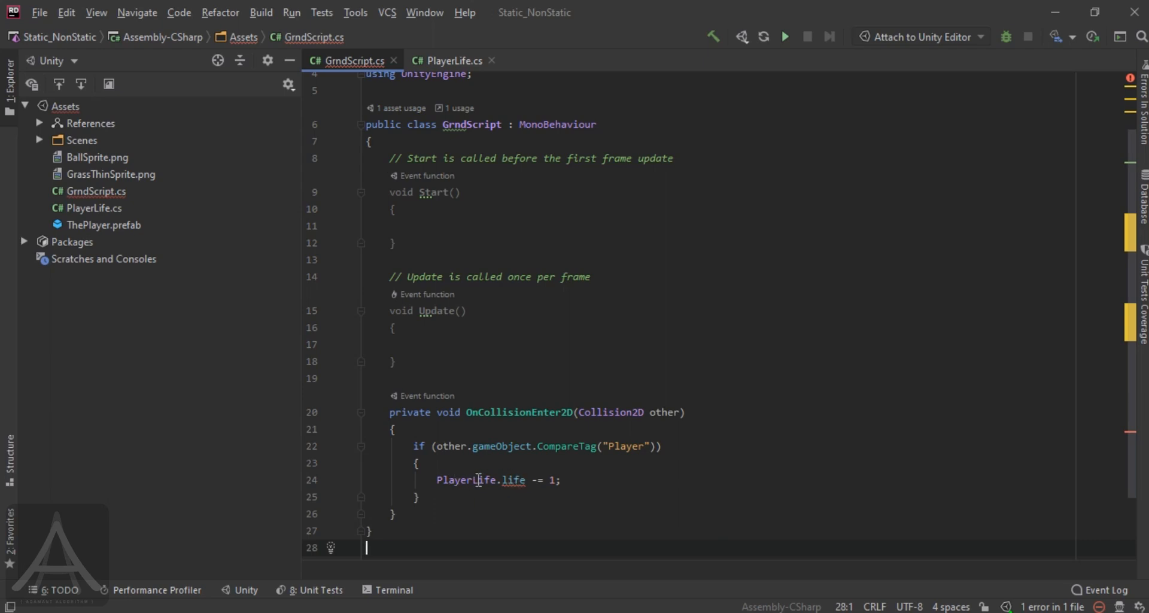
mouse_move(500, 480)
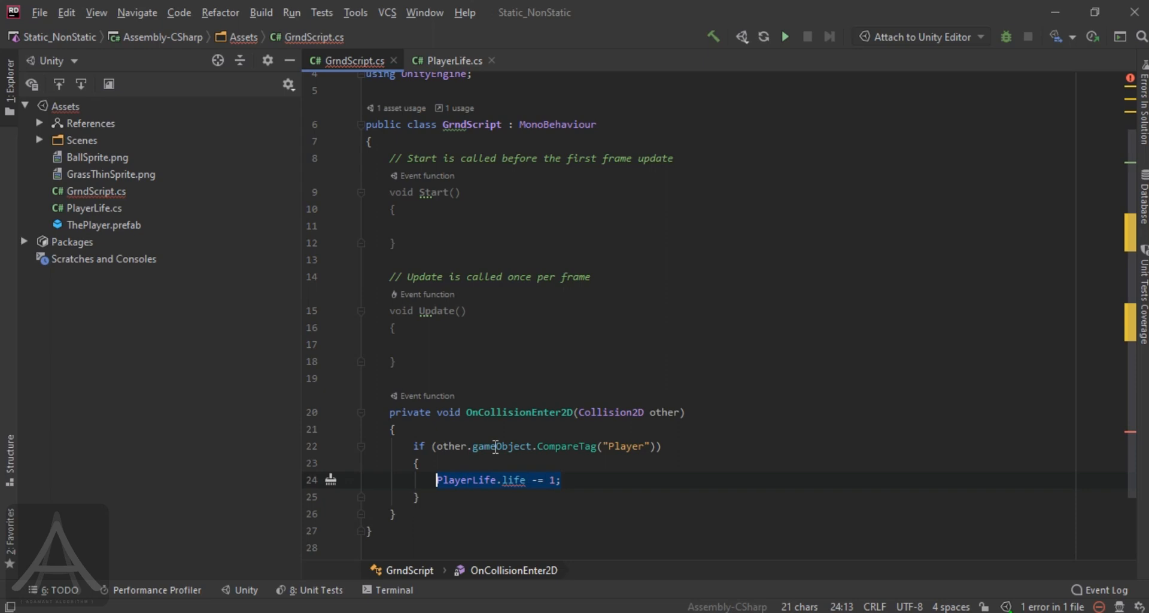
key("Delete")
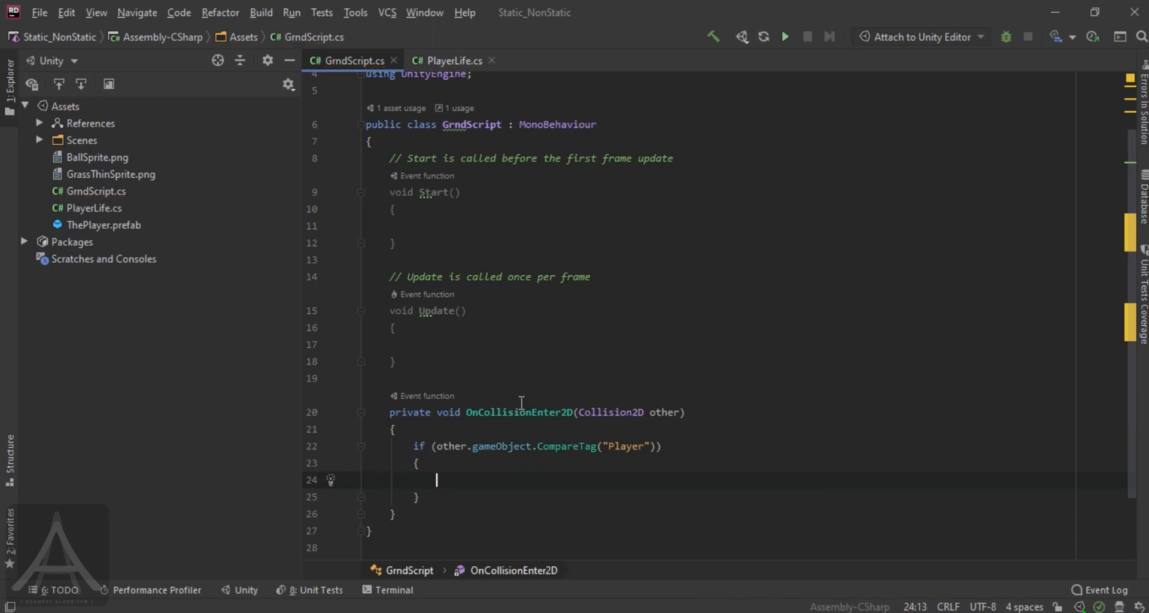
mouse_move(520, 402)
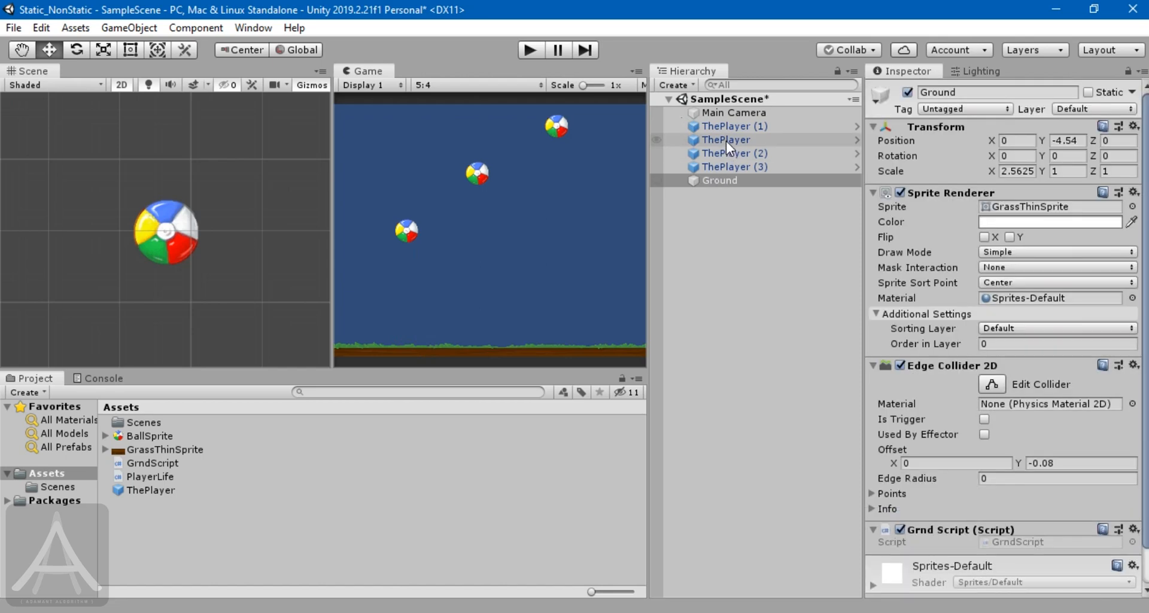
Step: Show ThePlayer's Player Life component with its editable Life value of 1
left_click(729, 139)
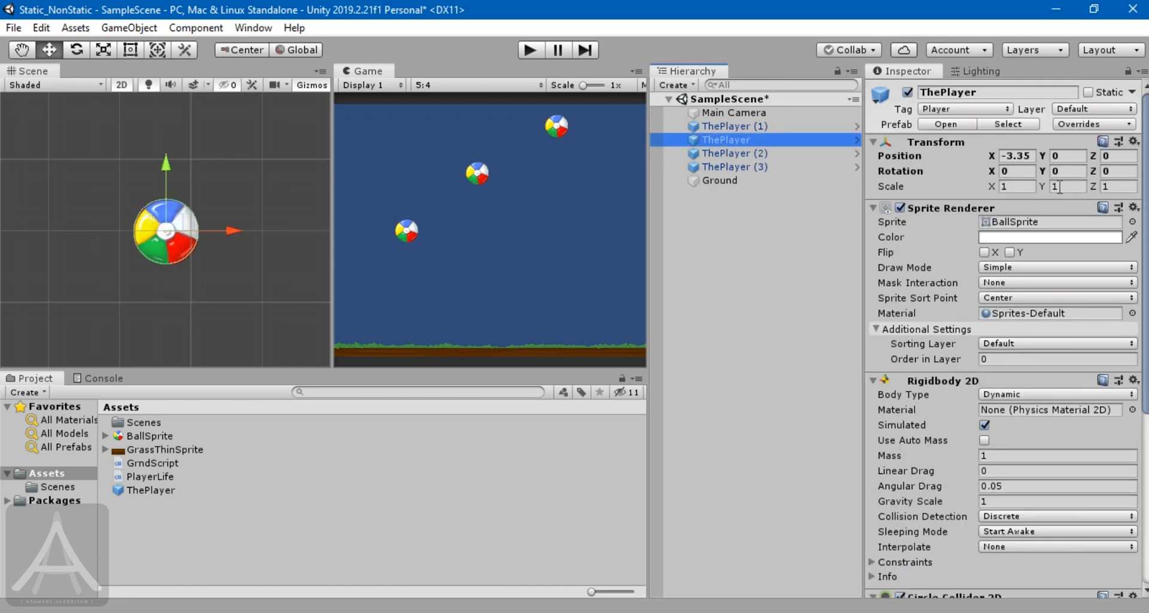
scroll("down", 3)
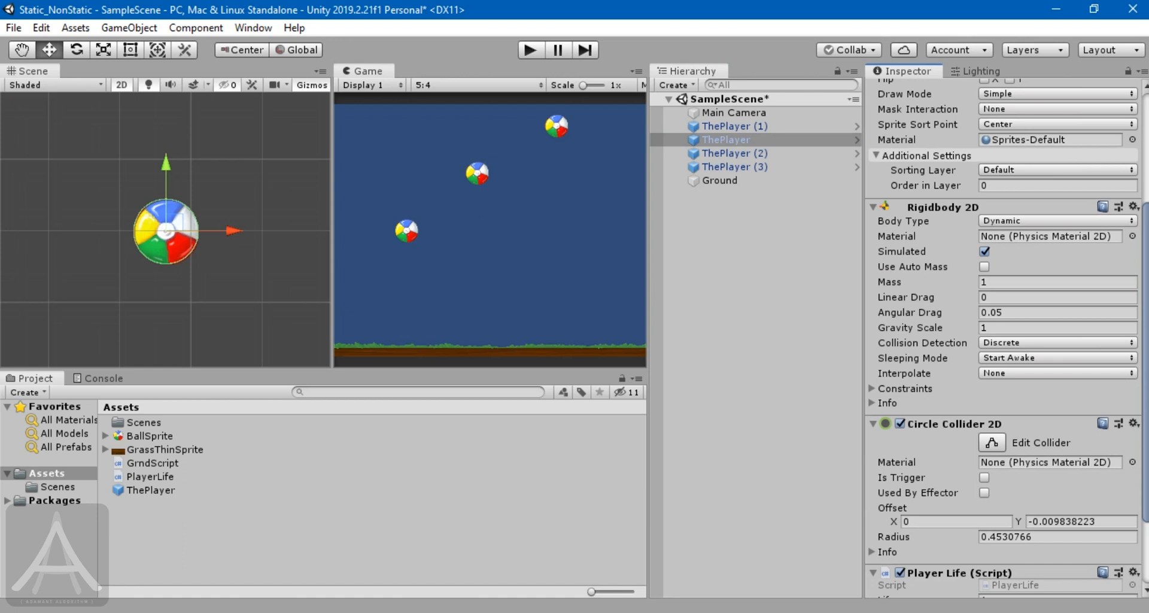
scroll("down", 3)
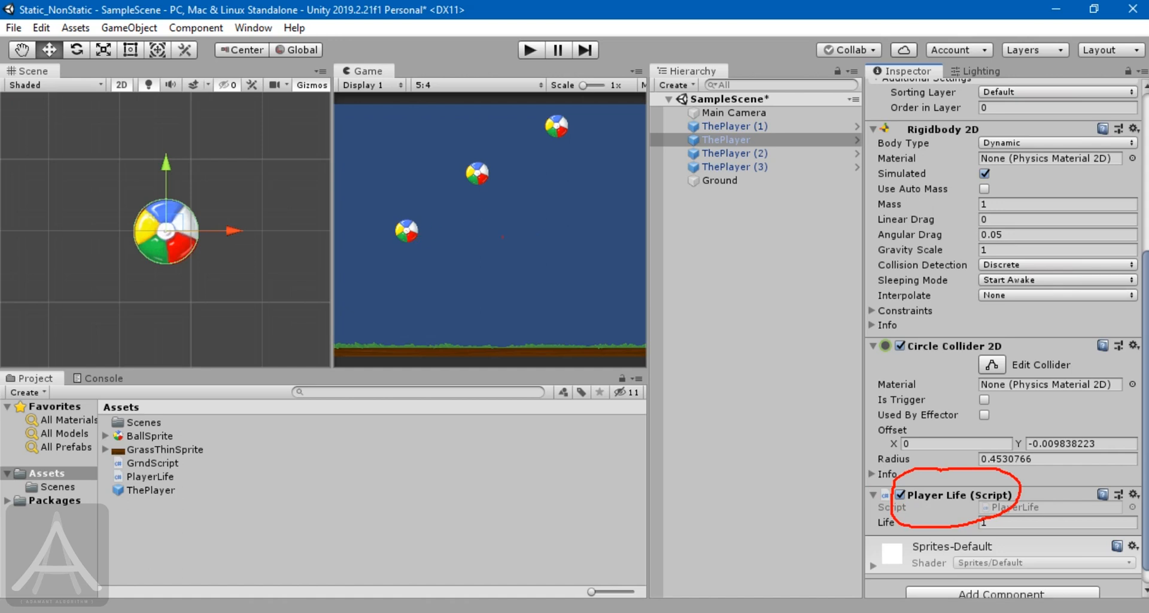
mouse_move(890, 407)
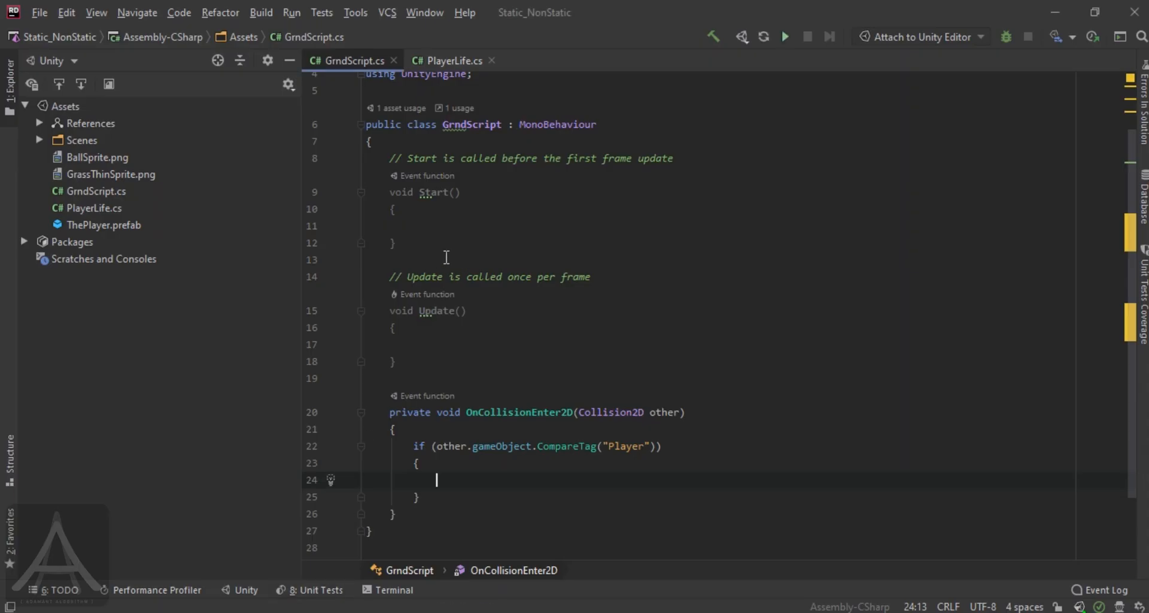
mouse_move(456, 499)
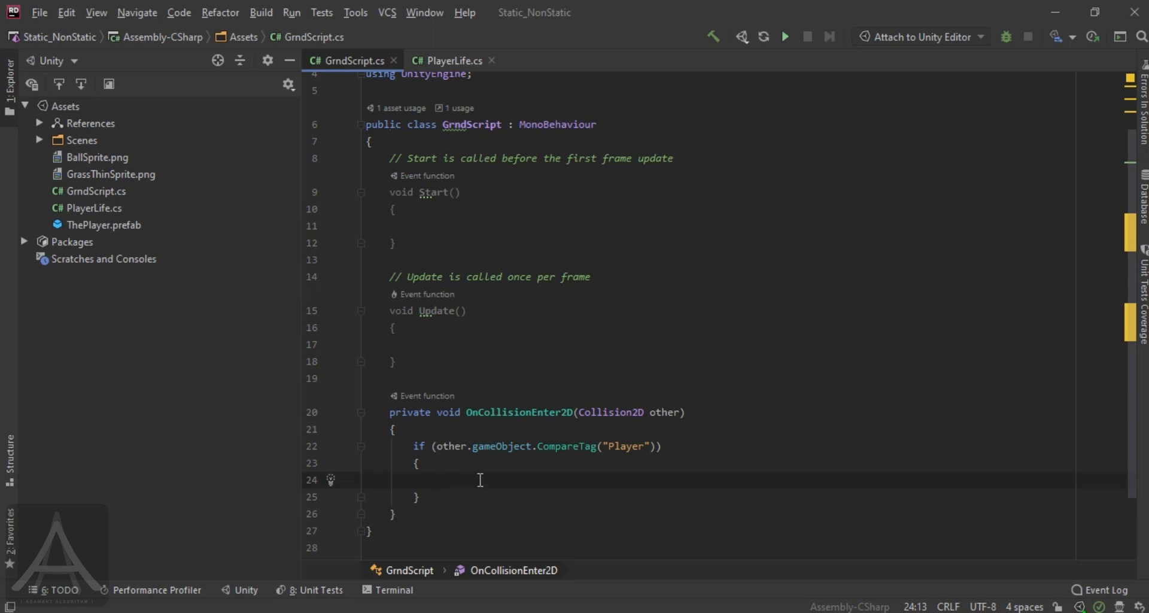
Step: Declare 'GameObject justCollided = other.gameObject;' inside the collision check and start a new line
type("GameObject")
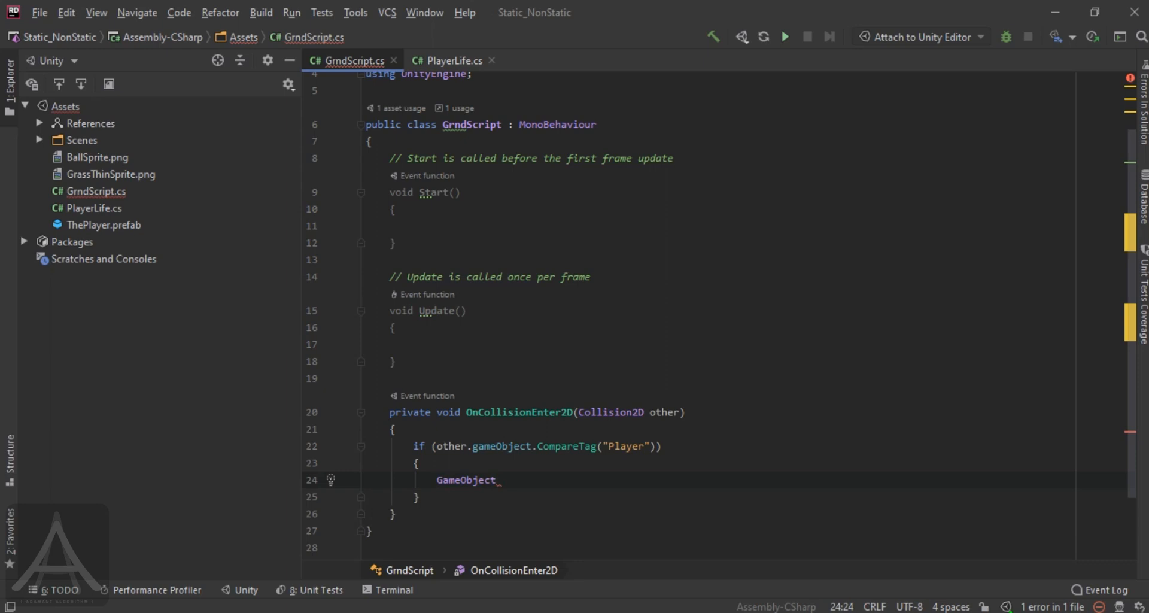
type("justCol")
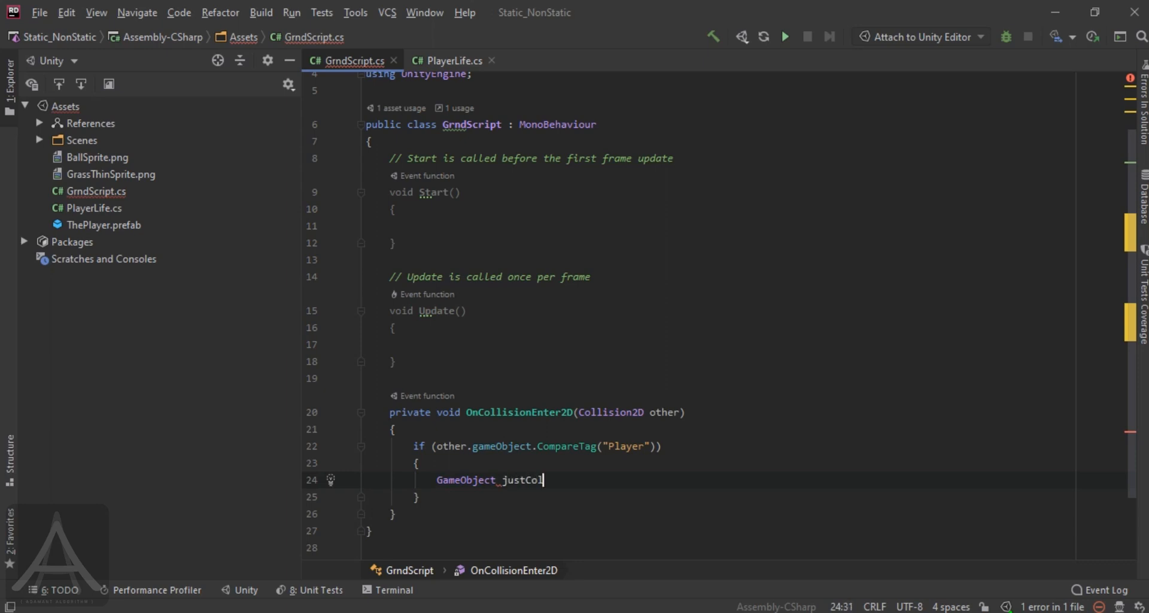
type("lided")
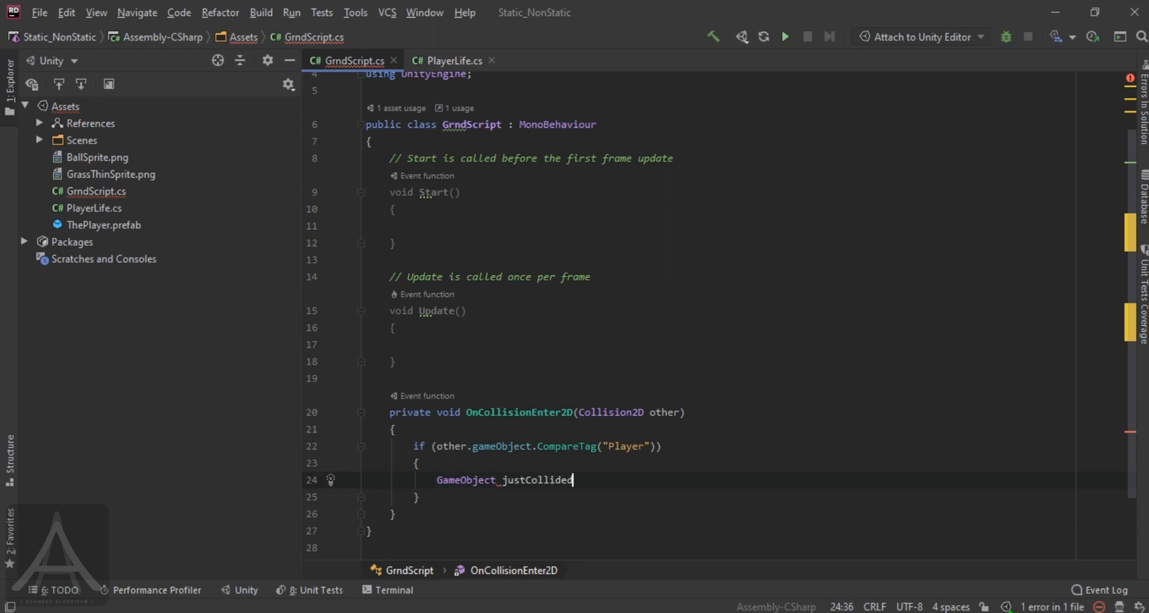
type("=")
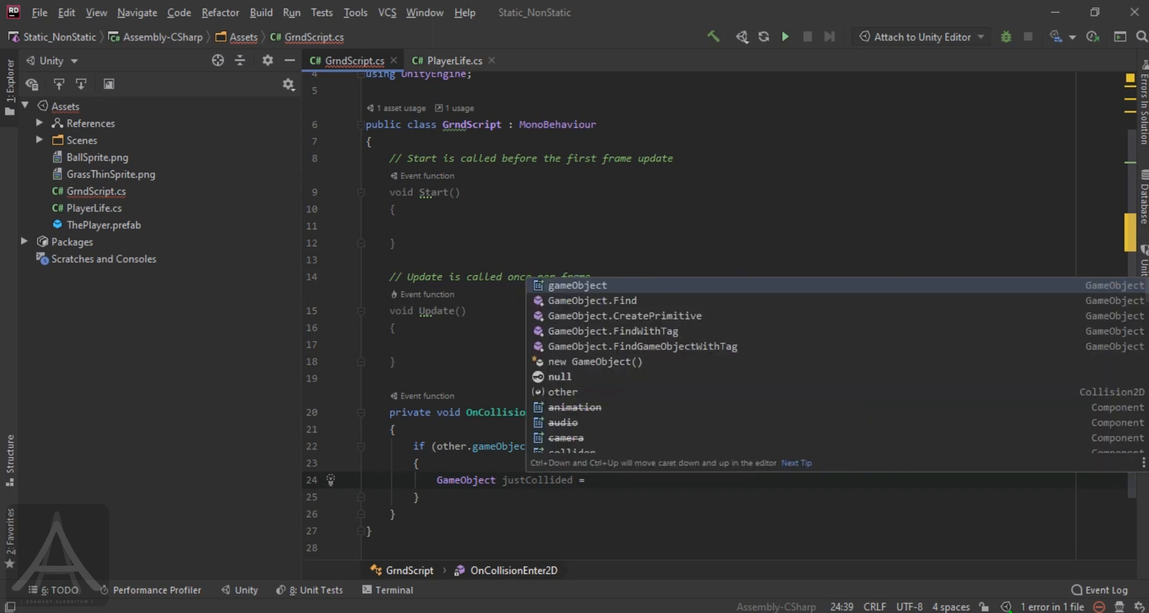
type("other")
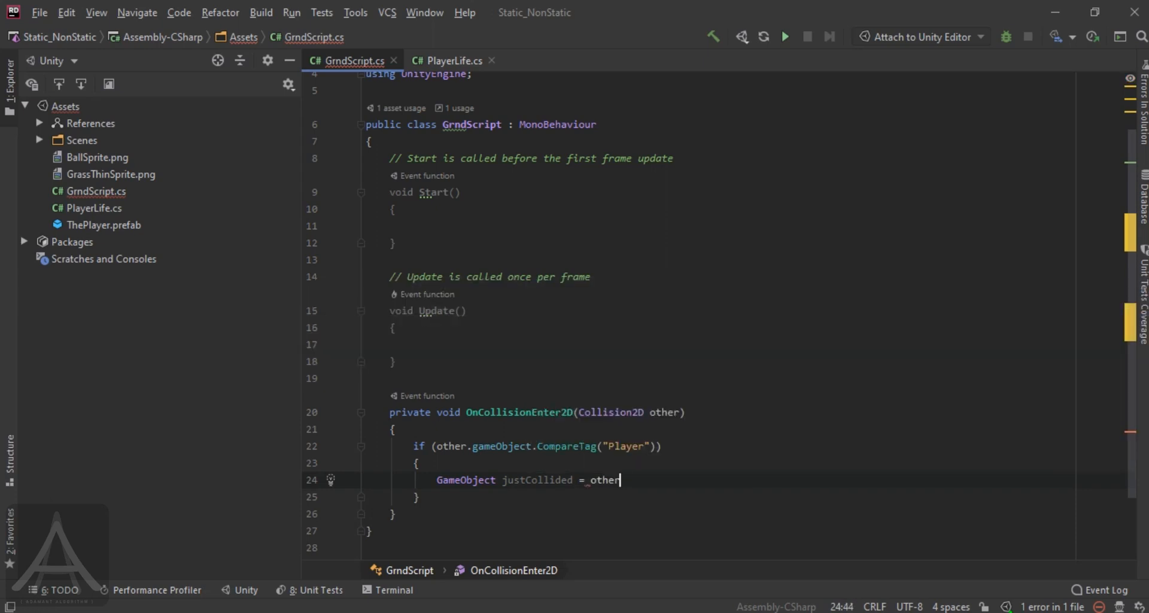
type(".gameObject")
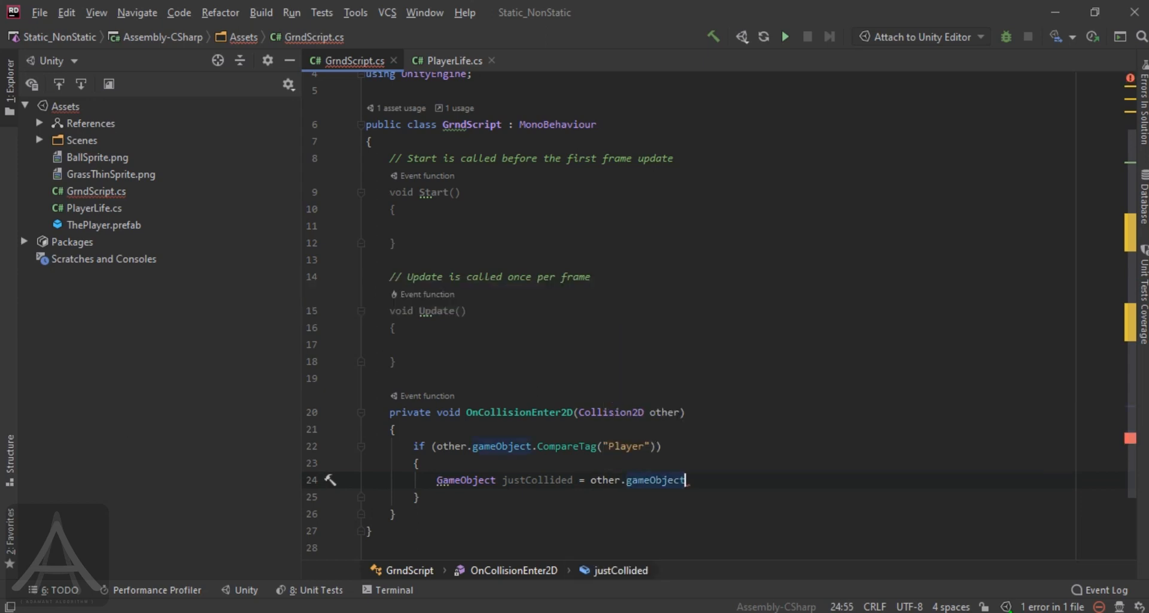
type(";")
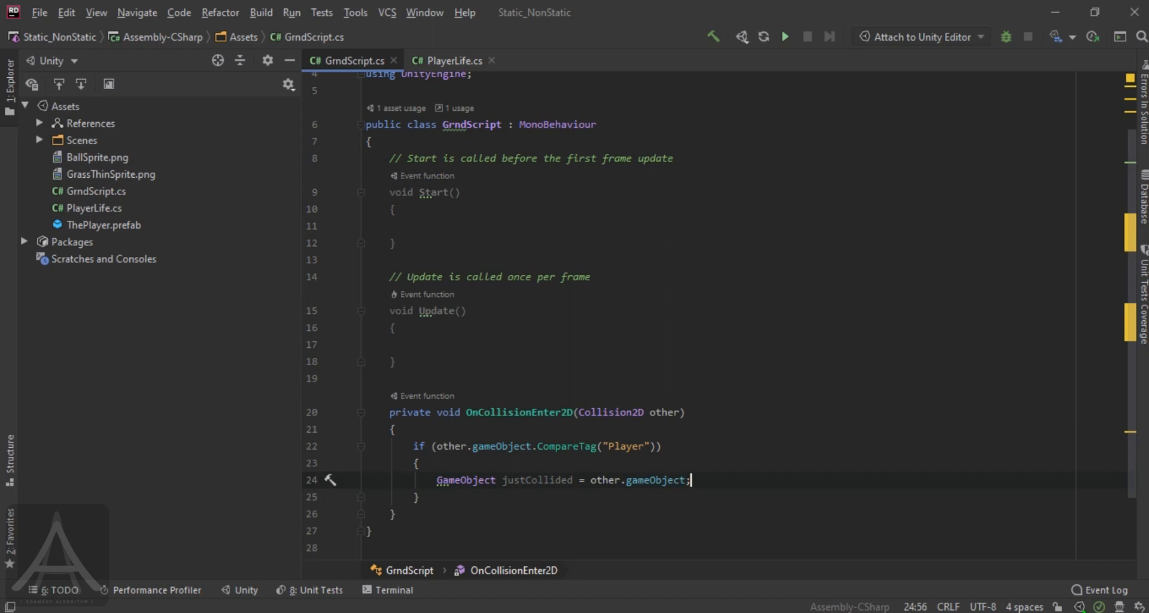
key("enter")
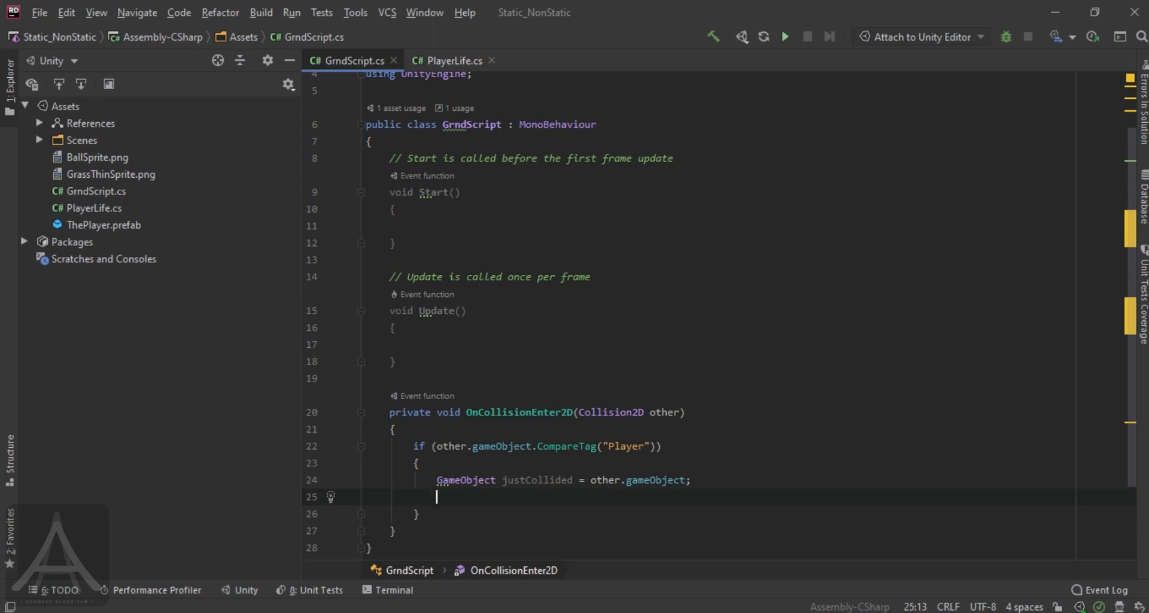
Step: Write 'justCollided.GetComponent<PlayerLife>().life -= 1;' to decrement the collided ball's life
type("j")
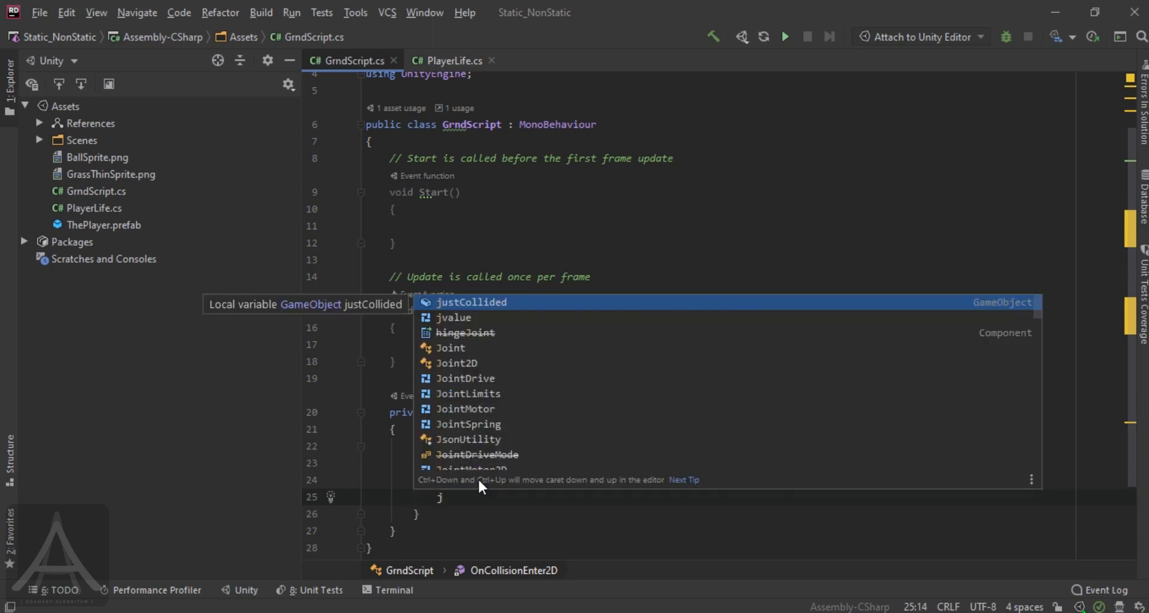
type("ustCollided.getComponent<>(")
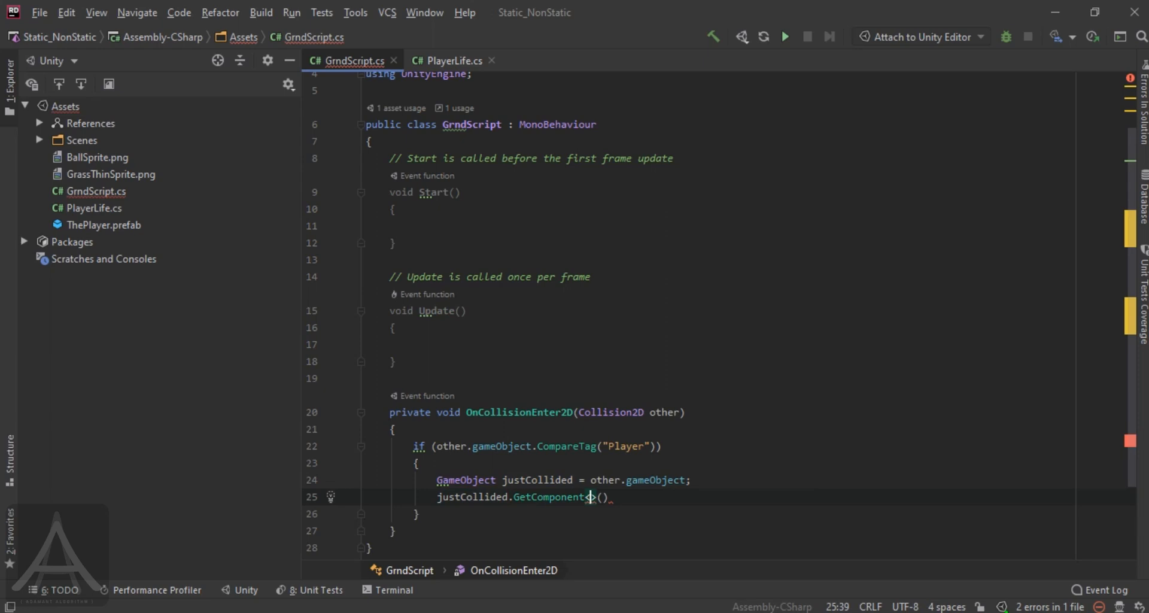
mouse_move(495, 526)
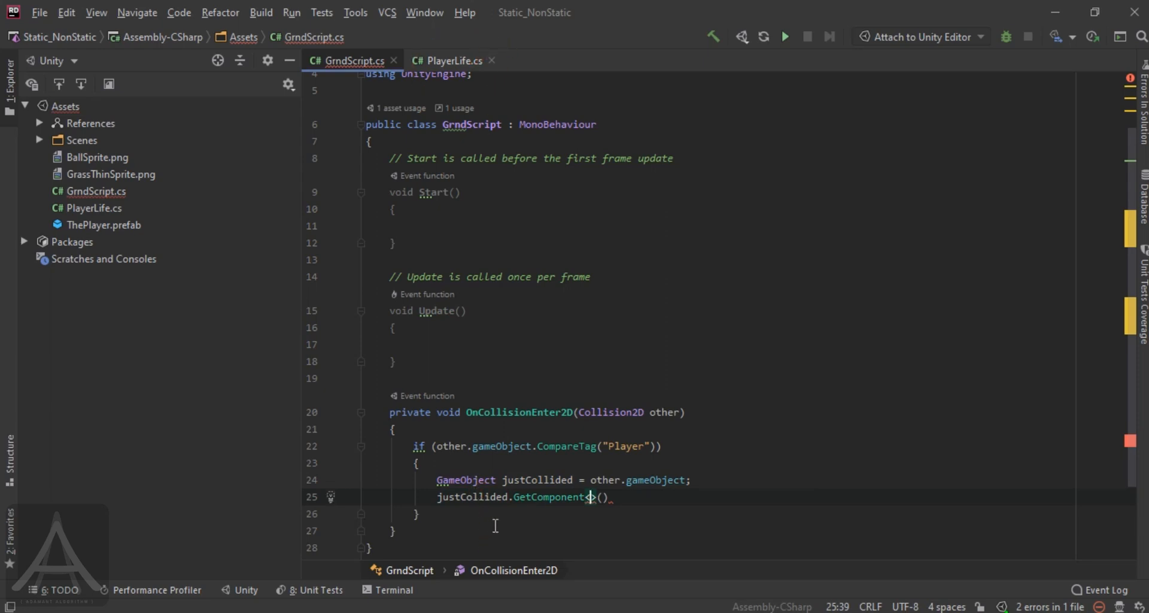
type("PlayerLife")
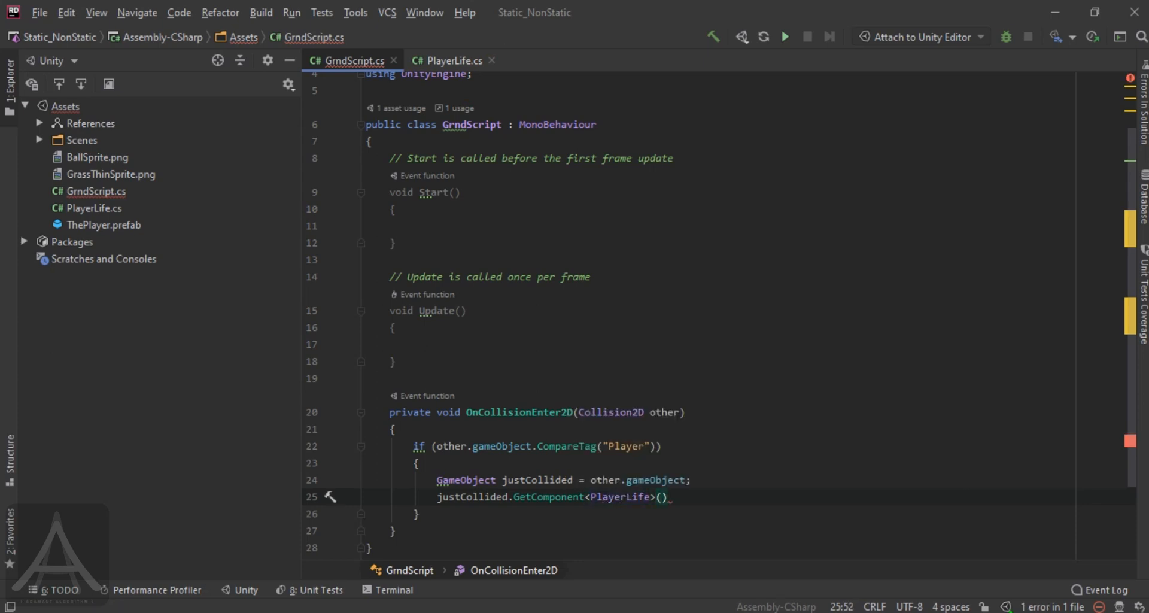
type(".life")
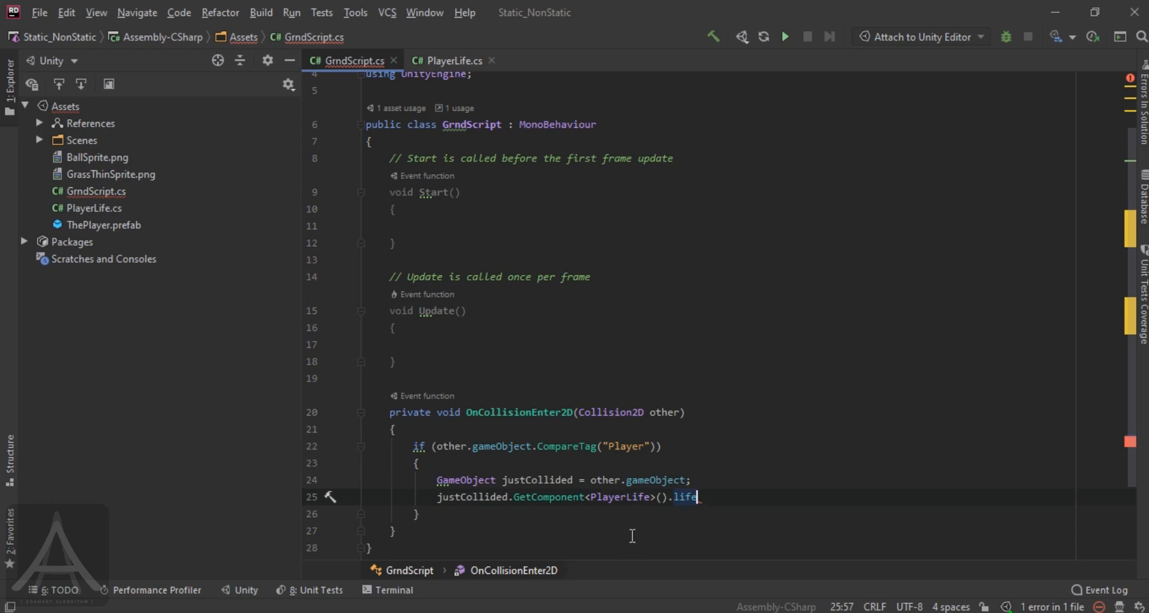
mouse_move(655, 521)
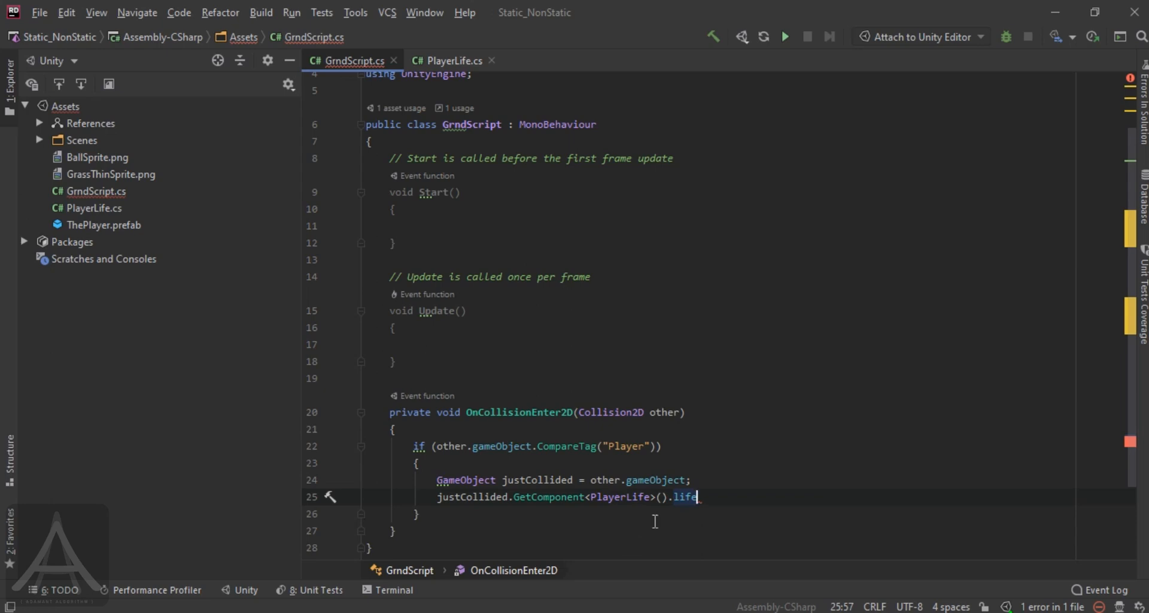
type("-")
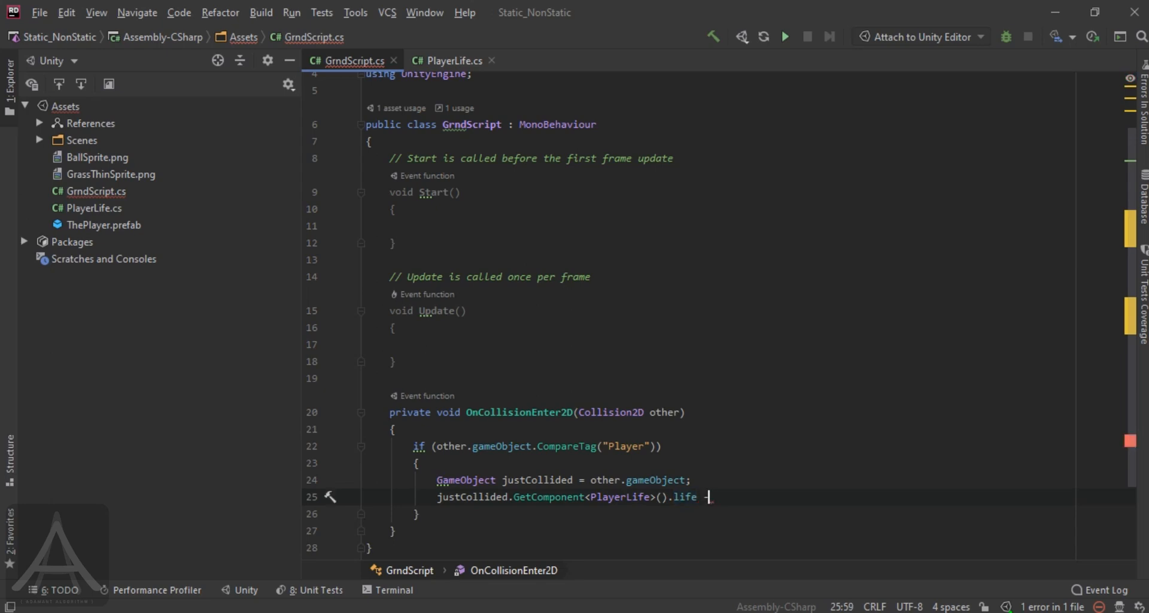
type("= 1")
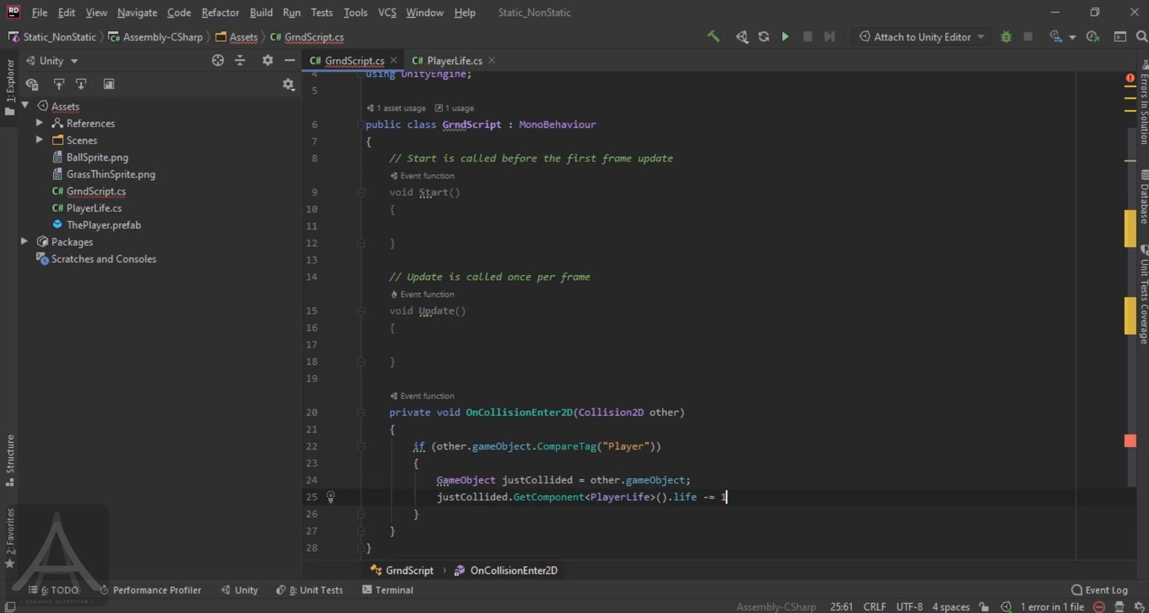
type(";")
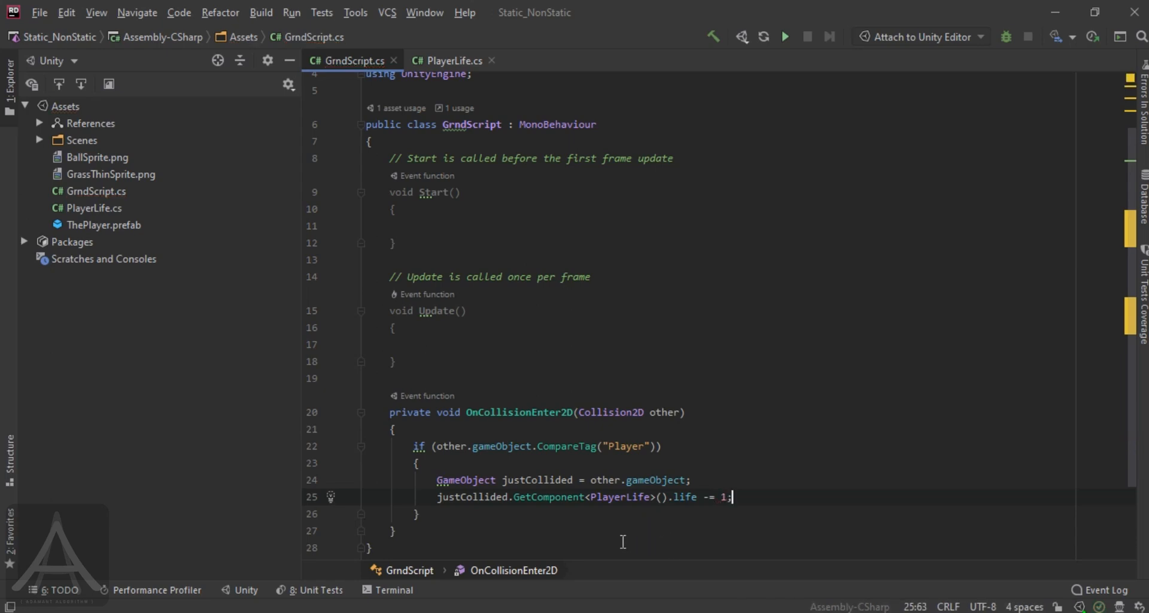
mouse_move(571, 513)
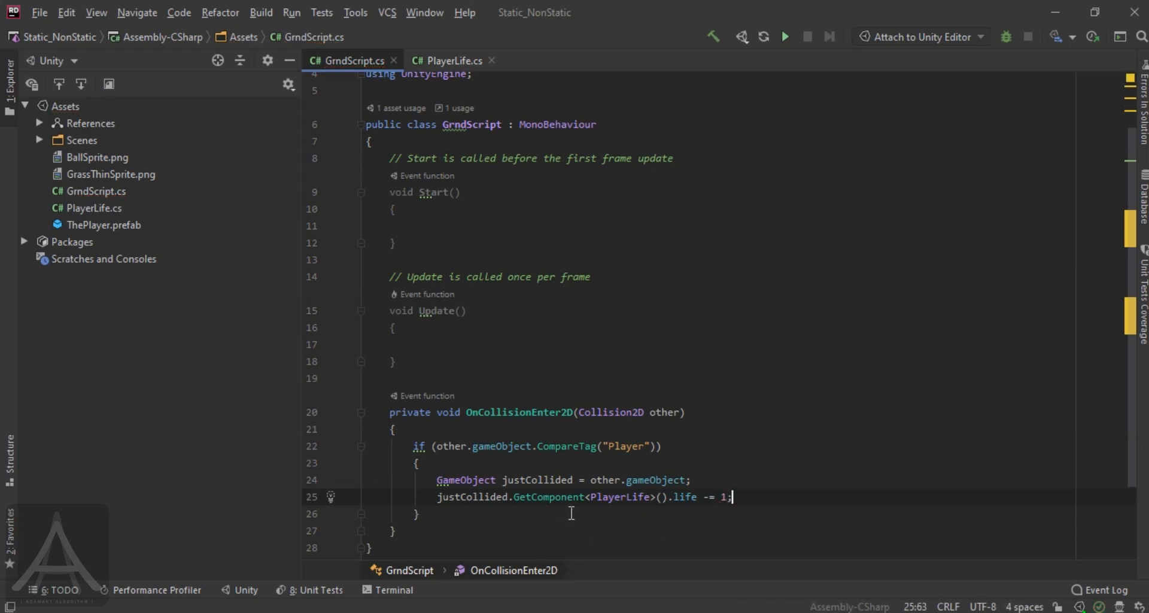
mouse_move(571, 514)
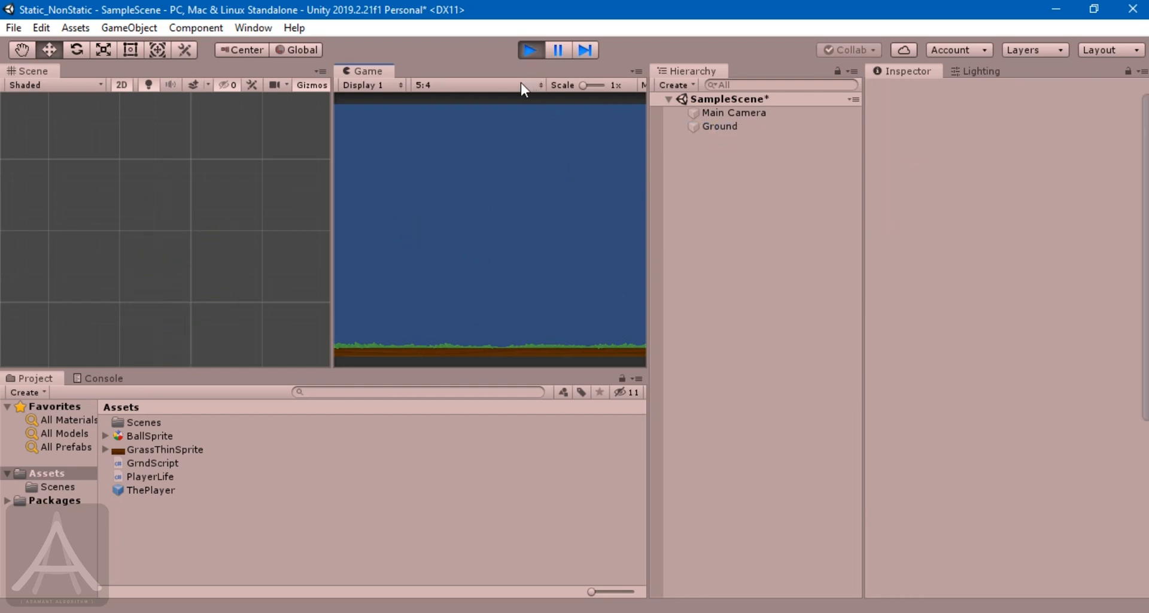
Step: Stop the game, replay it once to retest the collisions, then stop again
left_click(530, 50)
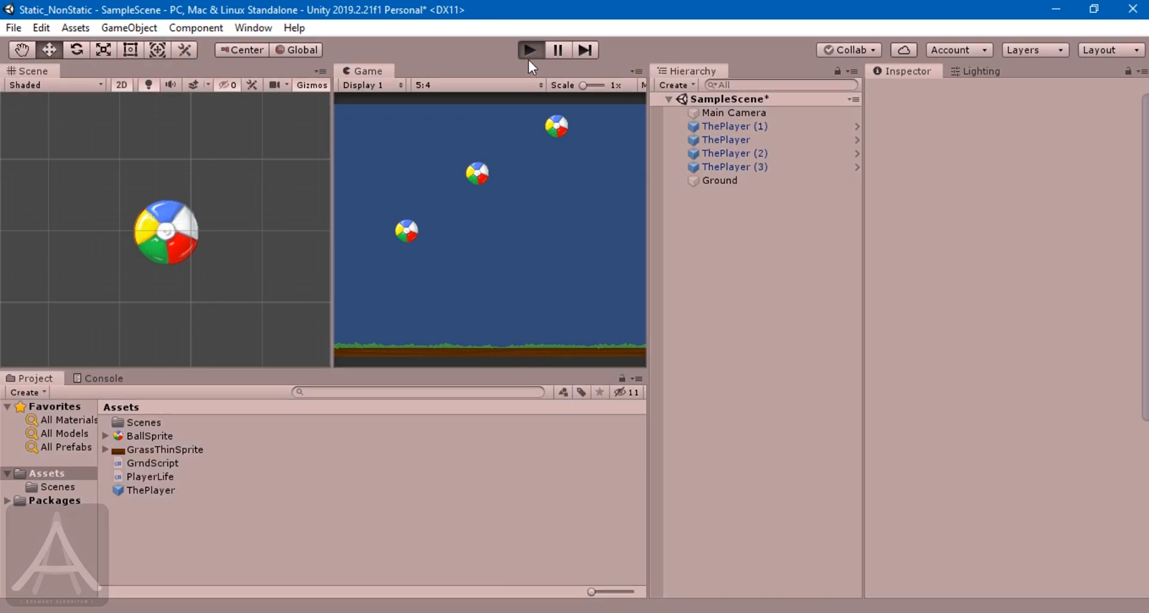
left_click(529, 49)
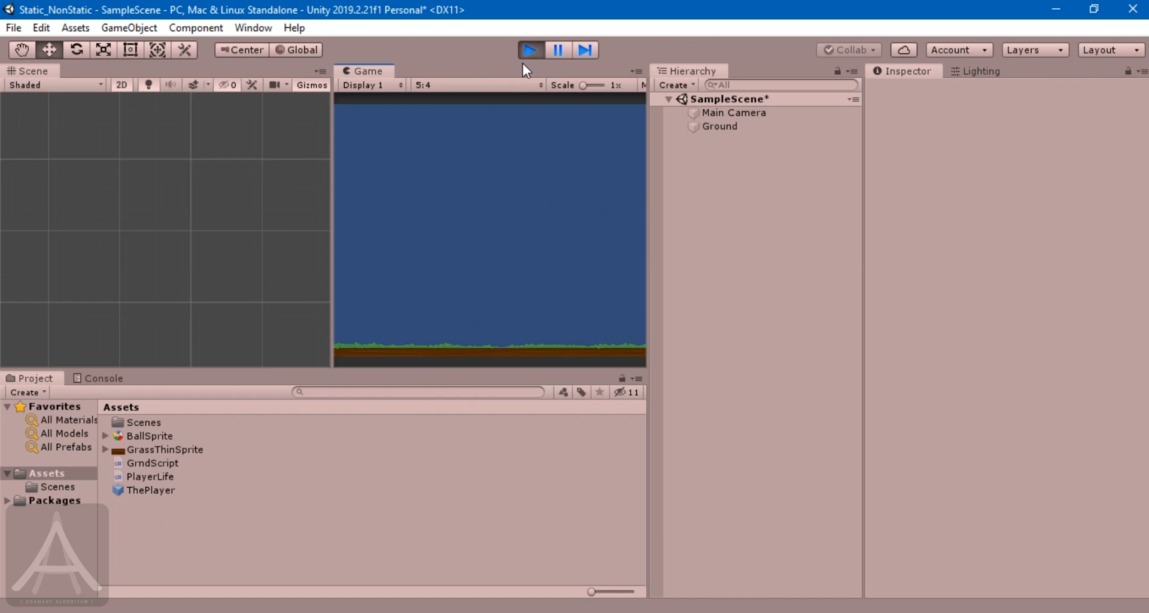
left_click(530, 50)
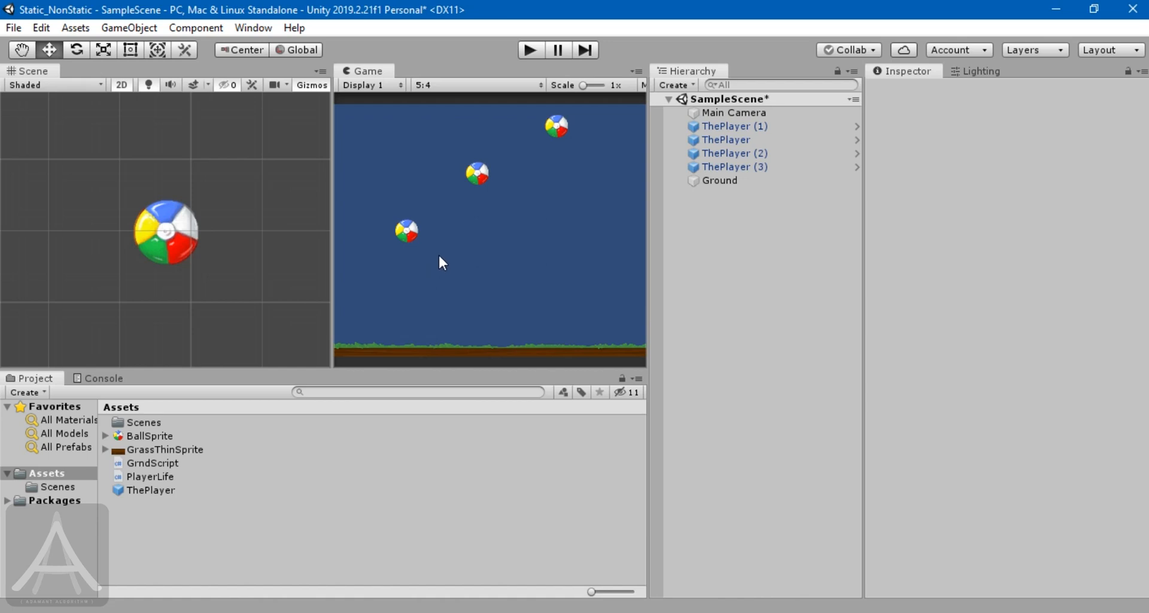
mouse_move(451, 213)
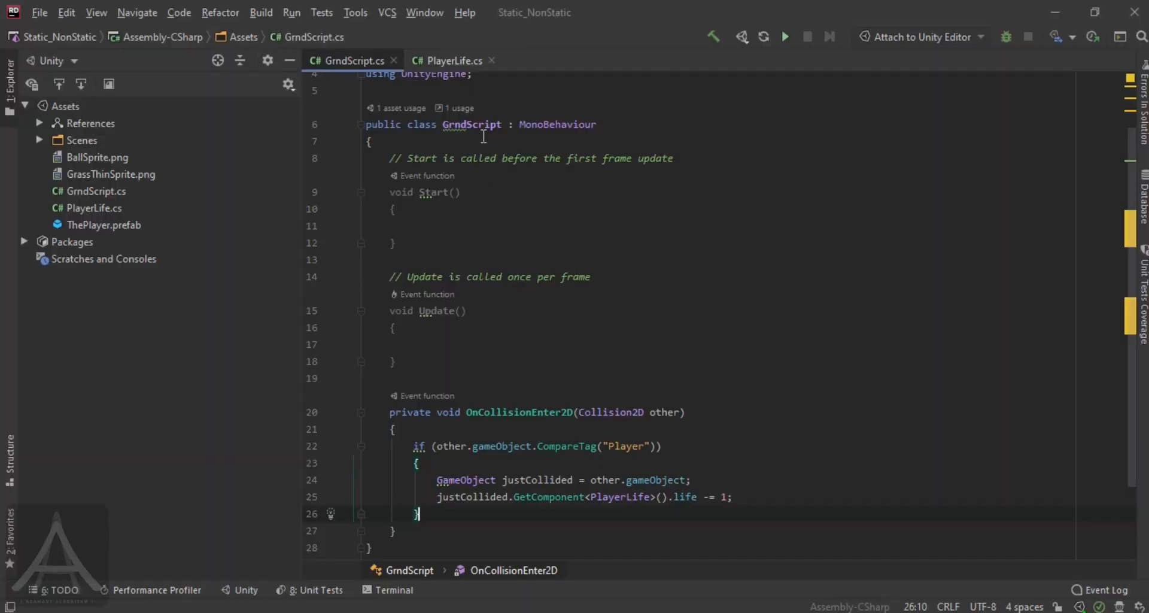
Step: Inspect PlayerLife.cs's non-static life field of 1, then return to Unity
left_click(450, 59)
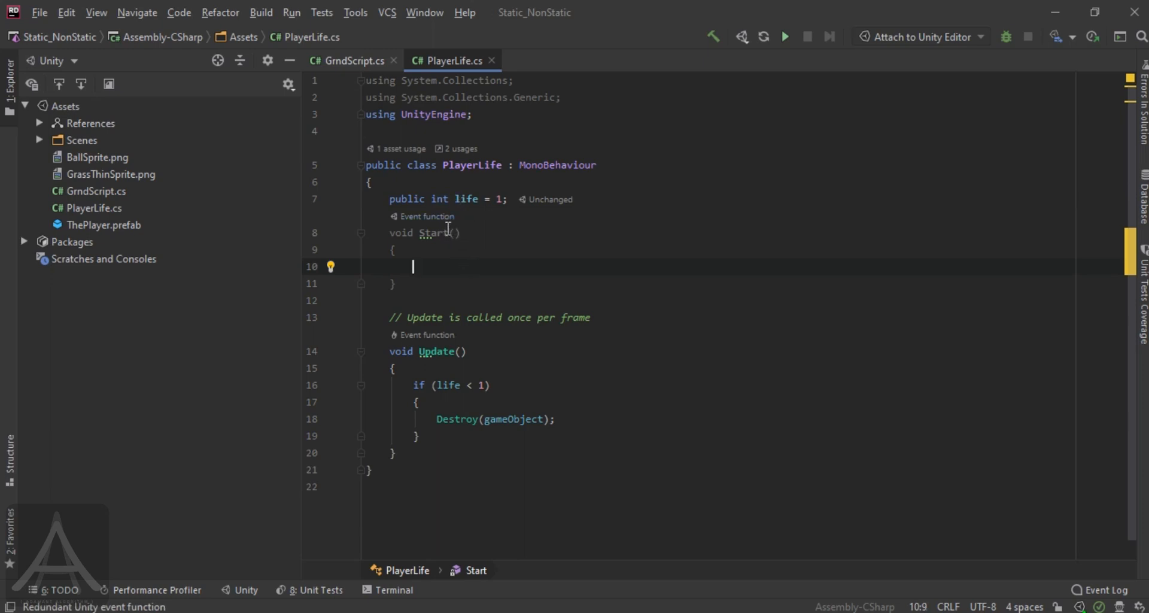
mouse_move(458, 225)
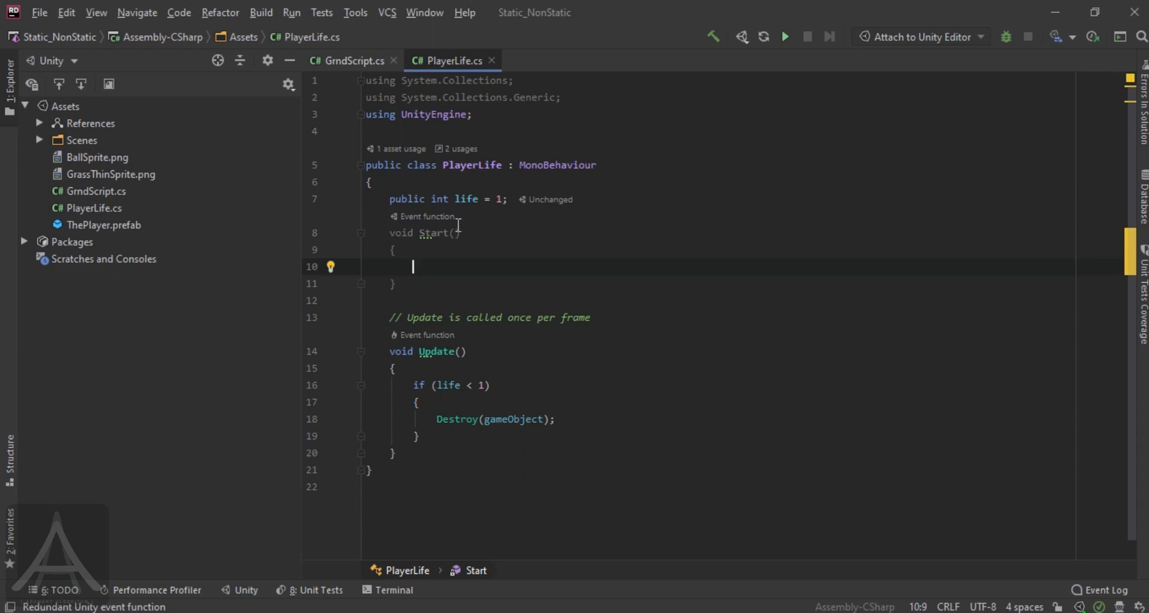
mouse_move(456, 227)
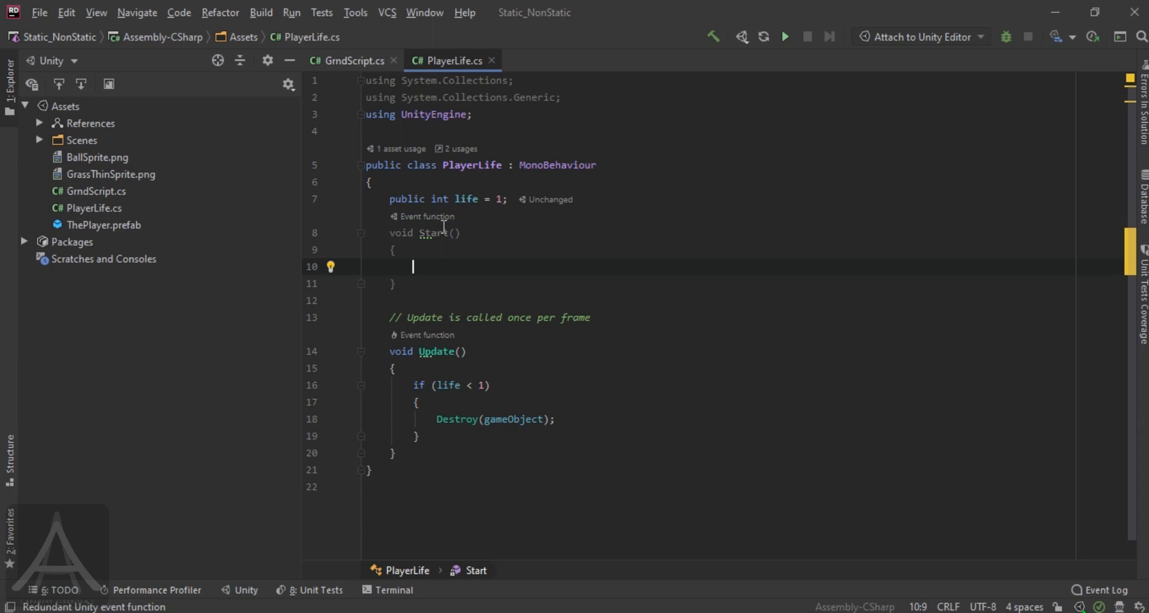
mouse_move(448, 107)
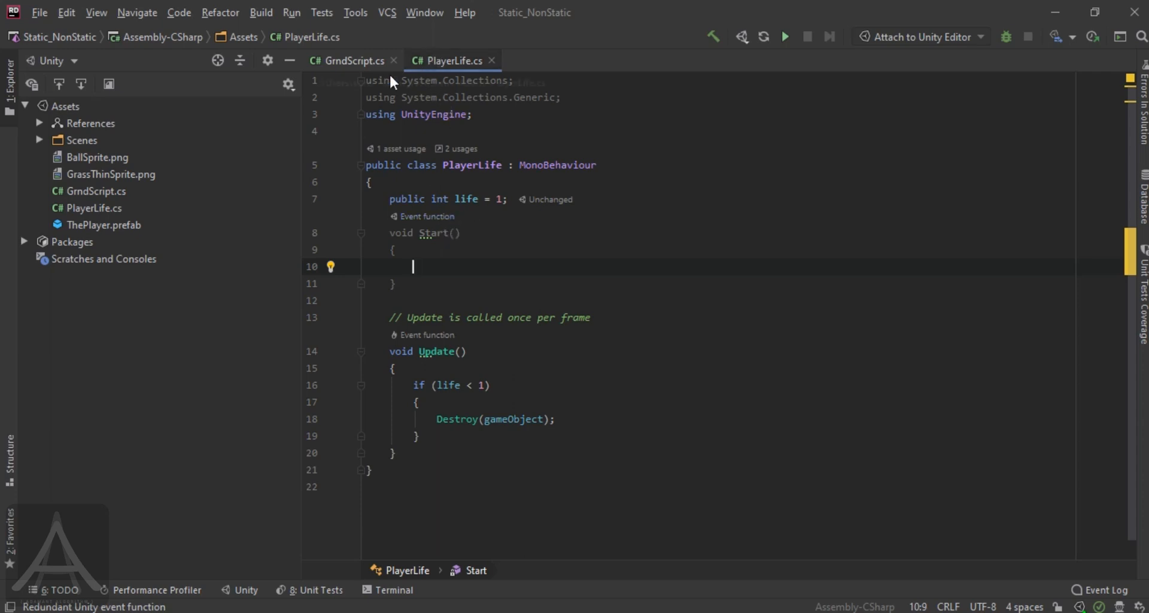
mouse_move(396, 188)
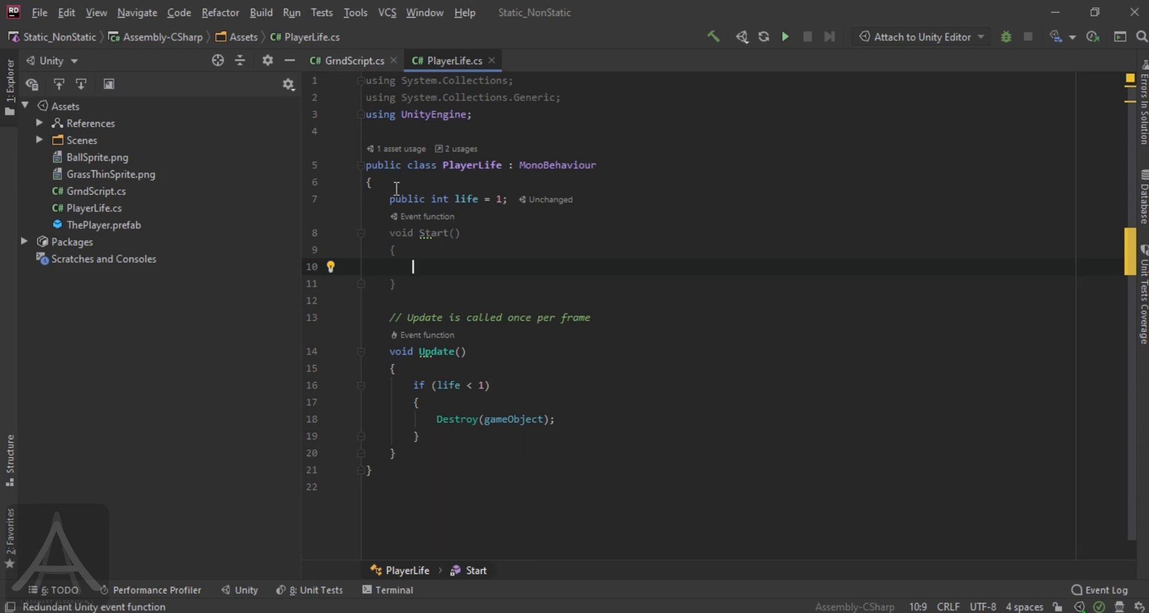
mouse_move(360, 164)
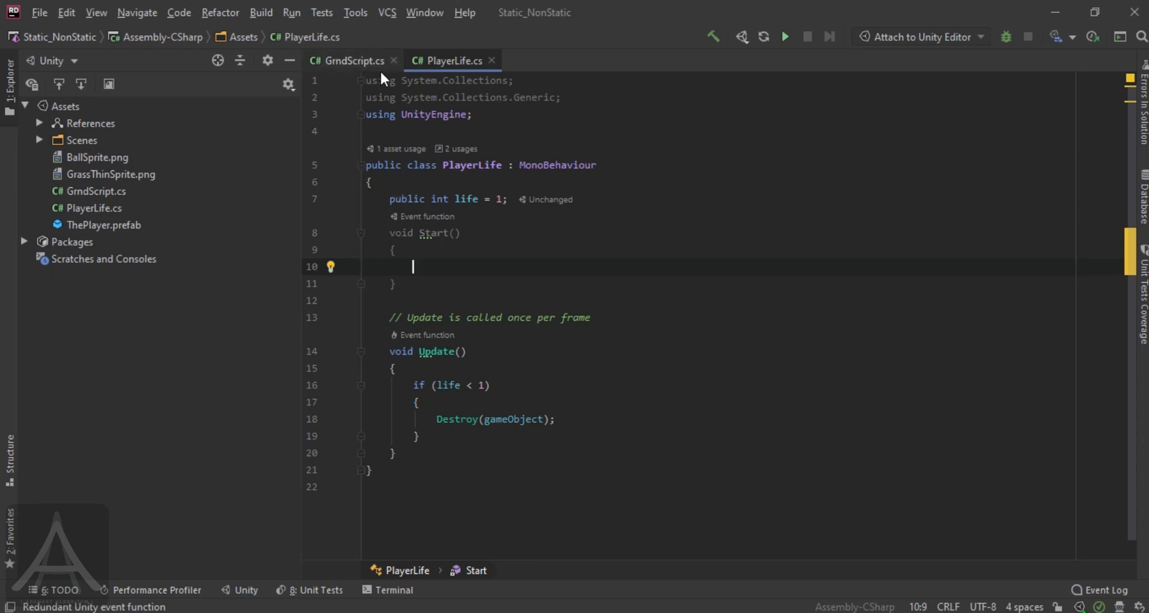
left_click(347, 60)
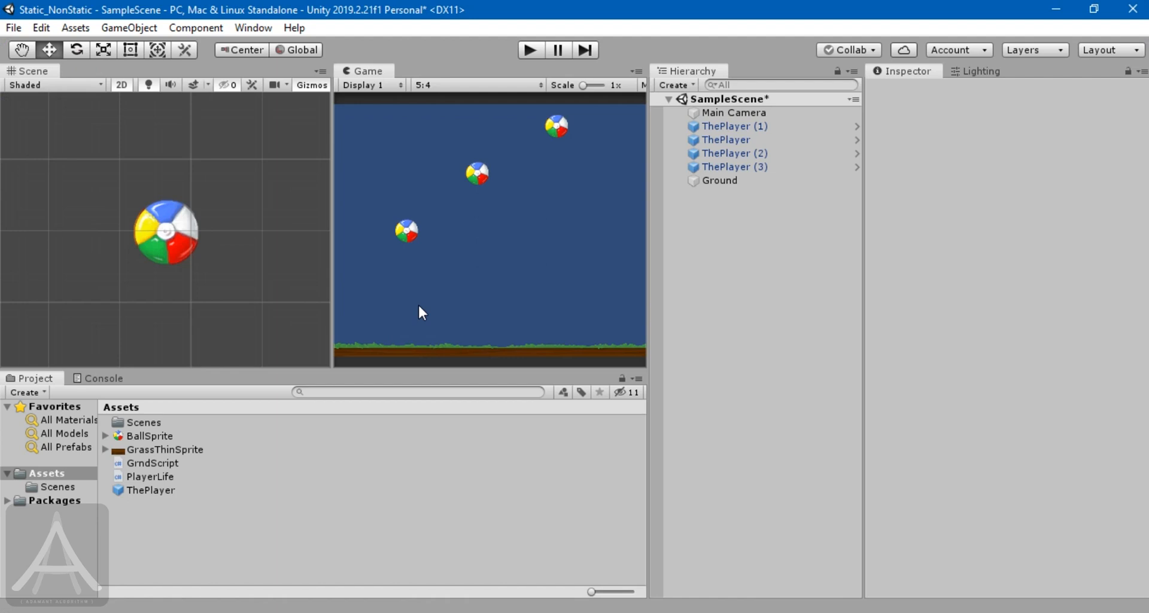
mouse_move(451, 287)
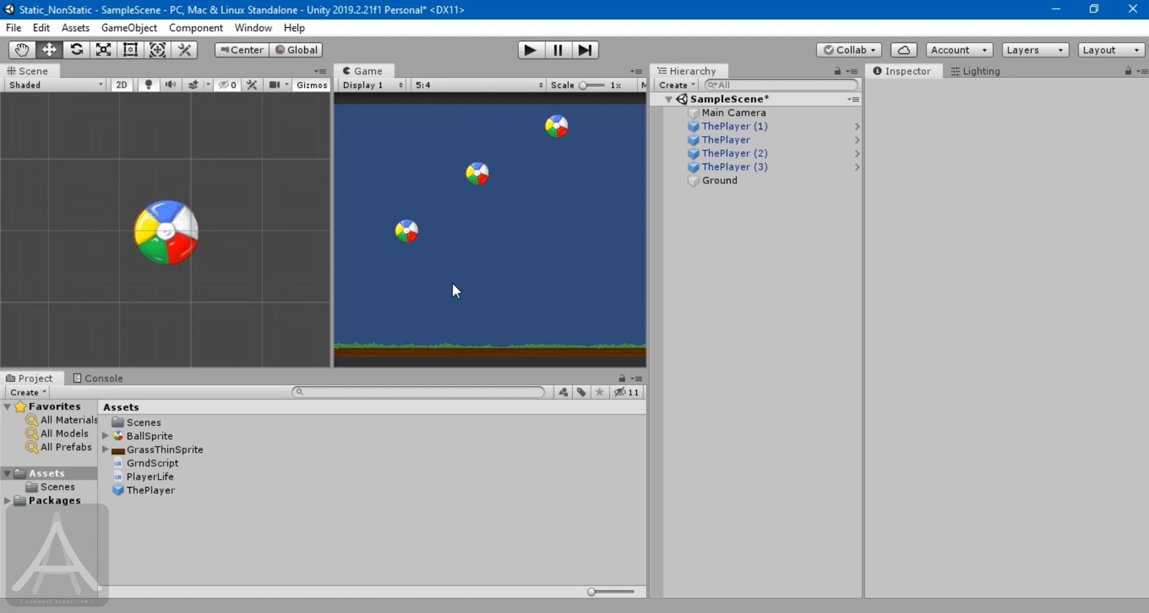
mouse_move(442, 302)
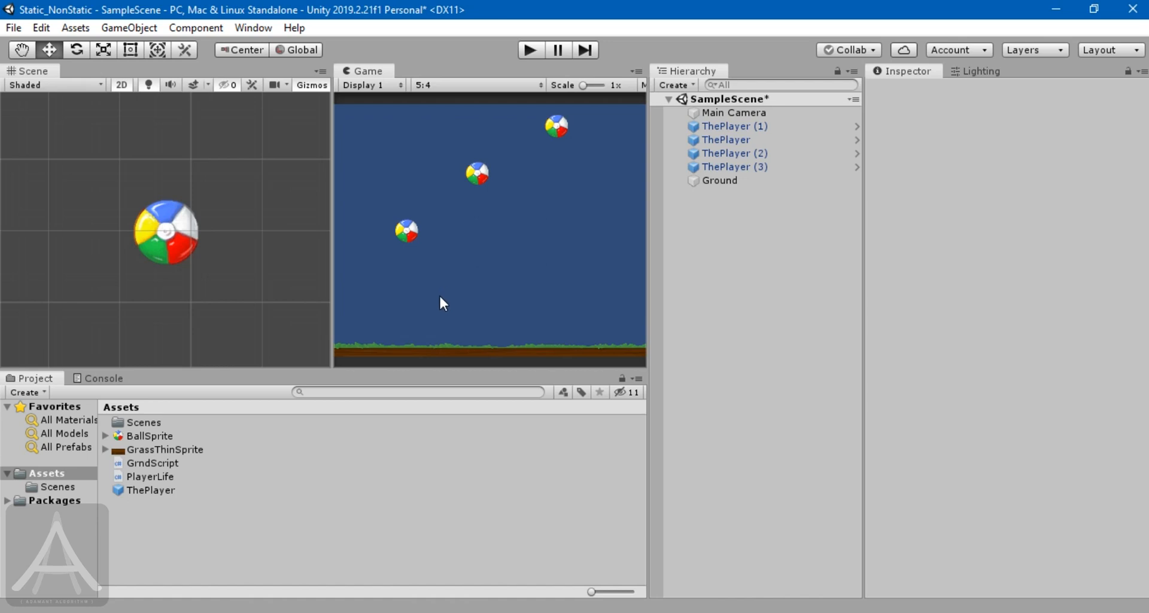
mouse_move(460, 296)
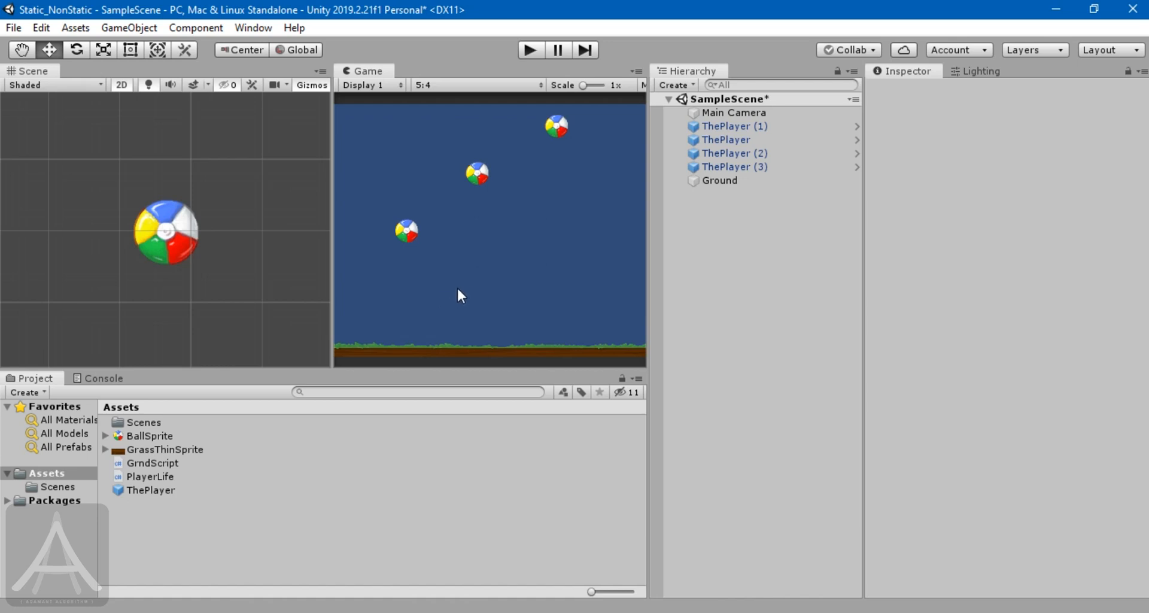
mouse_move(492, 444)
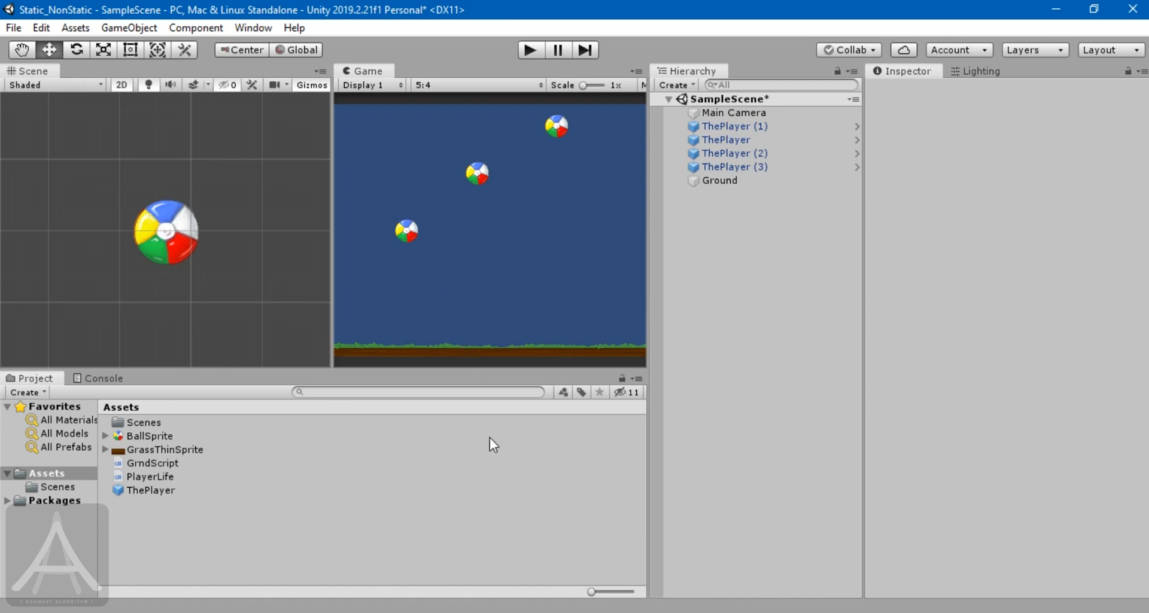
mouse_move(483, 438)
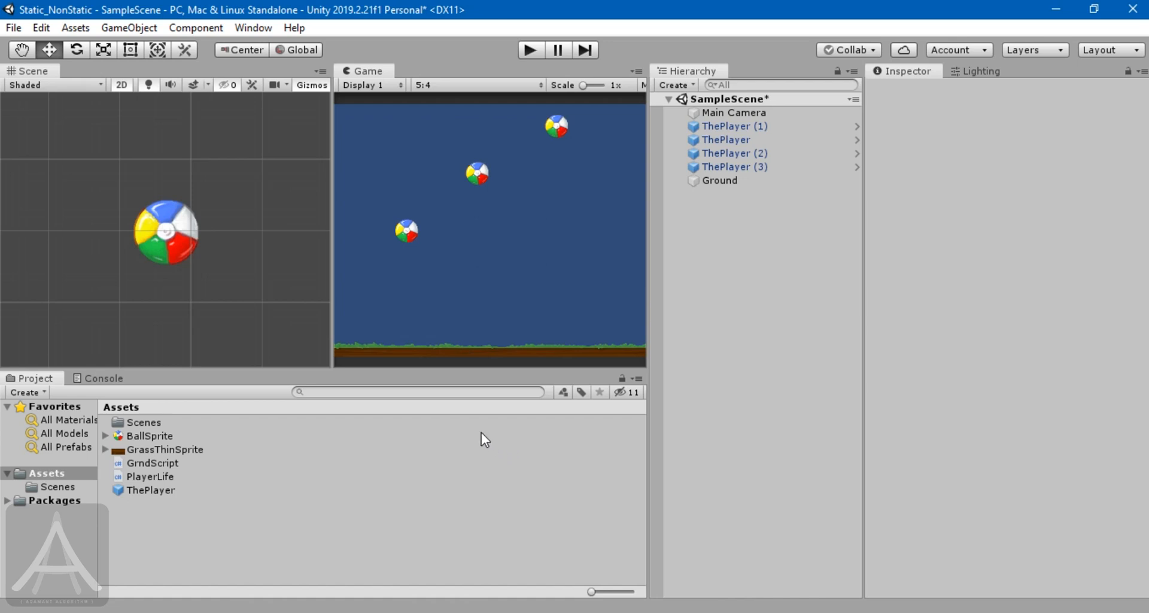
mouse_move(482, 421)
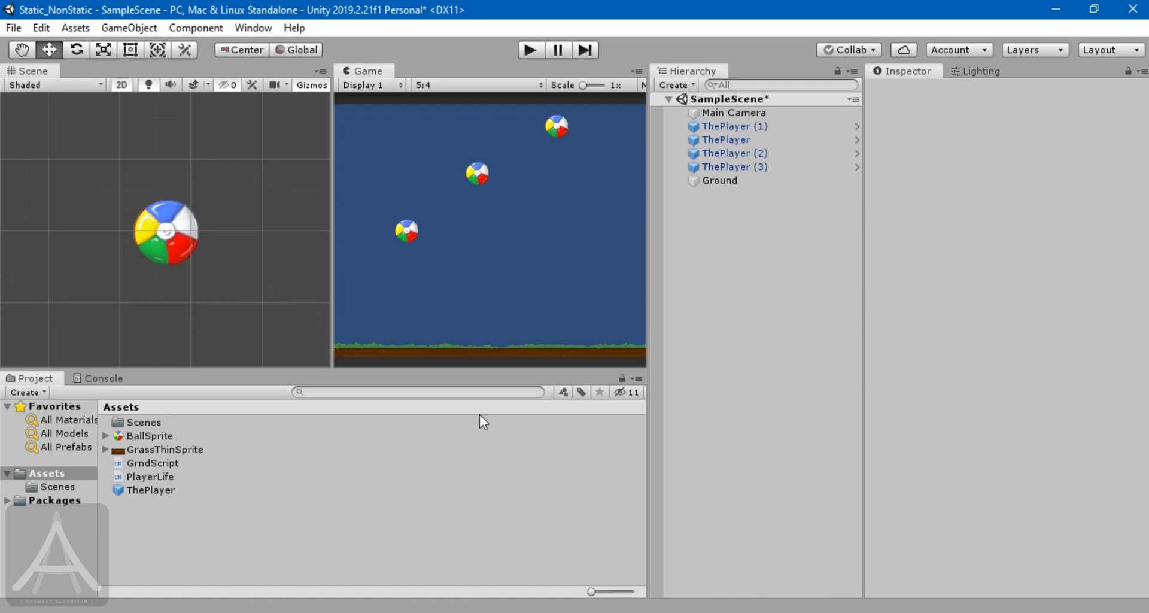